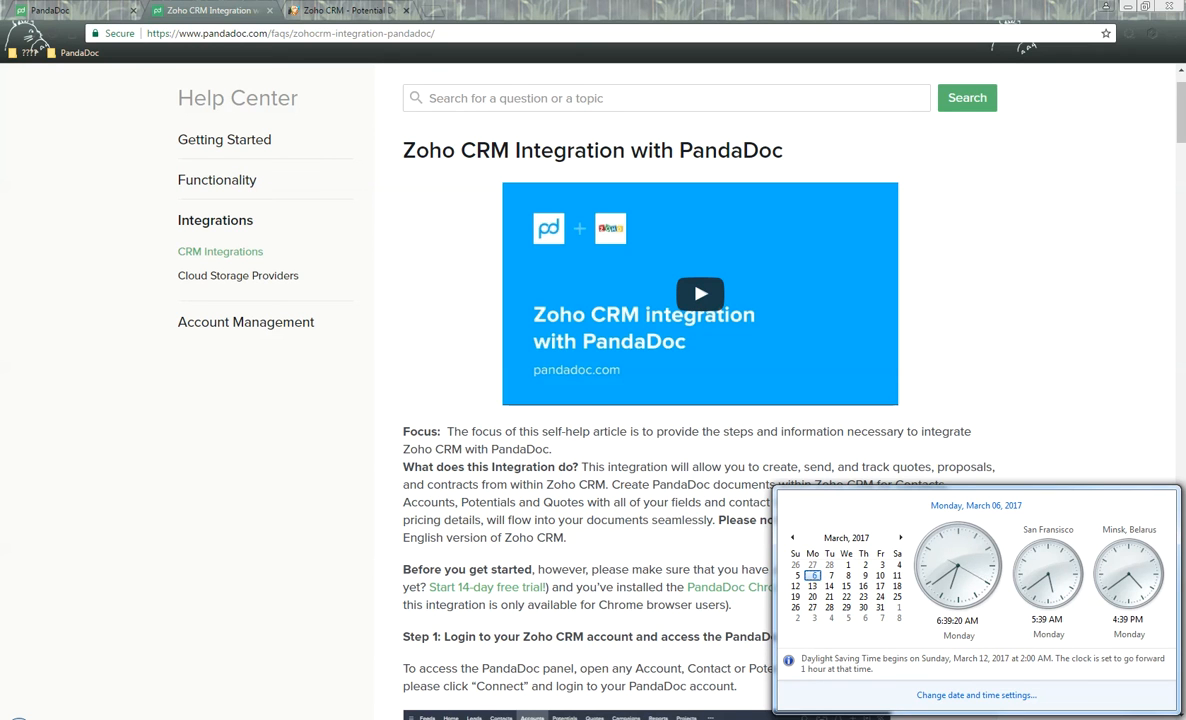
{"action": "mouse_move", "coordinate": [1084, 380]}
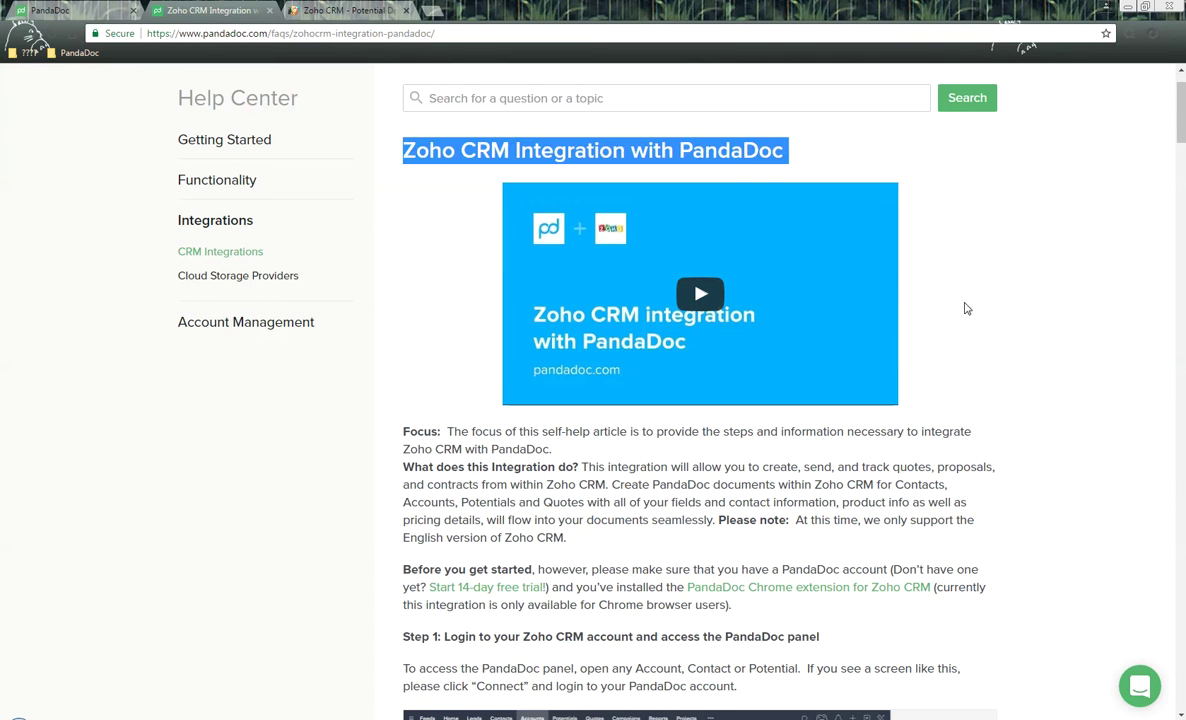
Step: Review the article's intro on what the integration does and which record types it supports
{"action": "scroll", "scroll_direction": "down", "scroll_amount": 3}
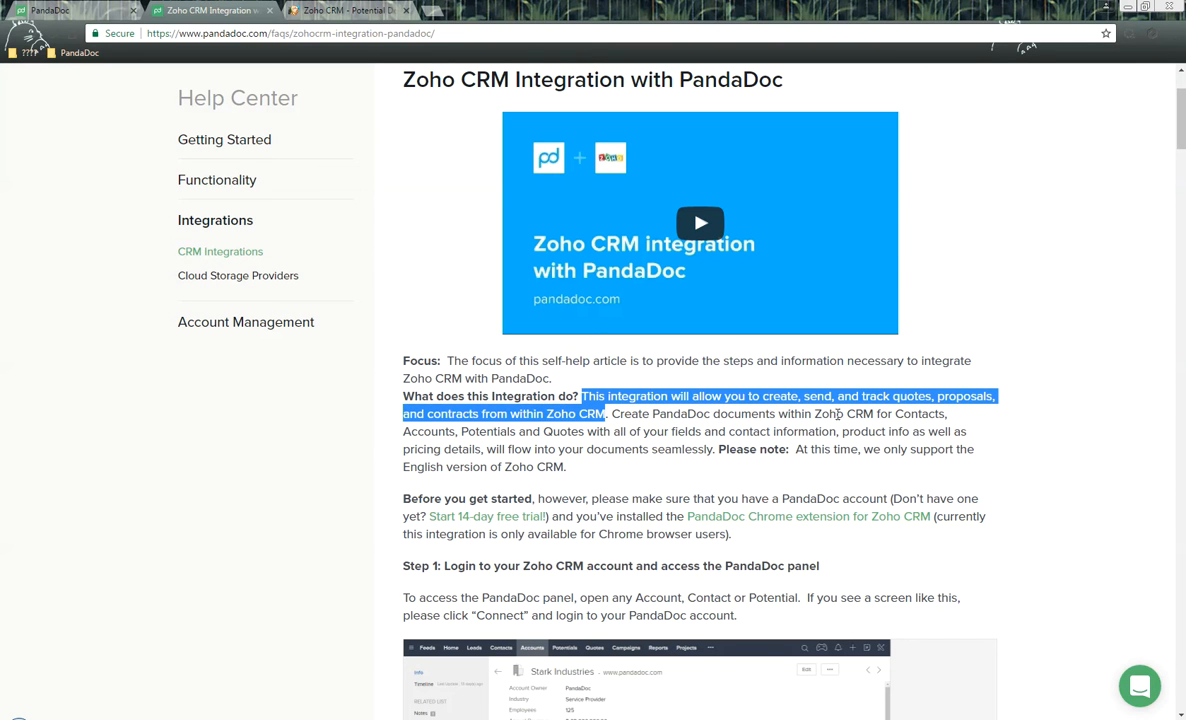
{"action": "left_click_drag", "start_coordinate": [896, 414], "coordinate": [540, 432]}
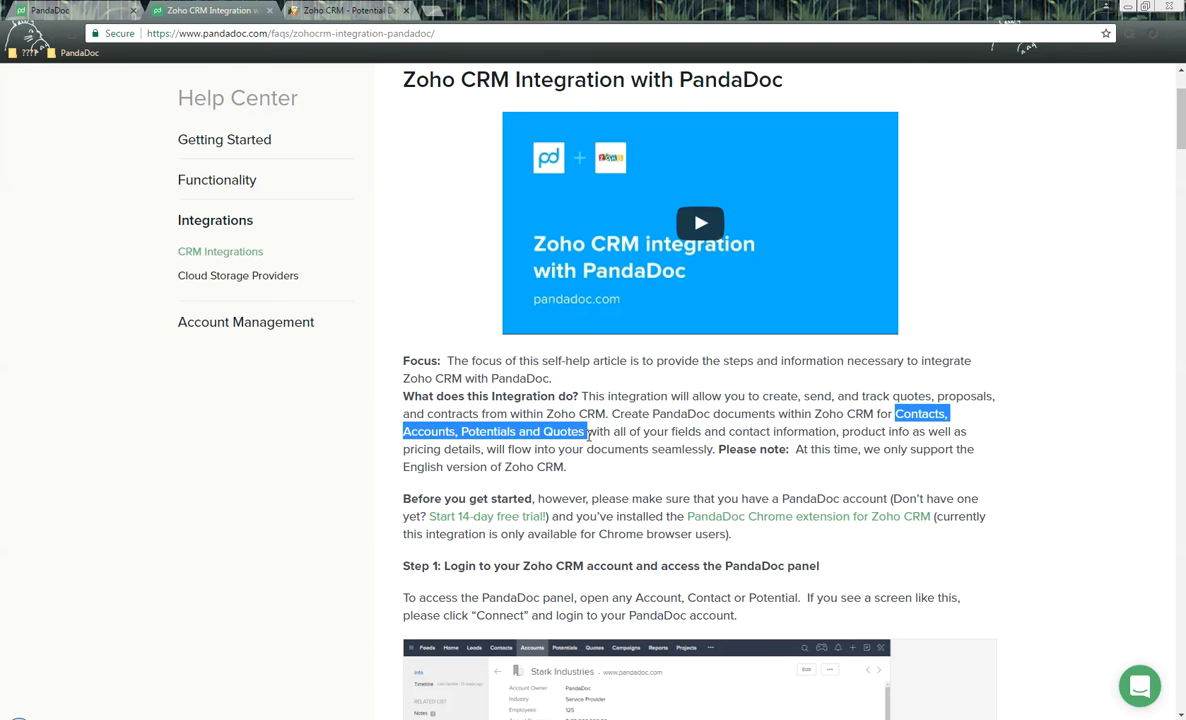
{"action": "left_click_drag", "start_coordinate": [584, 432], "coordinate": [822, 432]}
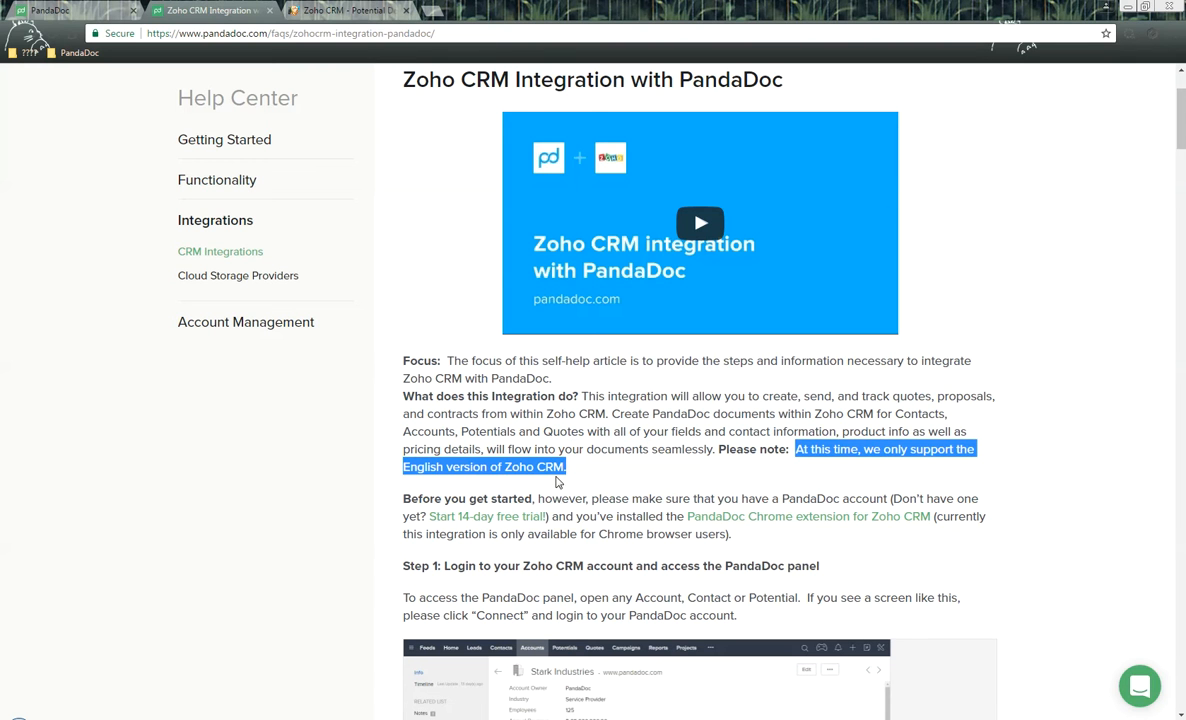
{"action": "scroll", "scroll_direction": "down", "scroll_amount": 3}
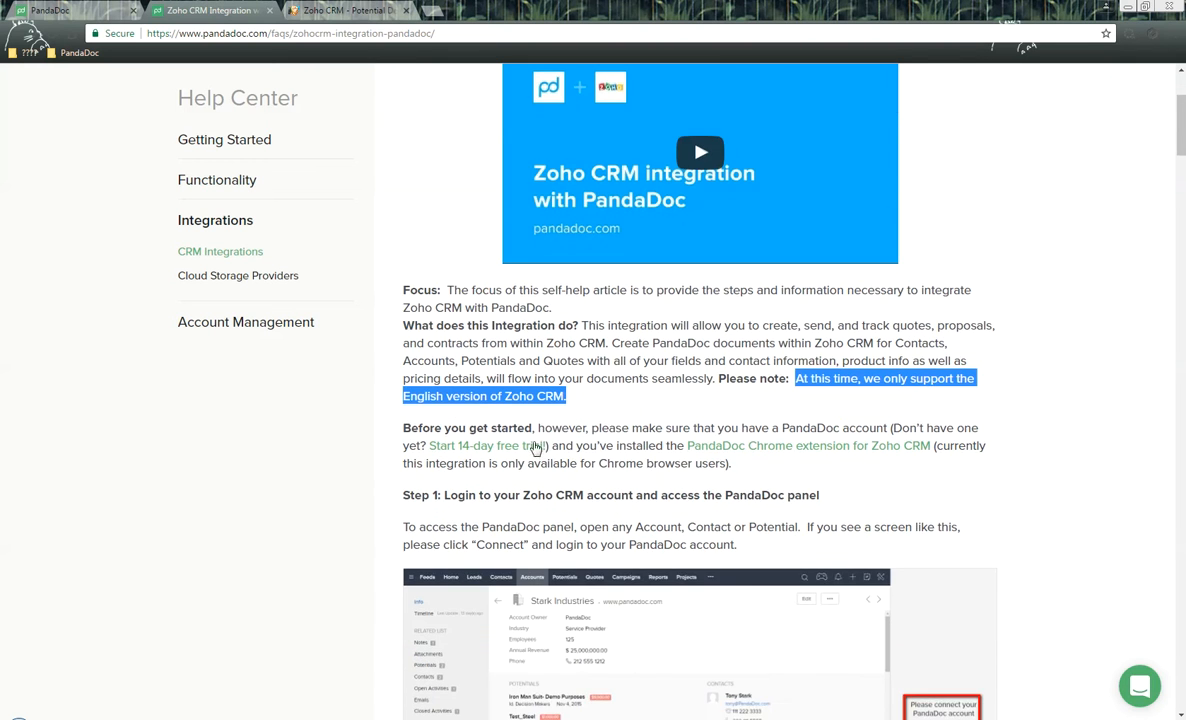
{"action": "mouse_move", "coordinate": [506, 448]}
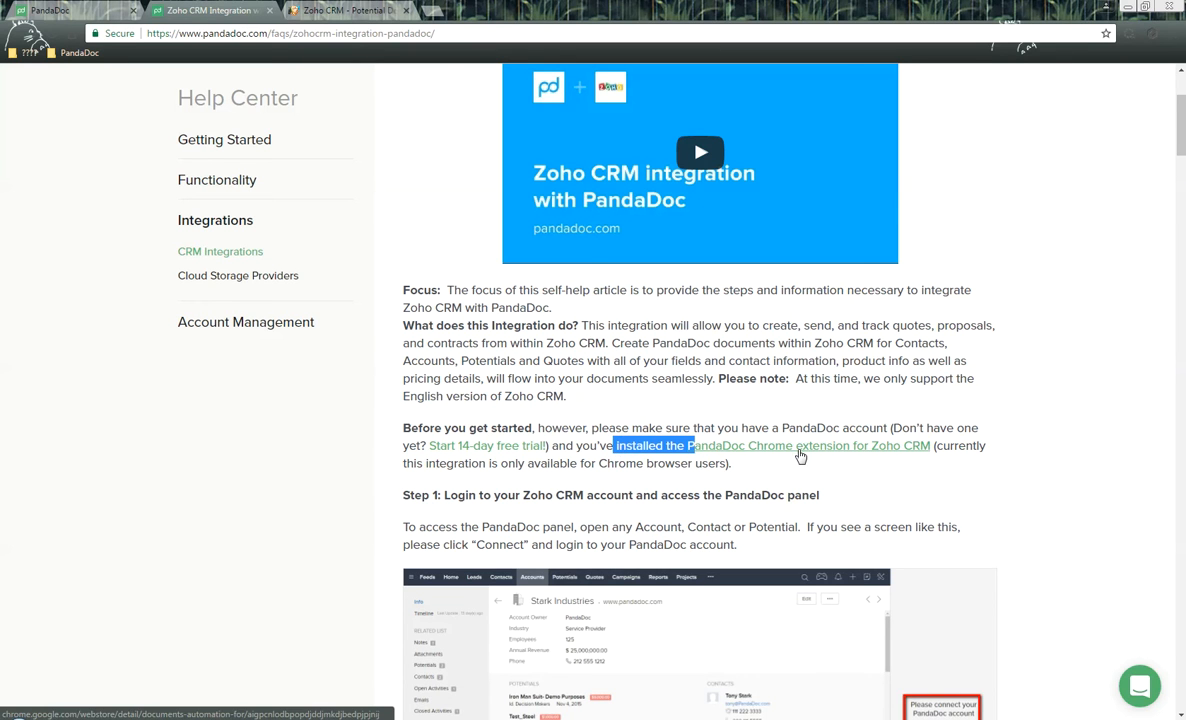
Step: Add the Documents Automation for Zoho CRM extension from the Chrome Web Store and confirm
{"action": "left_click", "coordinate": [800, 446]}
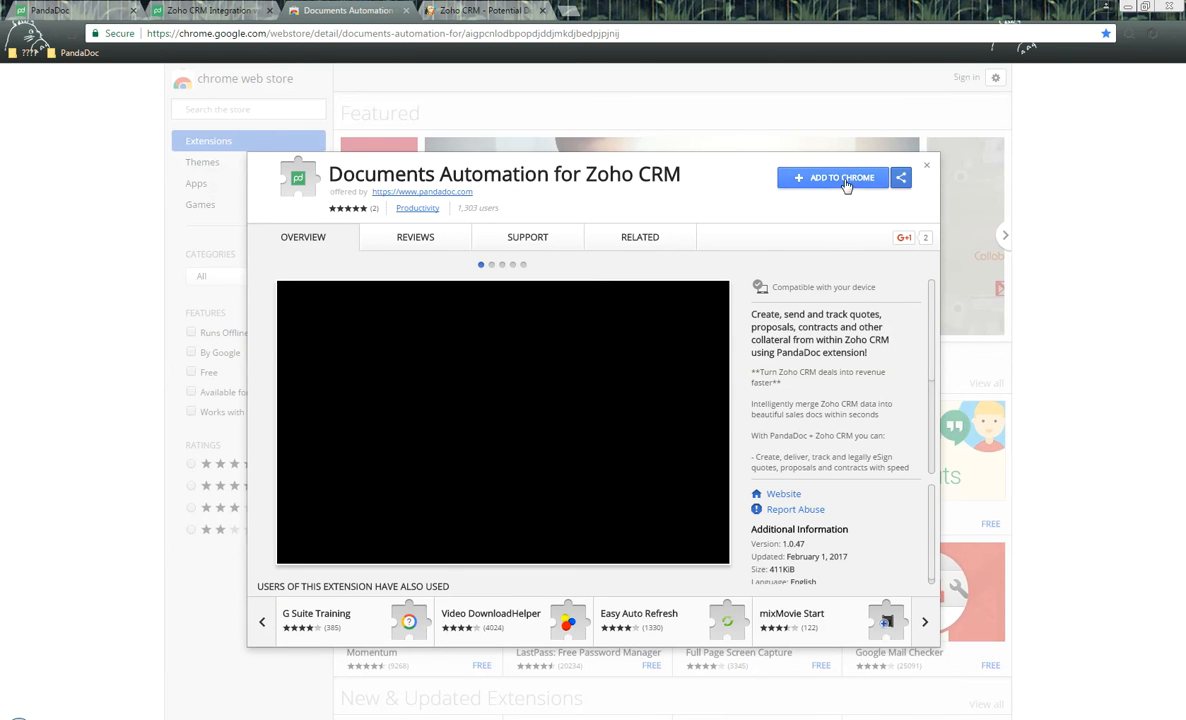
{"action": "left_click", "coordinate": [834, 176]}
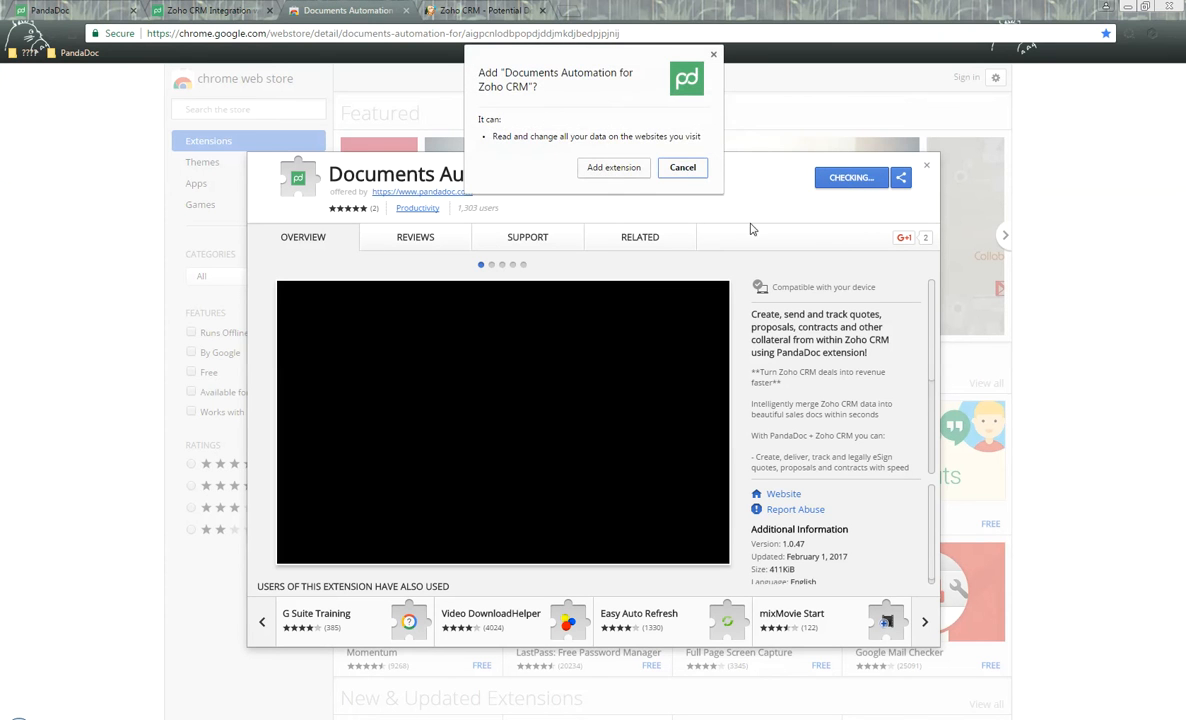
{"action": "left_click", "coordinate": [614, 168]}
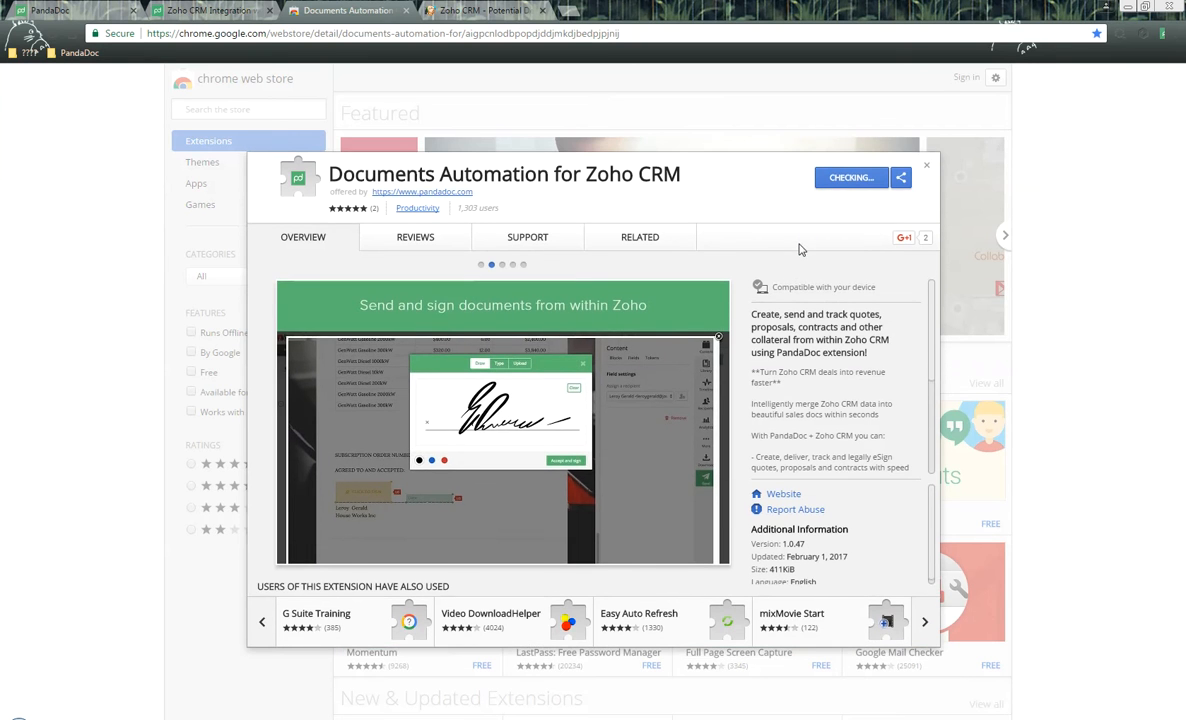
{"action": "left_click", "coordinate": [848, 176]}
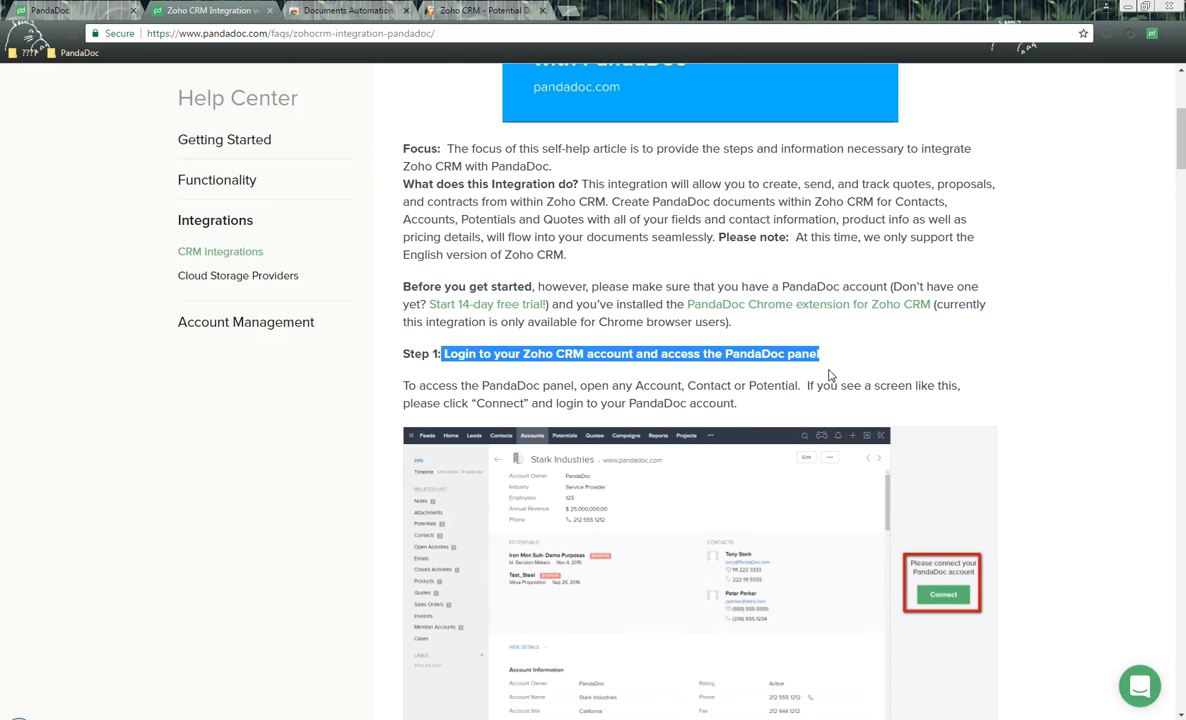
Step: Move on to Step 1 of the article and return to the Zoho CRM tab
{"action": "scroll", "scroll_direction": "down", "scroll_amount": 3}
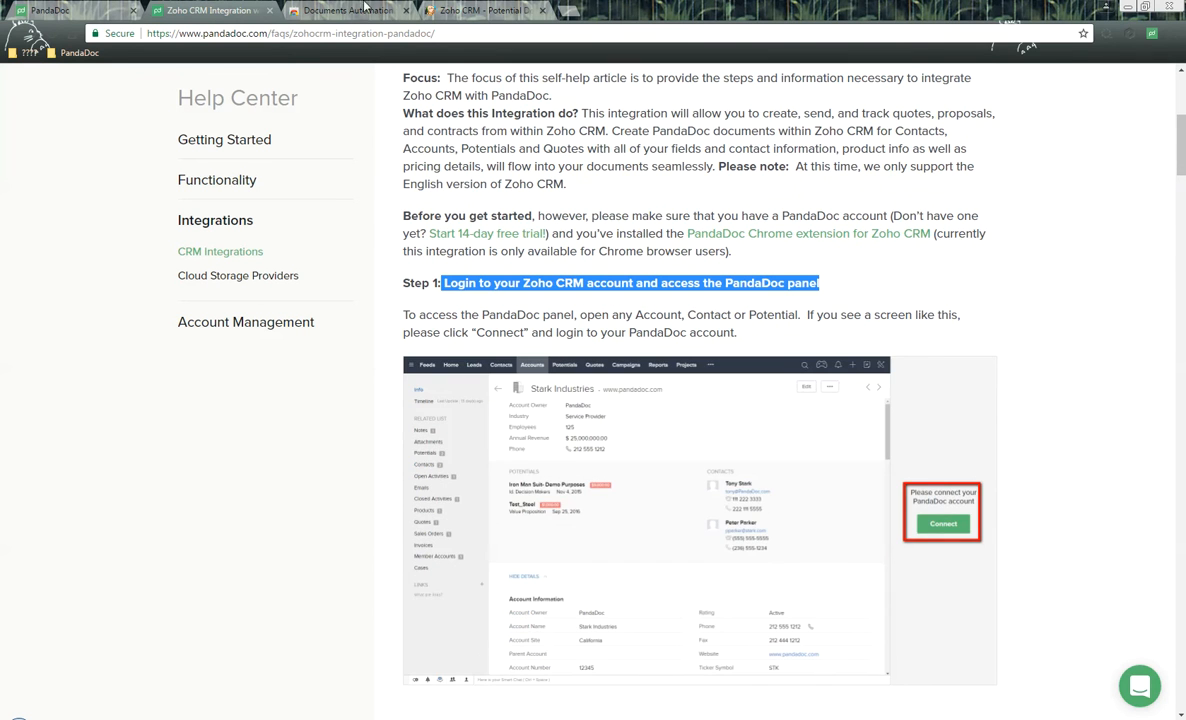
{"action": "left_click", "coordinate": [480, 8]}
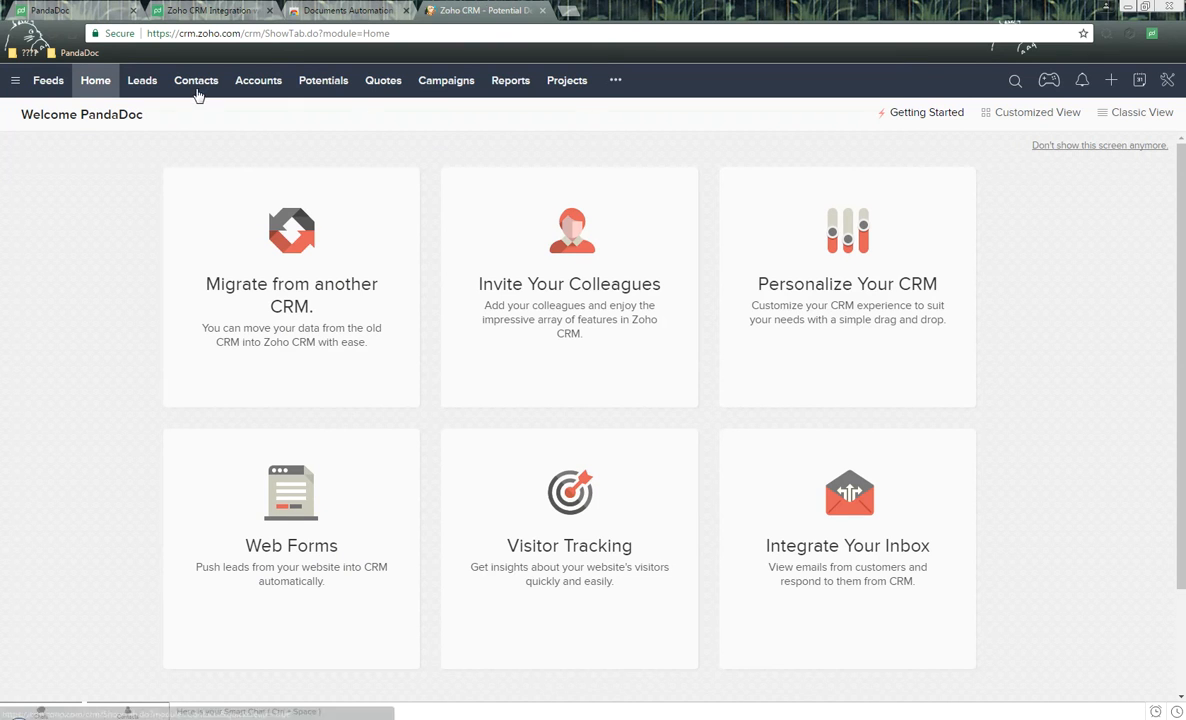
{"action": "mouse_move", "coordinate": [324, 88]}
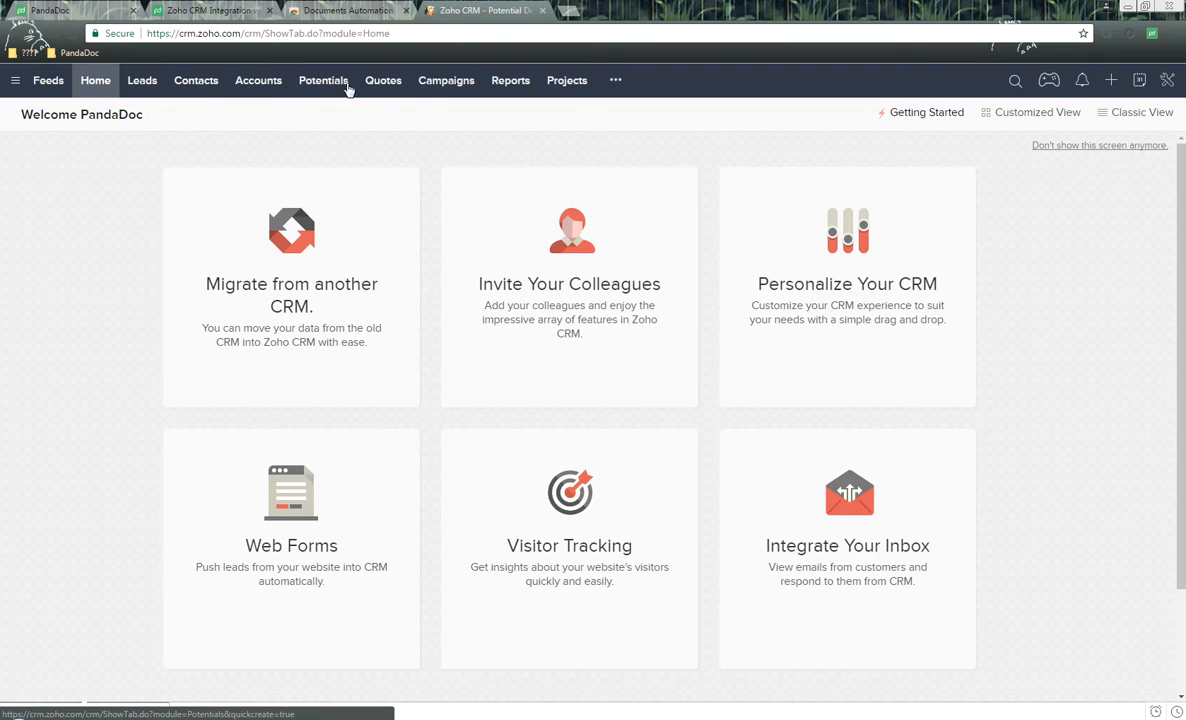
{"action": "mouse_move", "coordinate": [336, 94]}
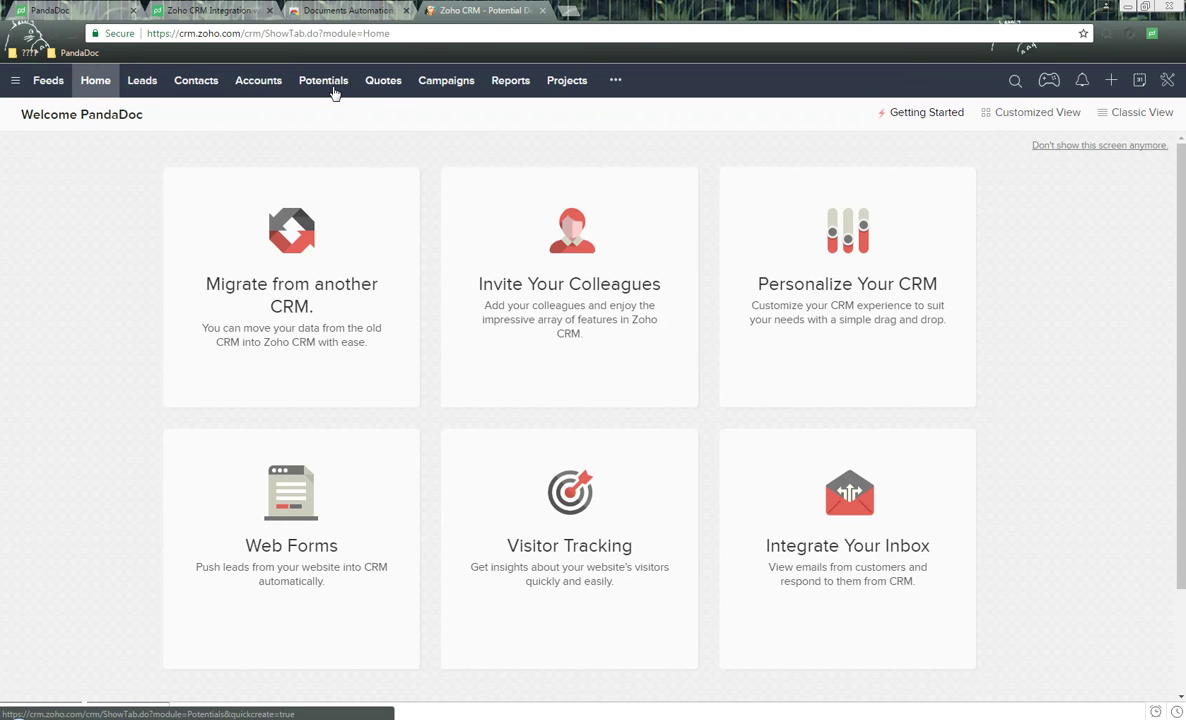
Step: Open the Iron Man Suit- Demo Purposes potential from the Potentials list
{"action": "left_click", "coordinate": [324, 80]}
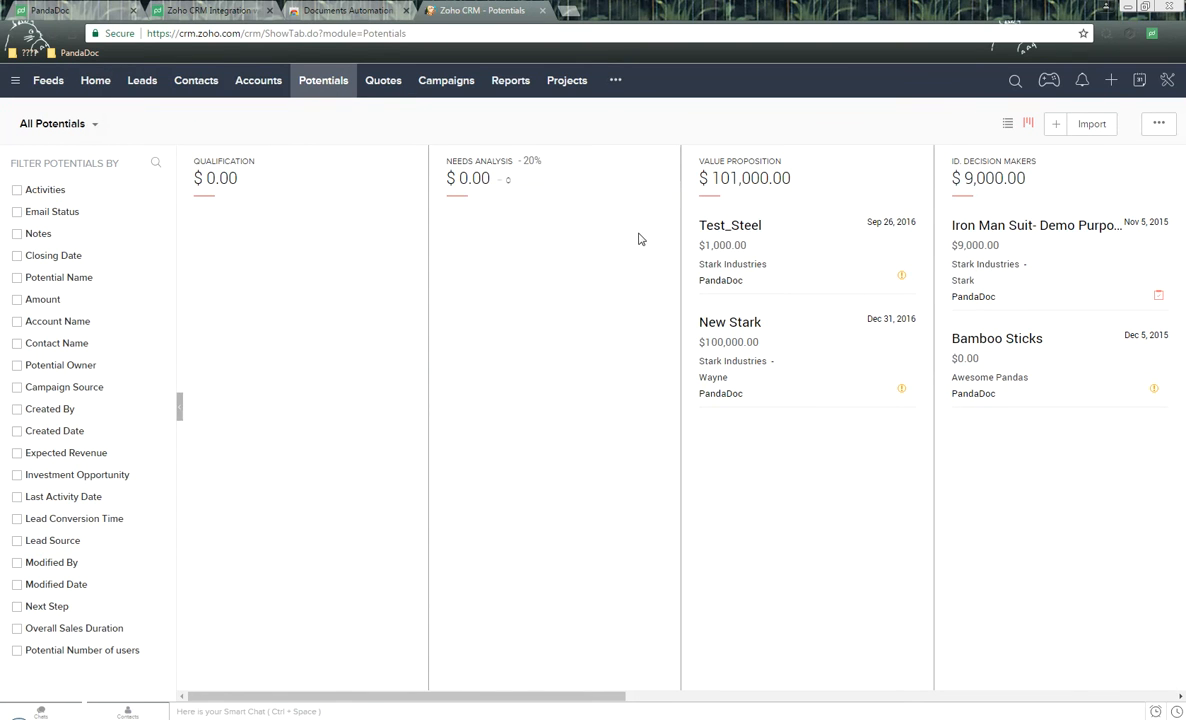
{"action": "left_click", "coordinate": [1036, 224]}
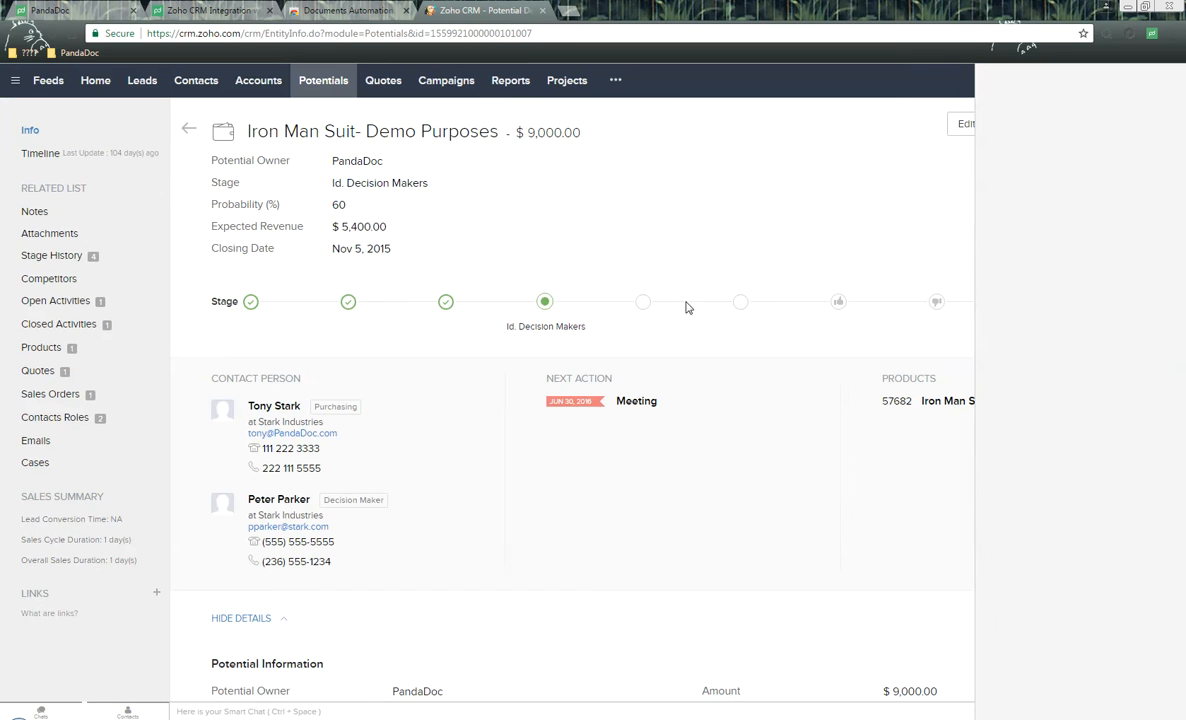
{"action": "mouse_move", "coordinate": [1084, 284]}
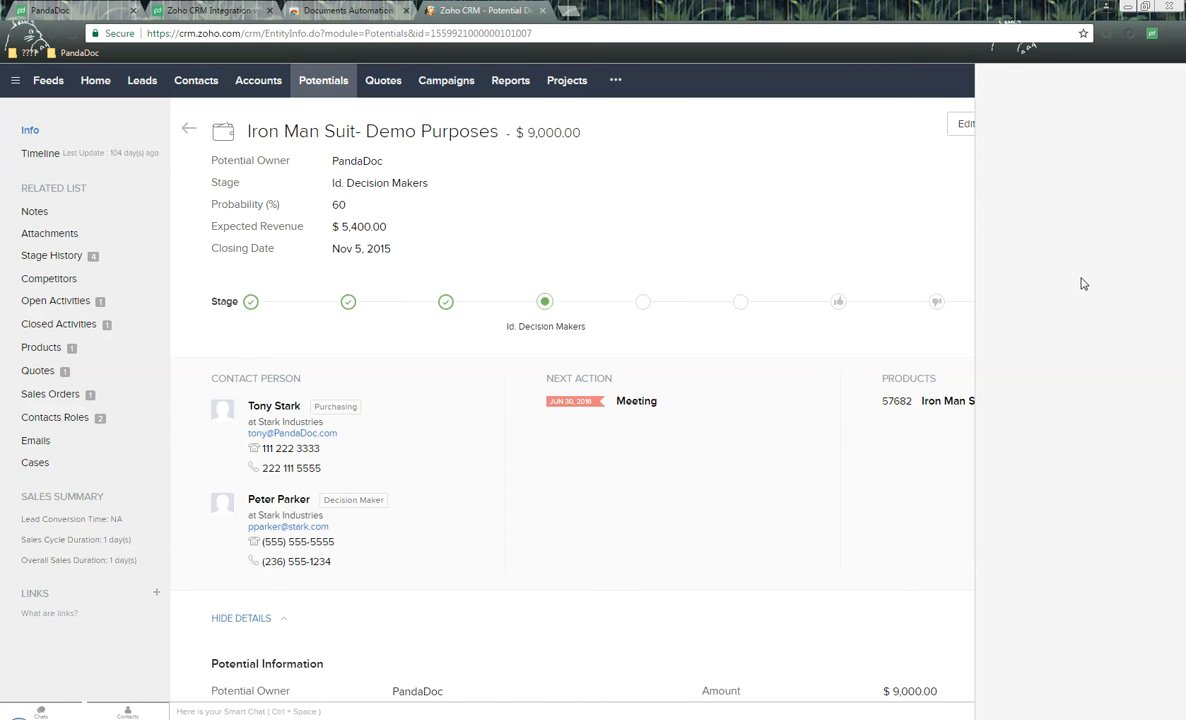
{"action": "mouse_move", "coordinate": [1078, 288]}
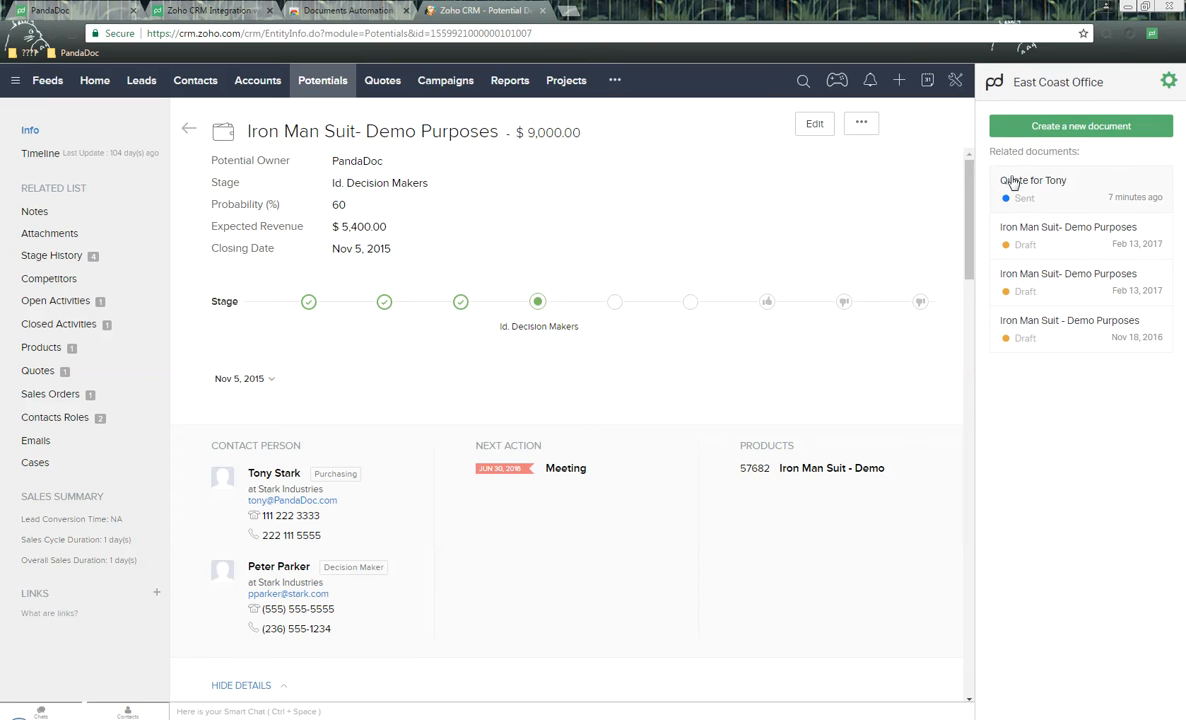
{"action": "mouse_move", "coordinate": [798, 182]}
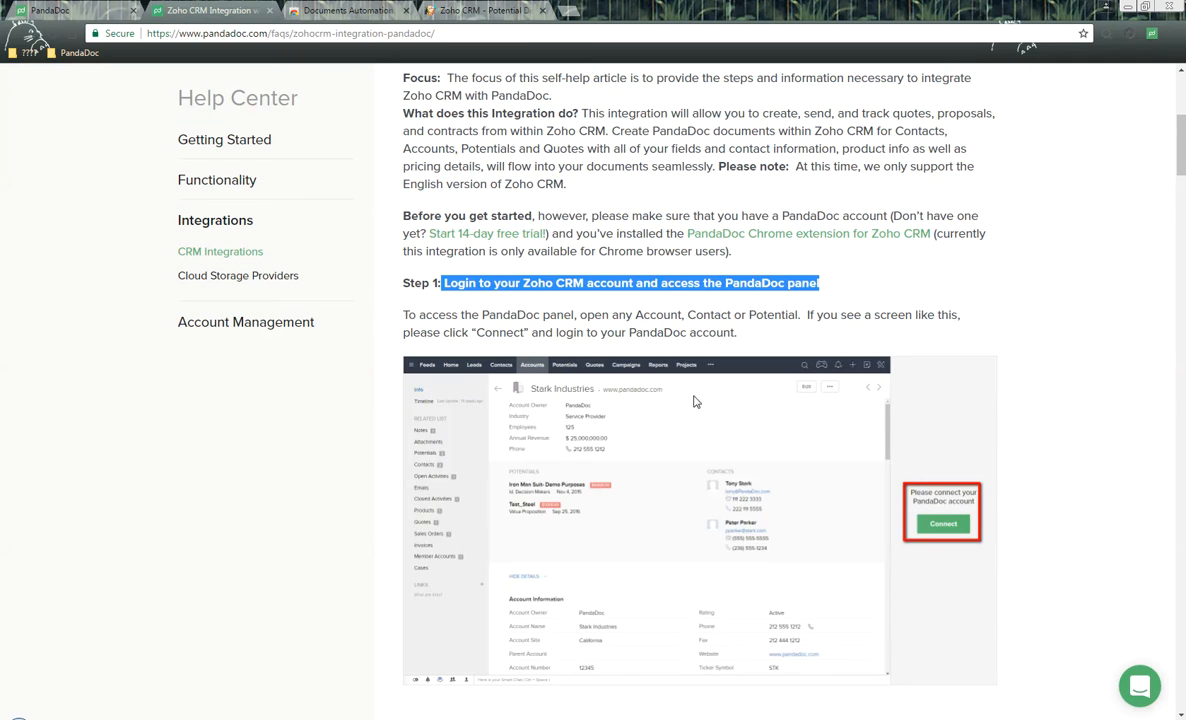
Step: Read down to Step 2 and highlight the Step 2-A heading on roles and templates
{"action": "scroll", "scroll_direction": "down", "scroll_amount": 3}
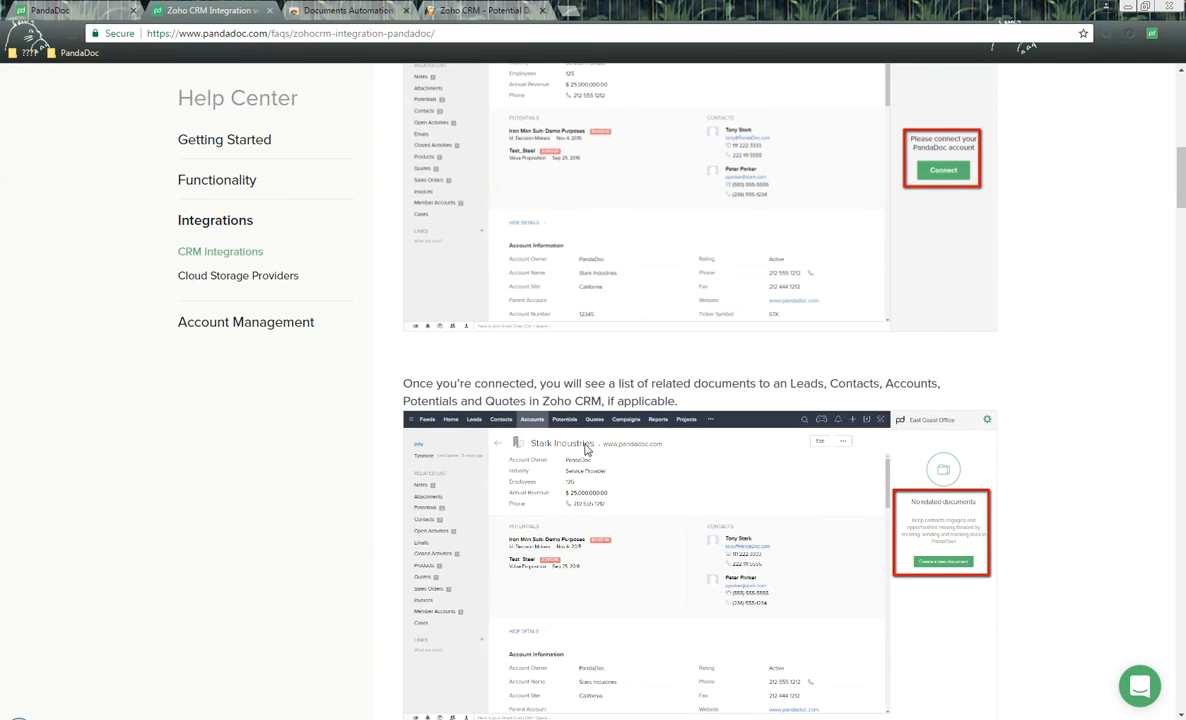
{"action": "scroll", "scroll_direction": "down", "scroll_amount": 3}
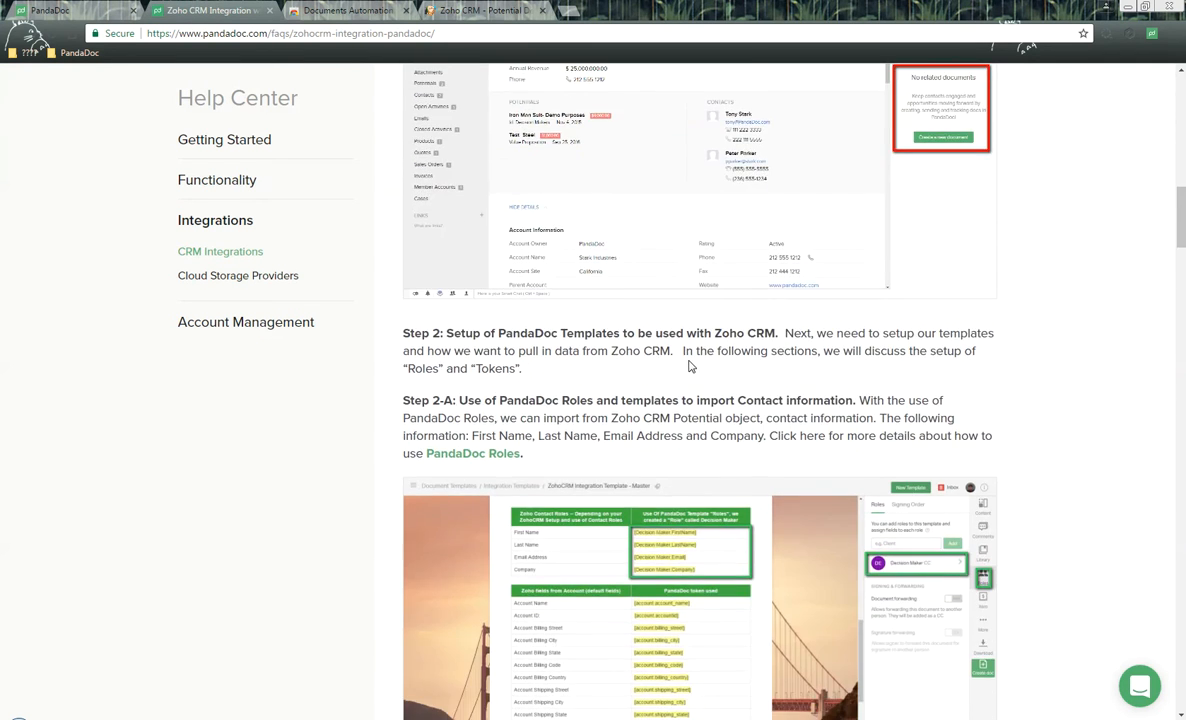
{"action": "scroll", "scroll_direction": "down", "scroll_amount": 3}
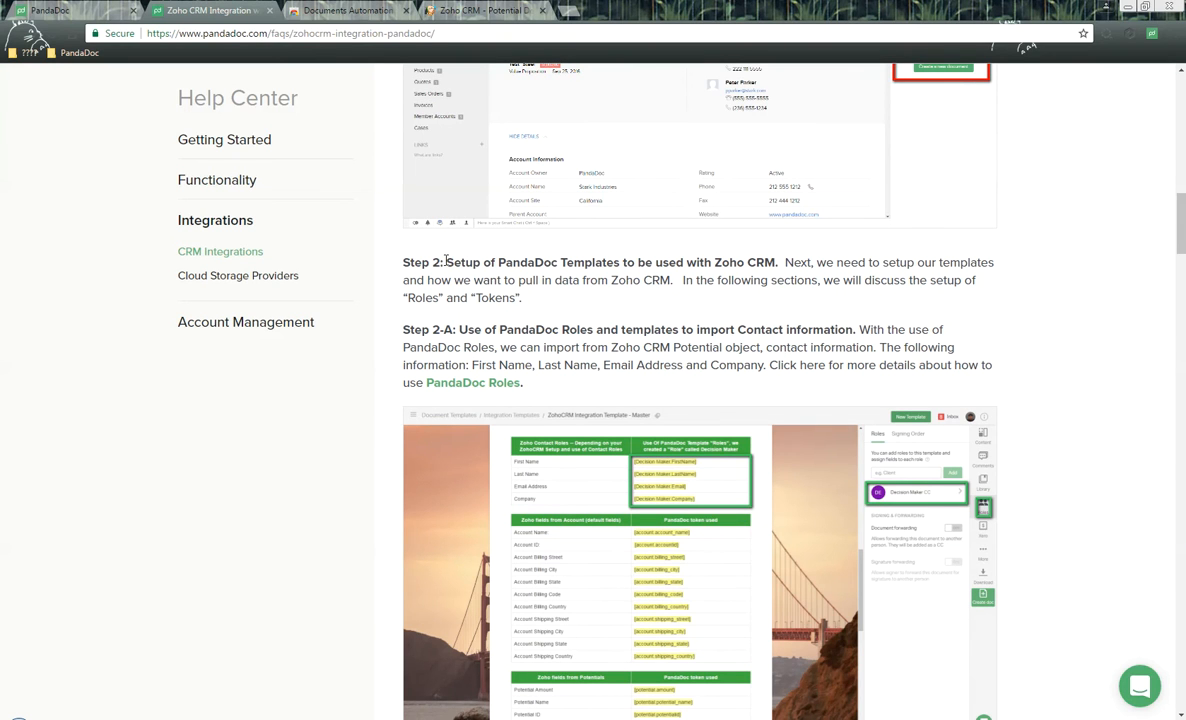
{"action": "left_click_drag", "start_coordinate": [452, 262], "coordinate": [584, 262]}
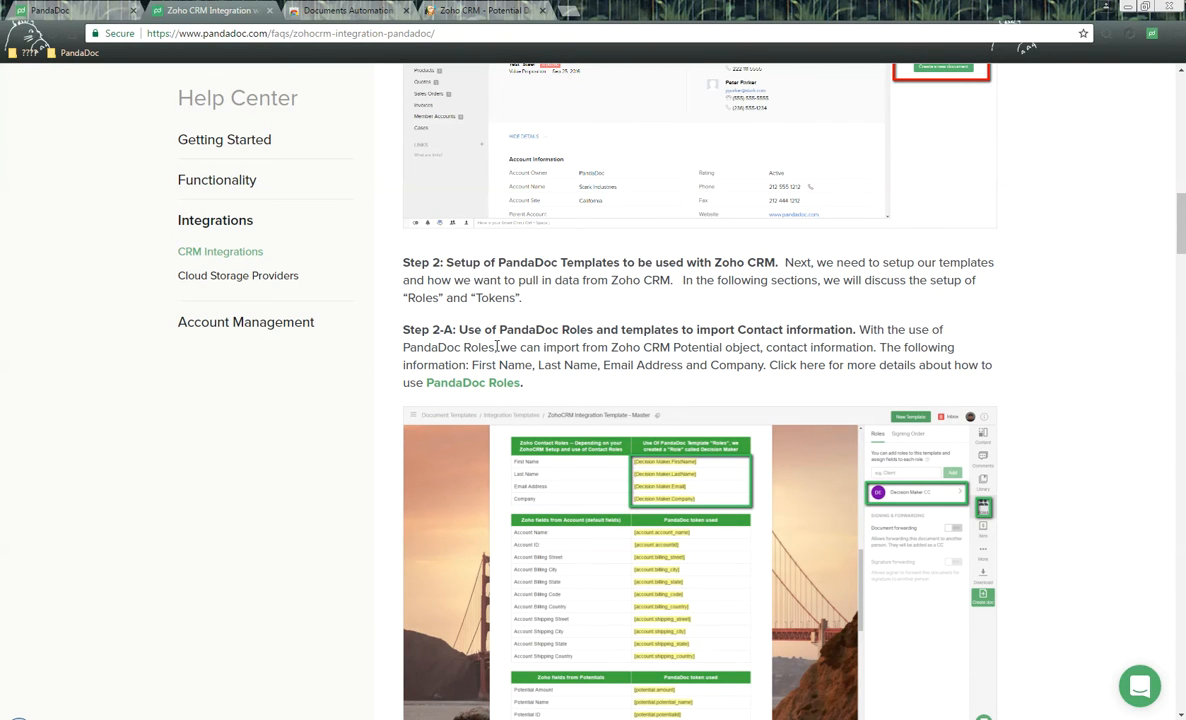
{"action": "left_click_drag", "start_coordinate": [498, 328], "coordinate": [616, 328]}
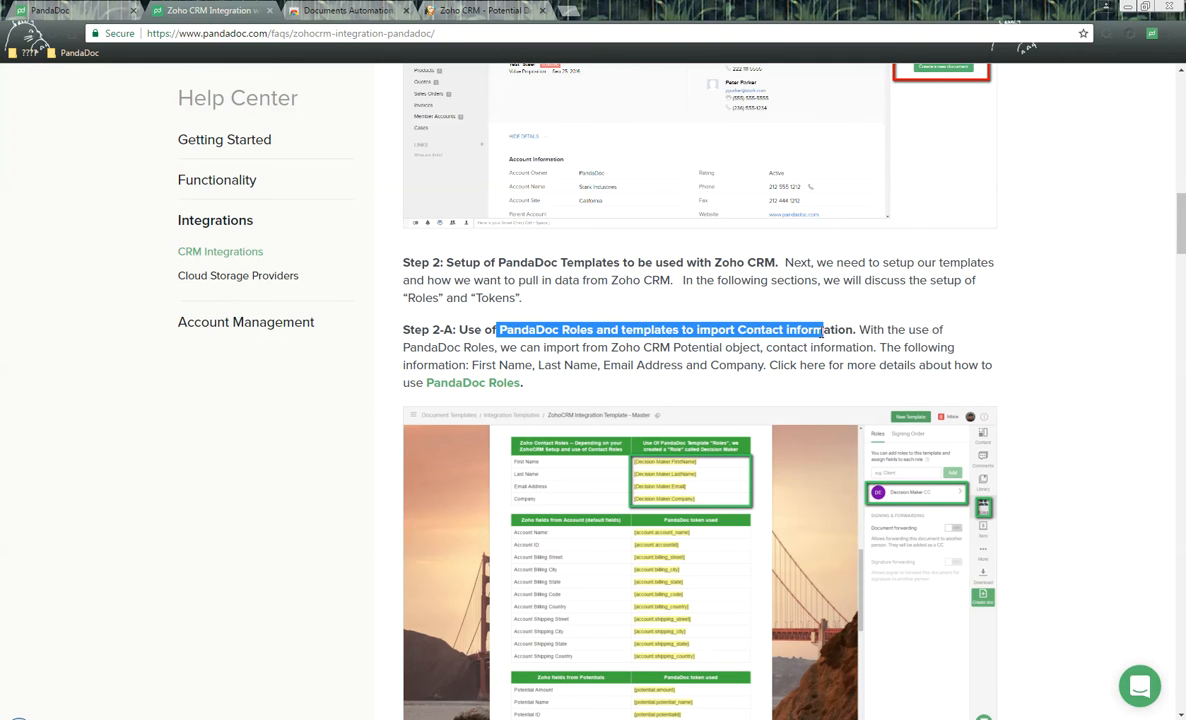
{"action": "scroll", "scroll_direction": "down", "scroll_amount": 3}
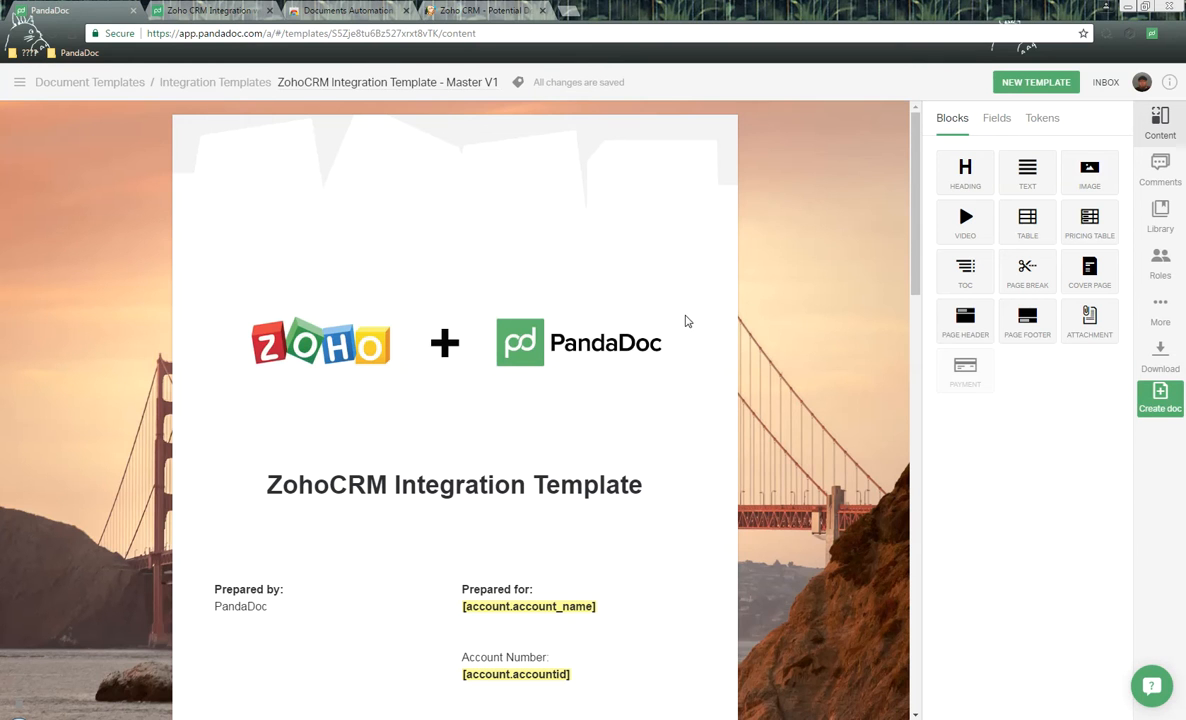
Step: Select the template's Zoho token table and show its Tokens list, then return to the article
{"action": "scroll", "scroll_direction": "down", "scroll_amount": 3}
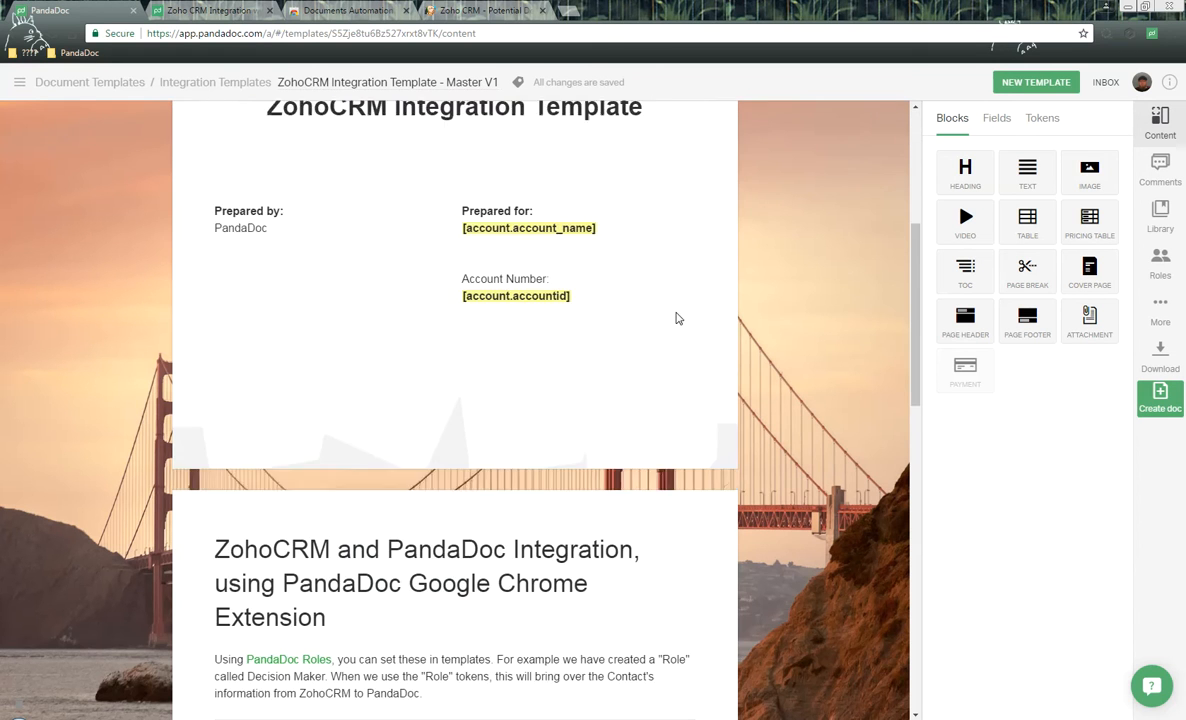
{"action": "scroll", "scroll_direction": "down", "scroll_amount": 3}
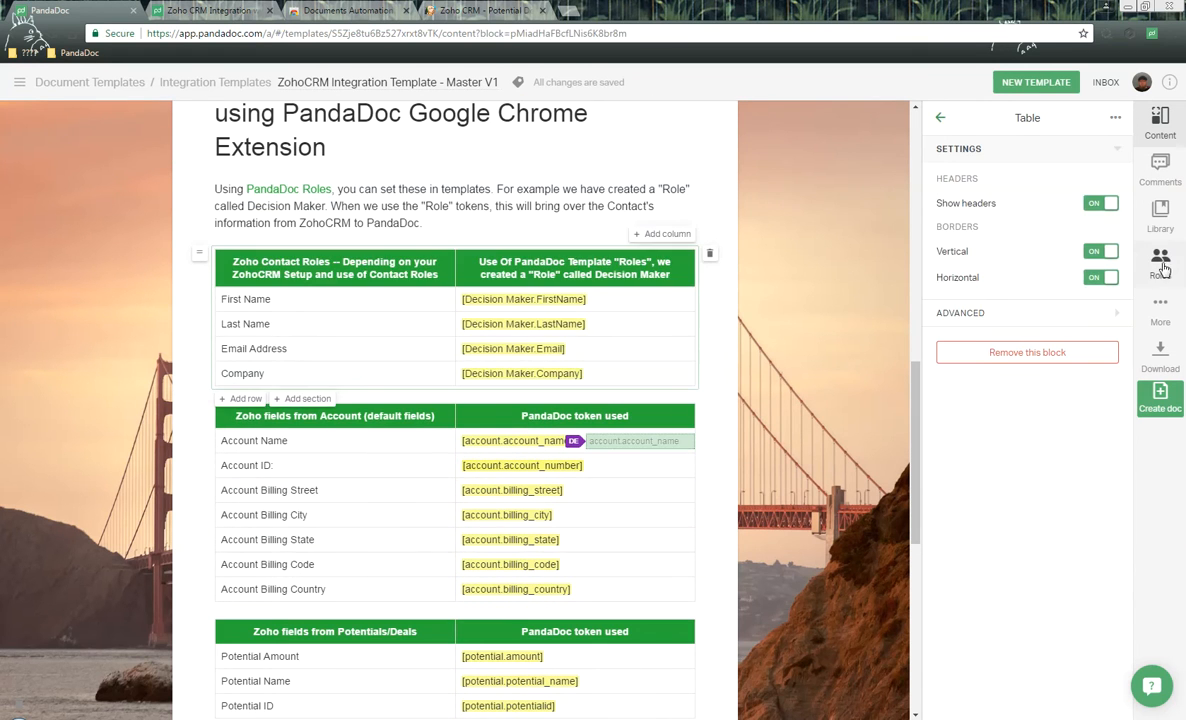
{"action": "left_click", "coordinate": [1156, 260]}
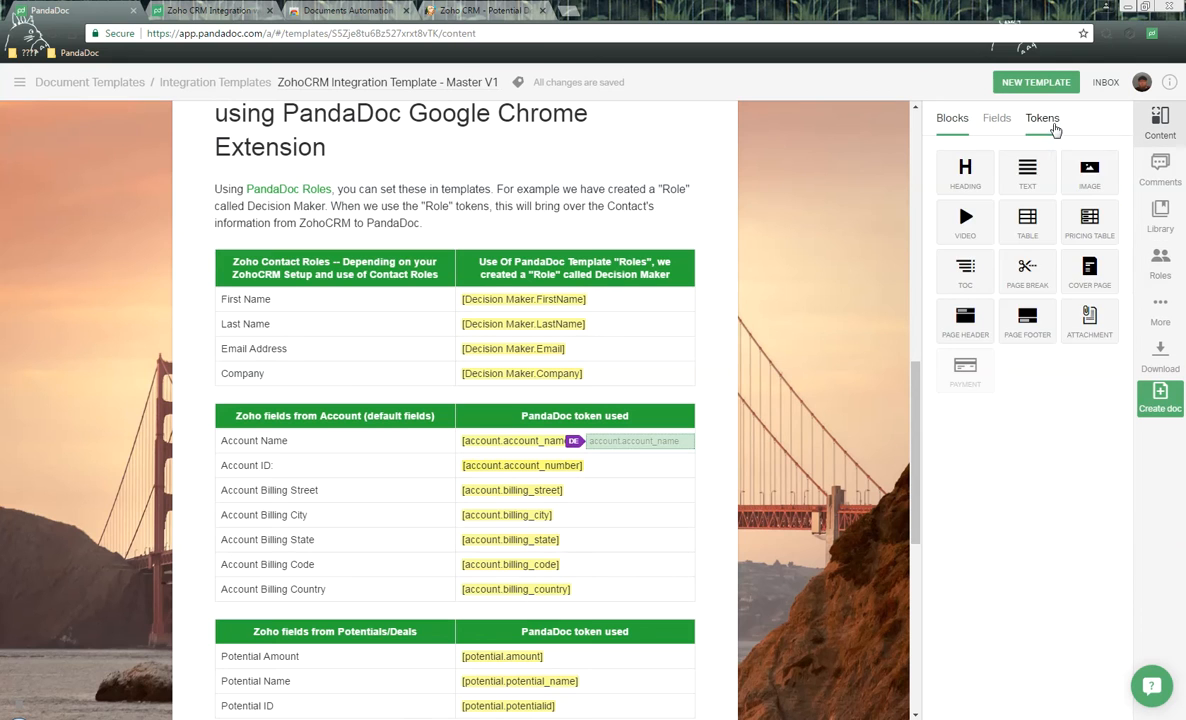
{"action": "left_click", "coordinate": [1042, 116]}
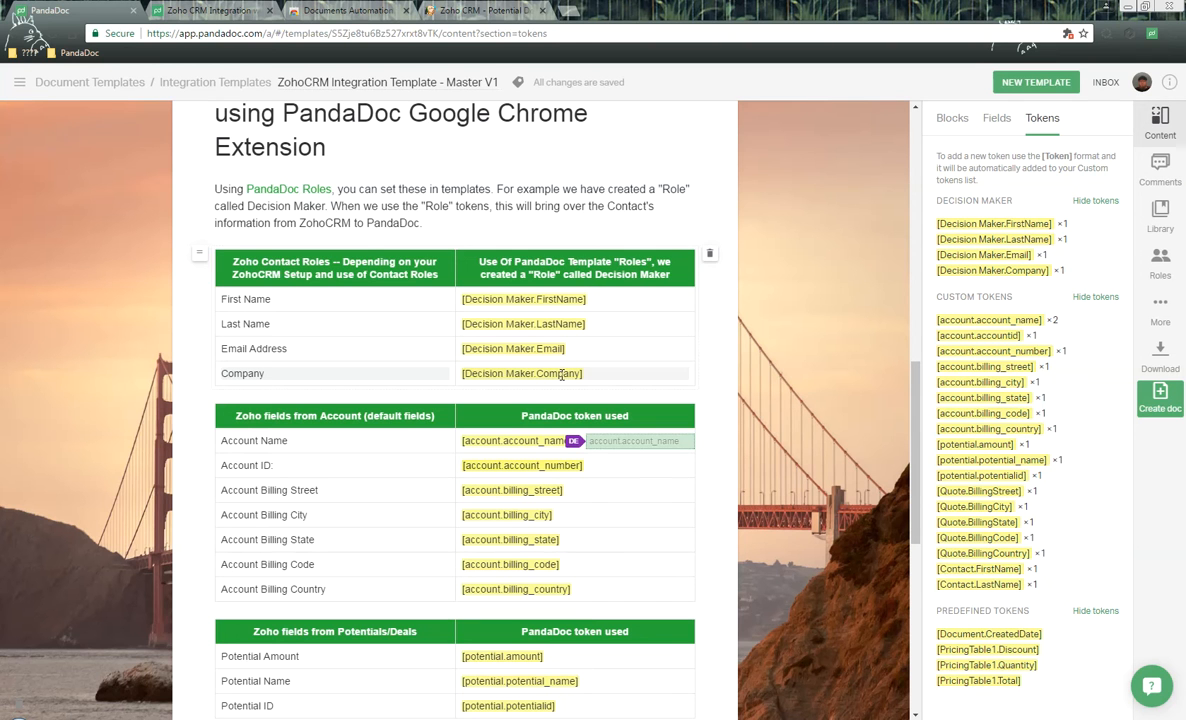
{"action": "left_click", "coordinate": [200, 12]}
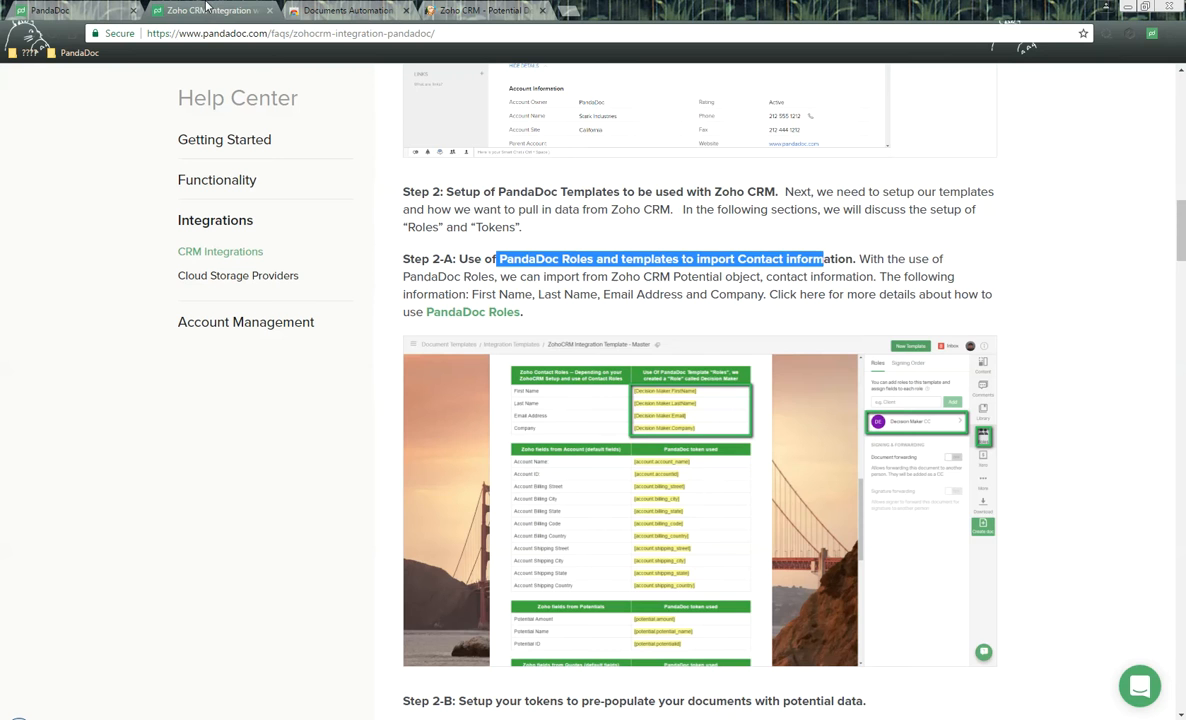
Step: Bring Step 2-B on setting up tokens for potential data into view
{"action": "scroll", "scroll_direction": "down", "scroll_amount": 3}
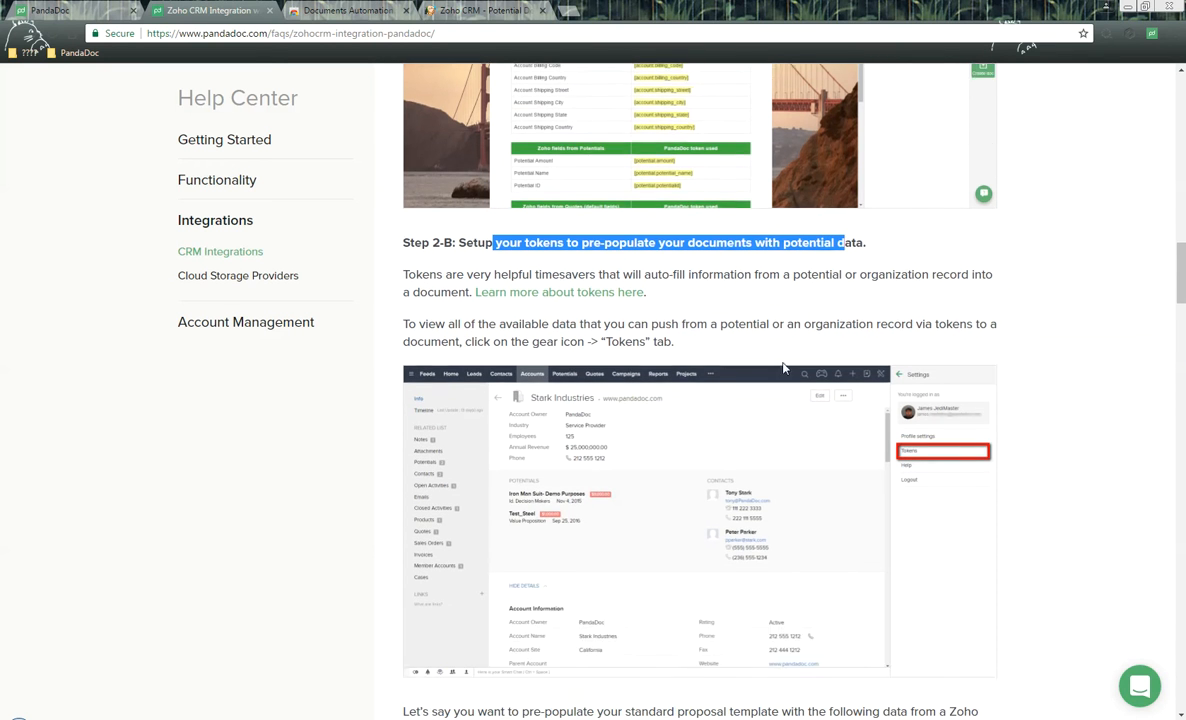
{"action": "scroll", "scroll_direction": "down", "scroll_amount": 3}
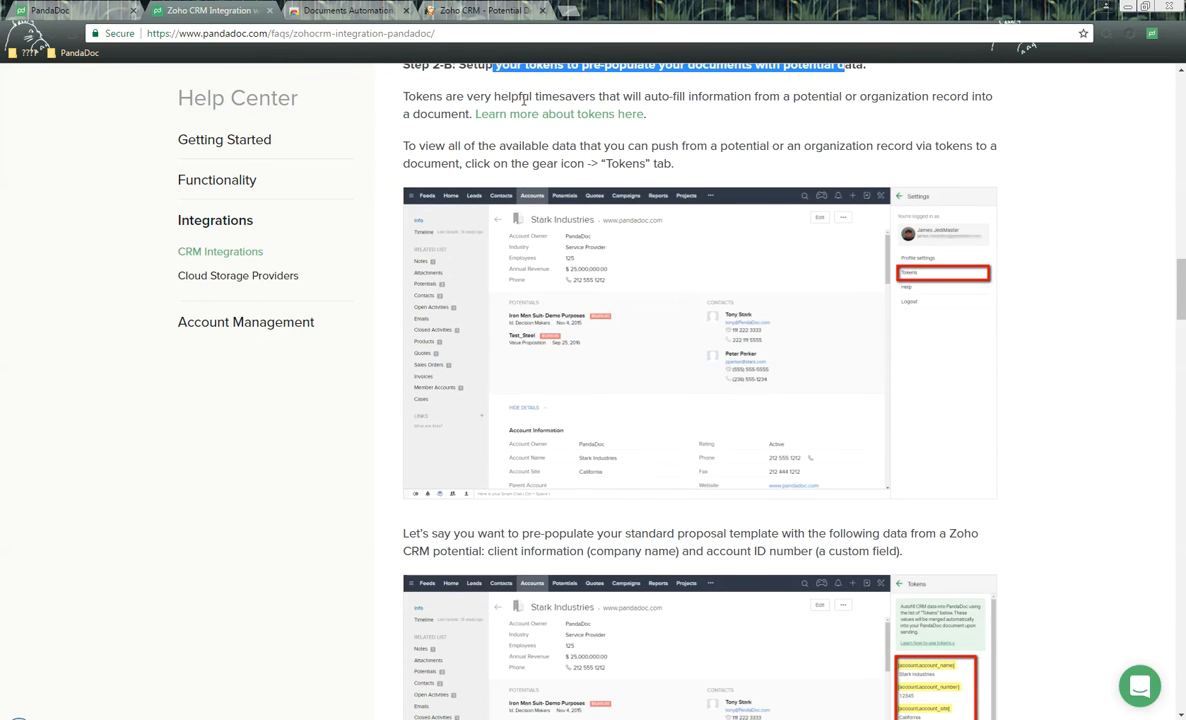
{"action": "mouse_move", "coordinate": [570, 136]}
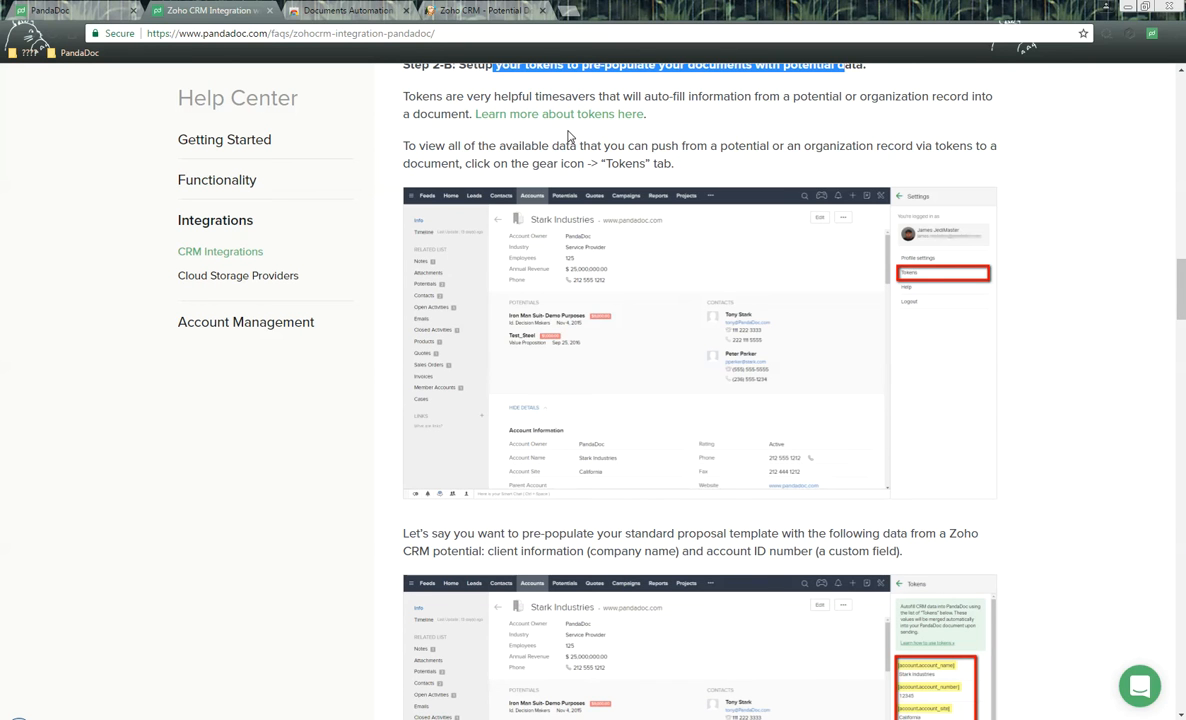
{"action": "mouse_move", "coordinate": [490, 28]}
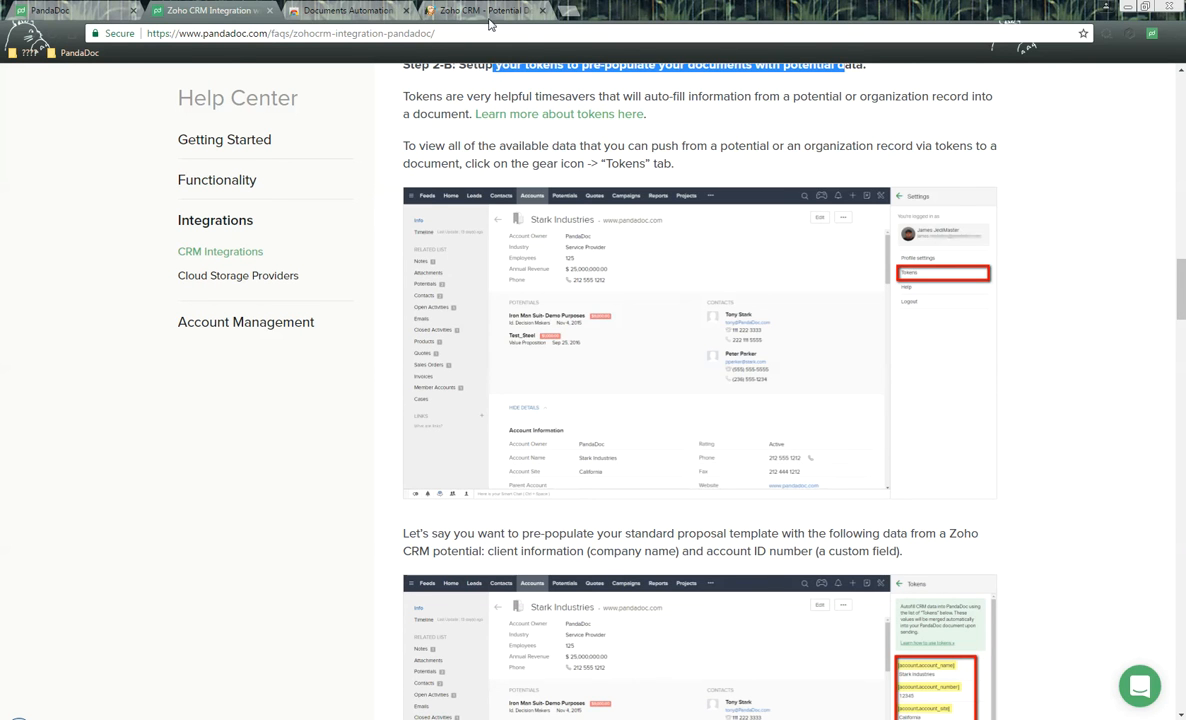
Step: List the PandaDoc tokens with Stark Industries values for the potential via the panel settings
{"action": "left_click", "coordinate": [484, 10]}
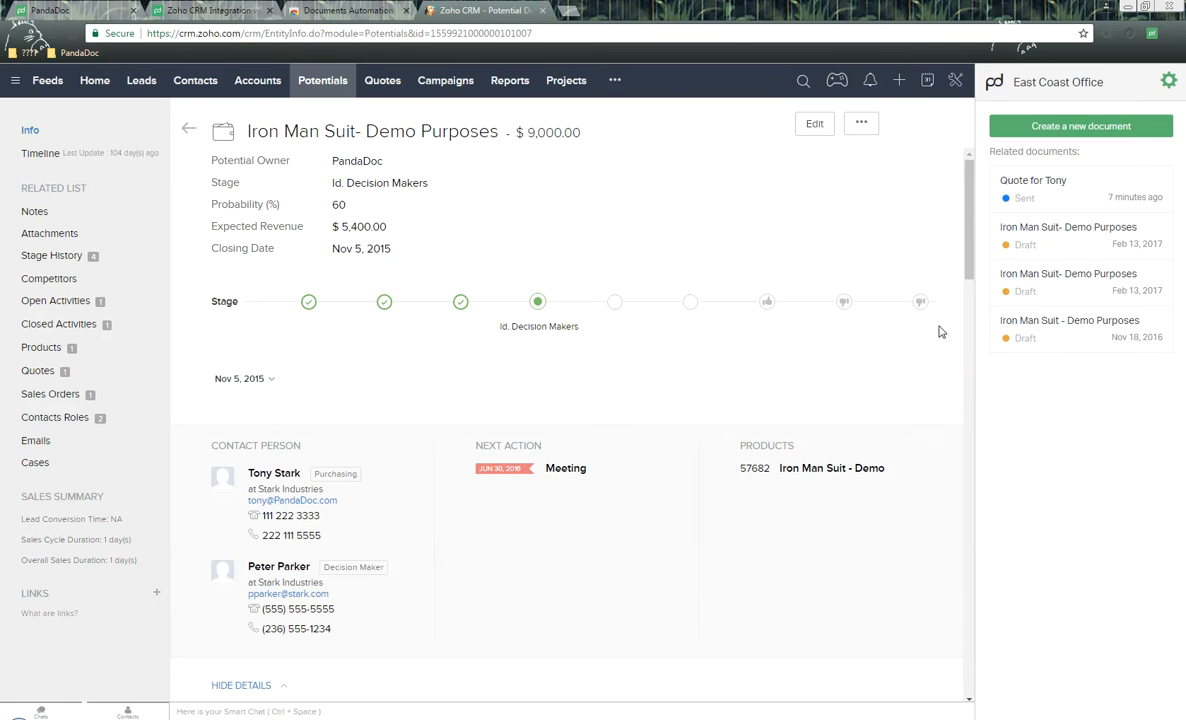
{"action": "mouse_move", "coordinate": [1128, 108]}
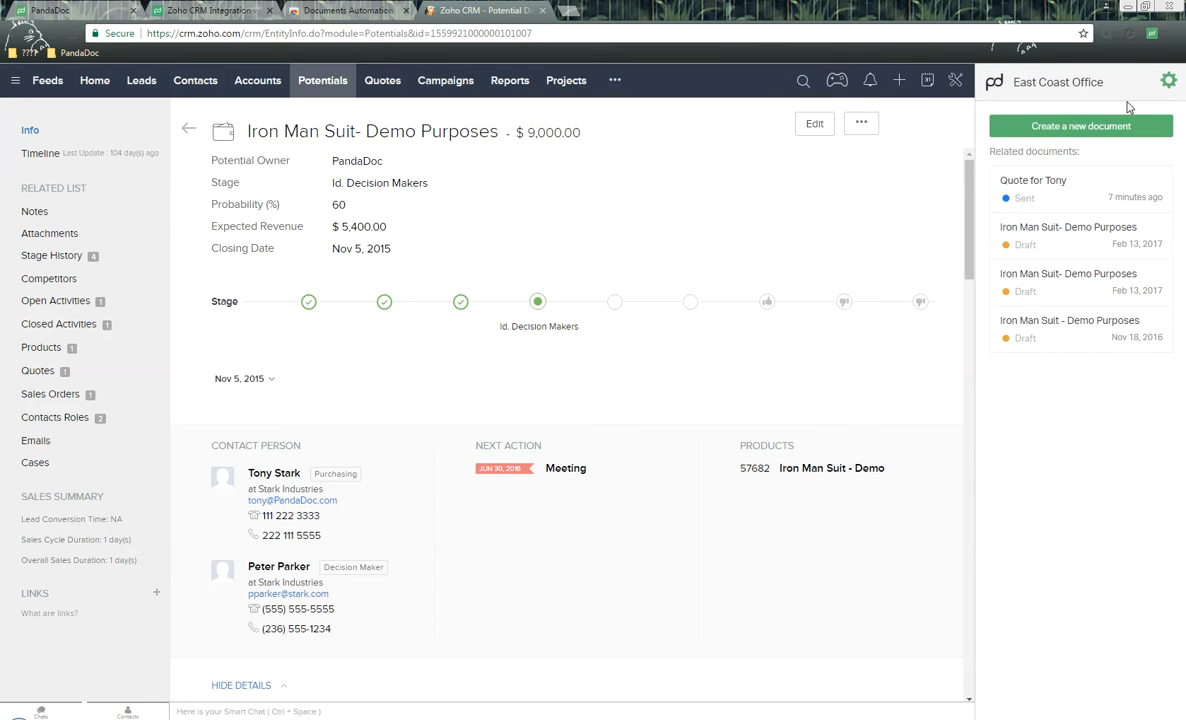
{"action": "left_click", "coordinate": [1176, 76]}
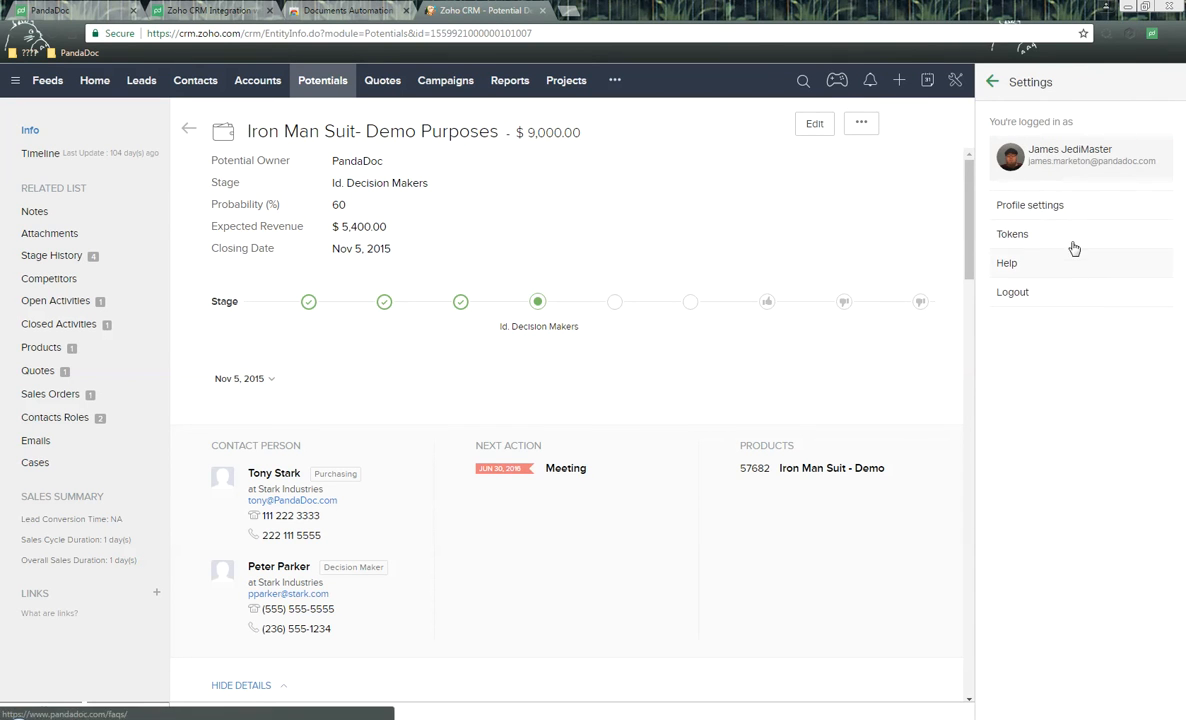
{"action": "left_click", "coordinate": [1012, 234]}
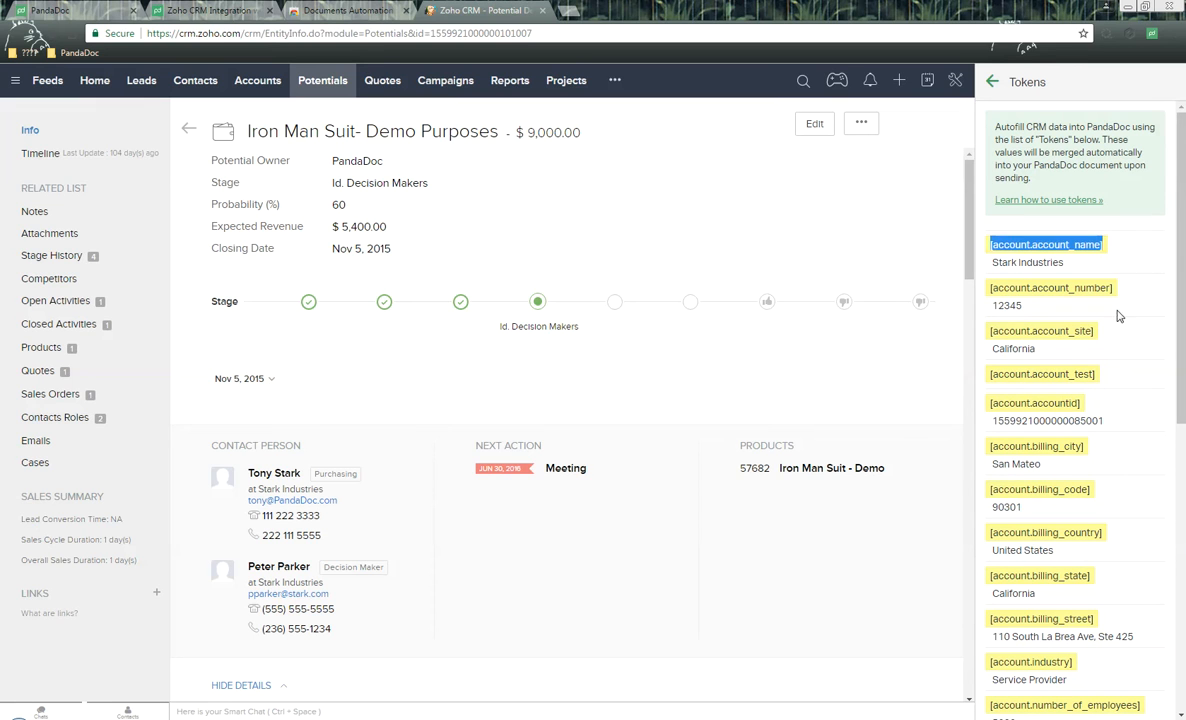
{"action": "mouse_move", "coordinate": [1088, 244]}
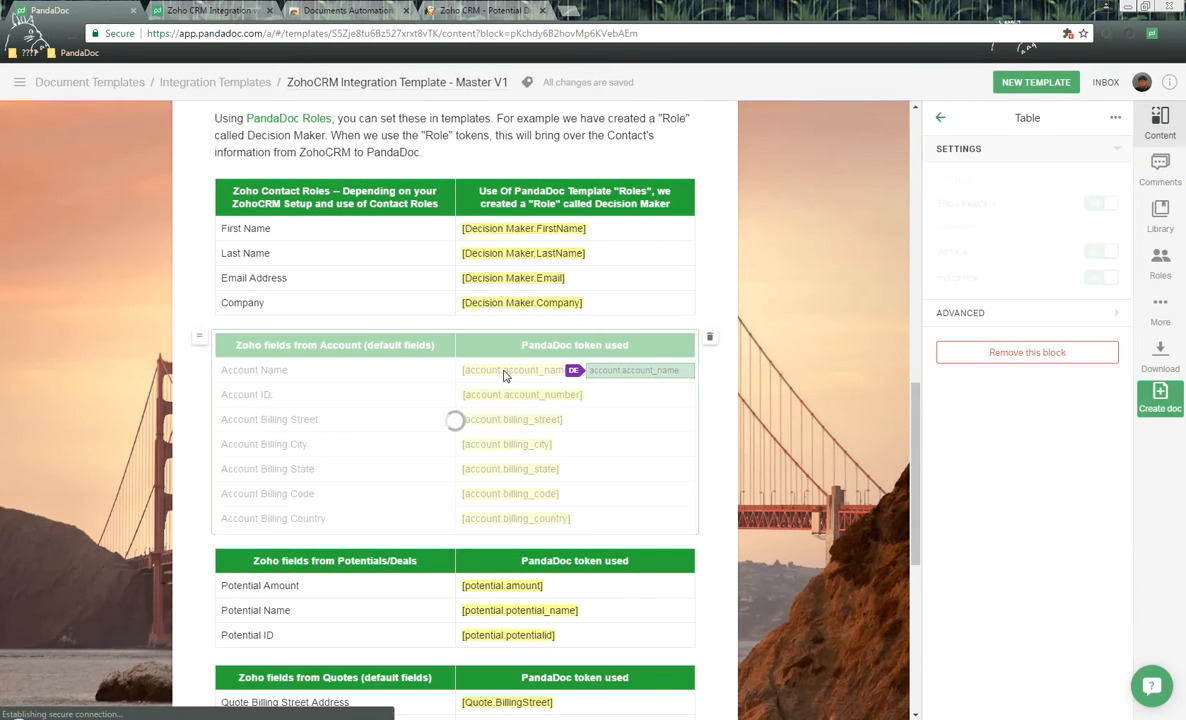
{"action": "left_click", "coordinate": [210, 16]}
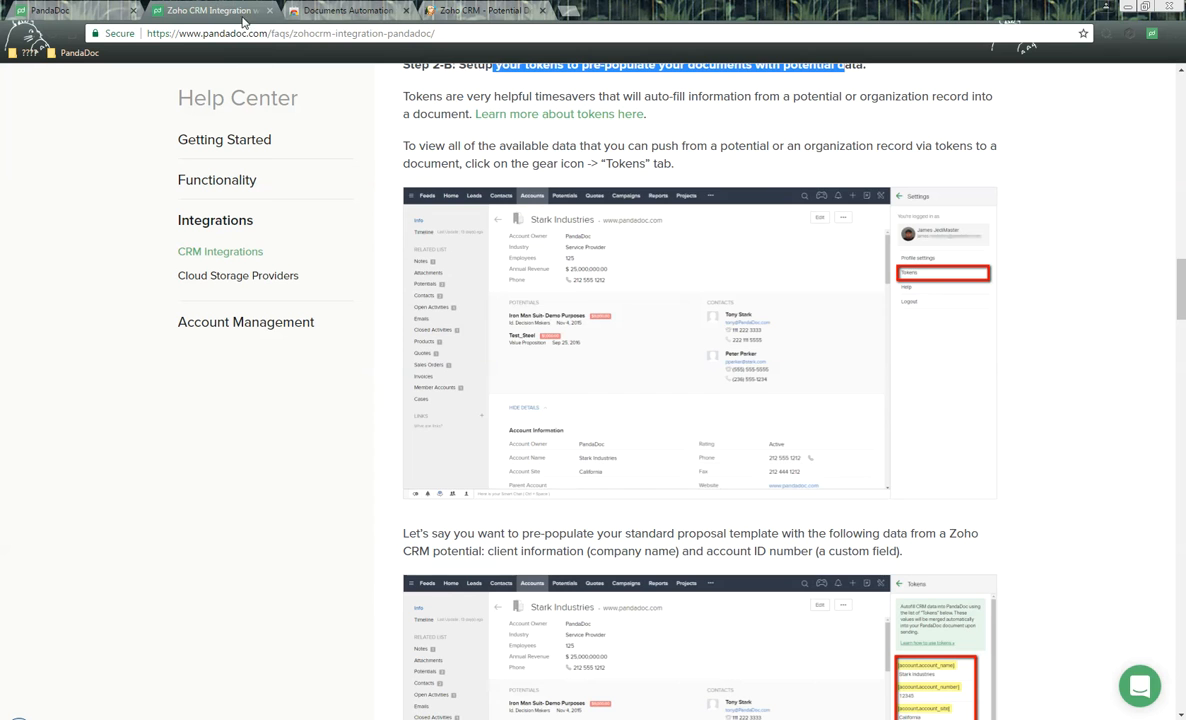
Step: Read past the Step 2-C example token table to Step 3 on using fields
{"action": "scroll", "scroll_direction": "down", "scroll_amount": 3}
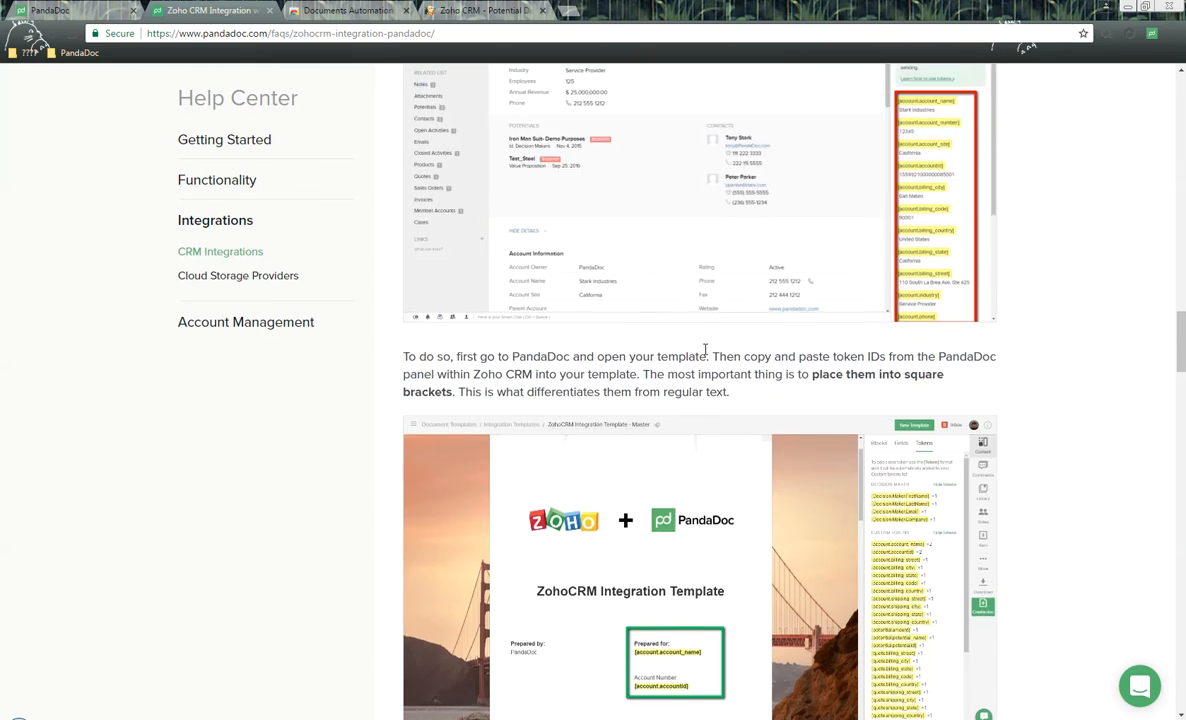
{"action": "scroll", "scroll_direction": "down", "scroll_amount": 3}
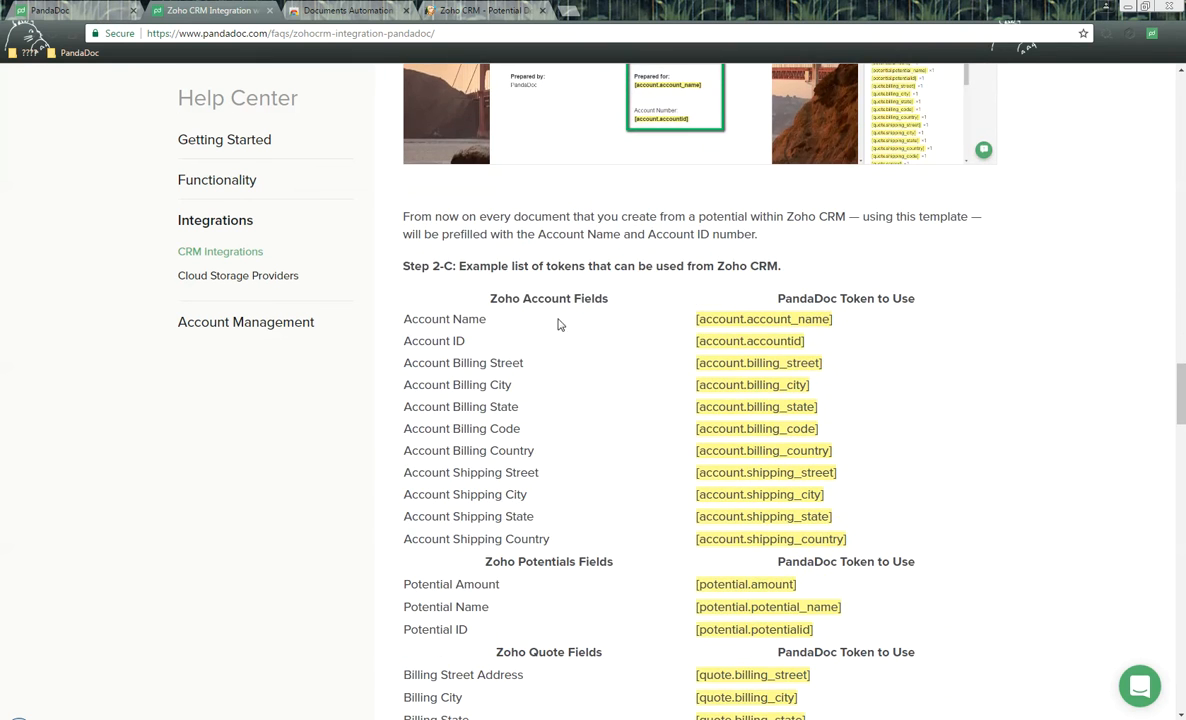
{"action": "scroll", "scroll_direction": "down", "scroll_amount": 3}
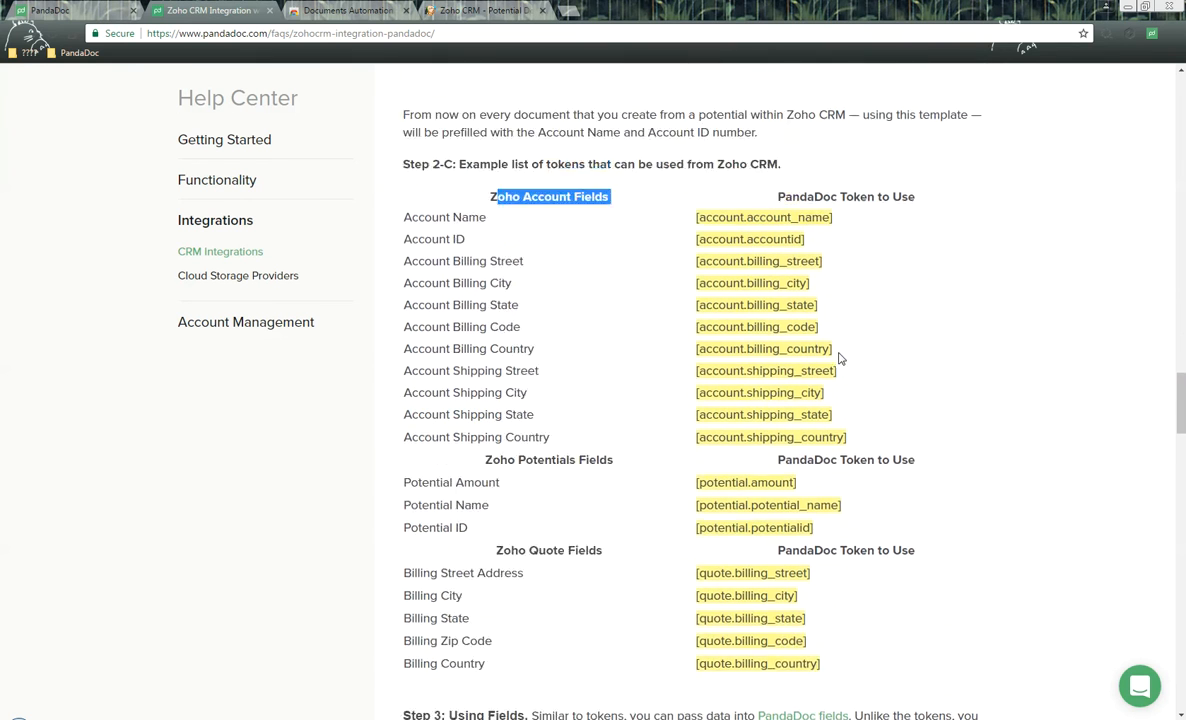
{"action": "scroll", "scroll_direction": "down", "scroll_amount": 3}
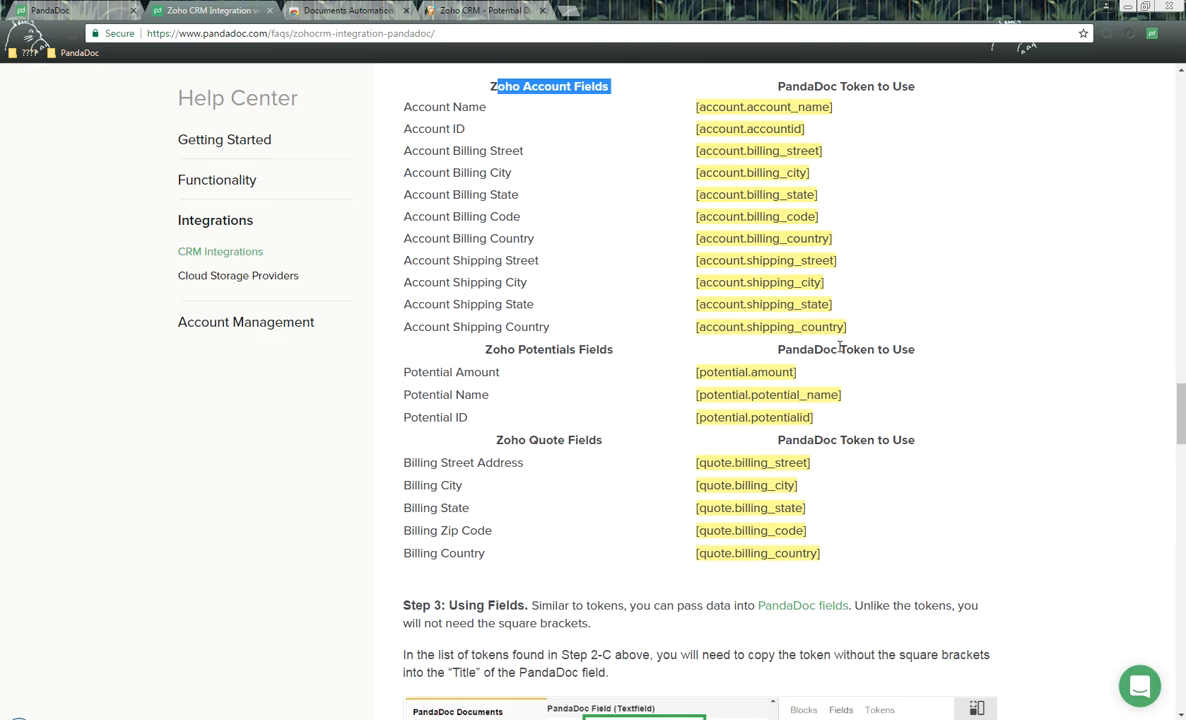
{"action": "scroll", "scroll_direction": "down", "scroll_amount": 3}
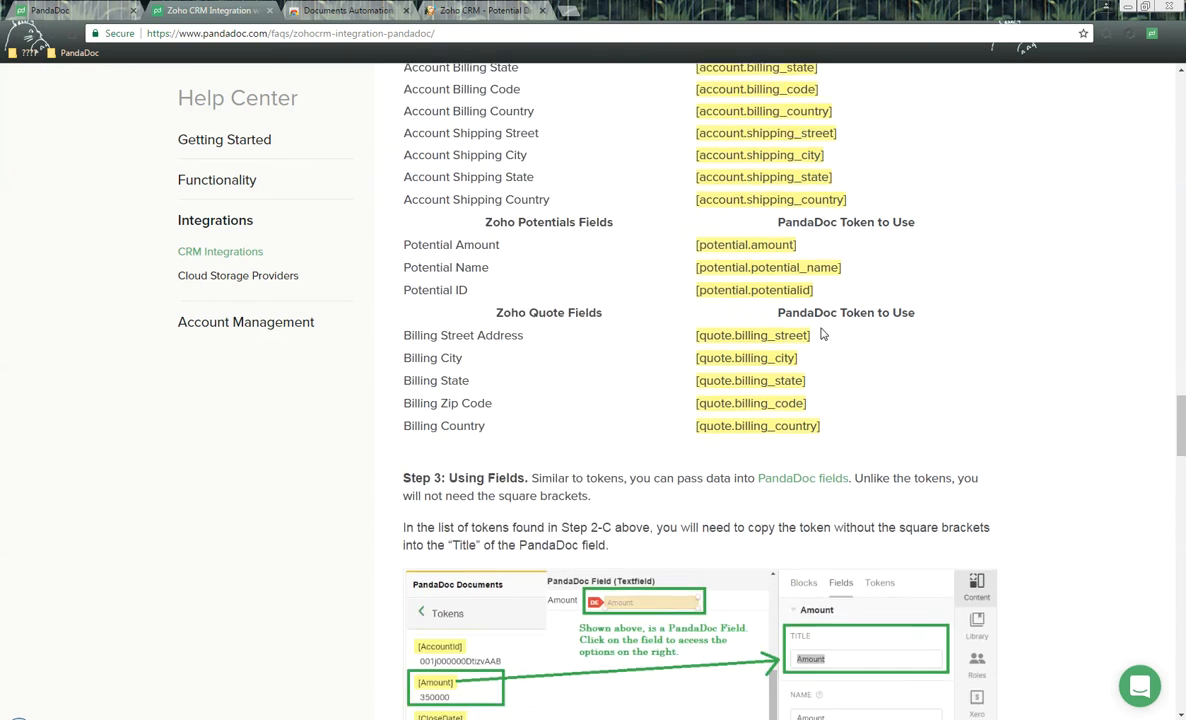
{"action": "scroll", "scroll_direction": "down", "scroll_amount": 3}
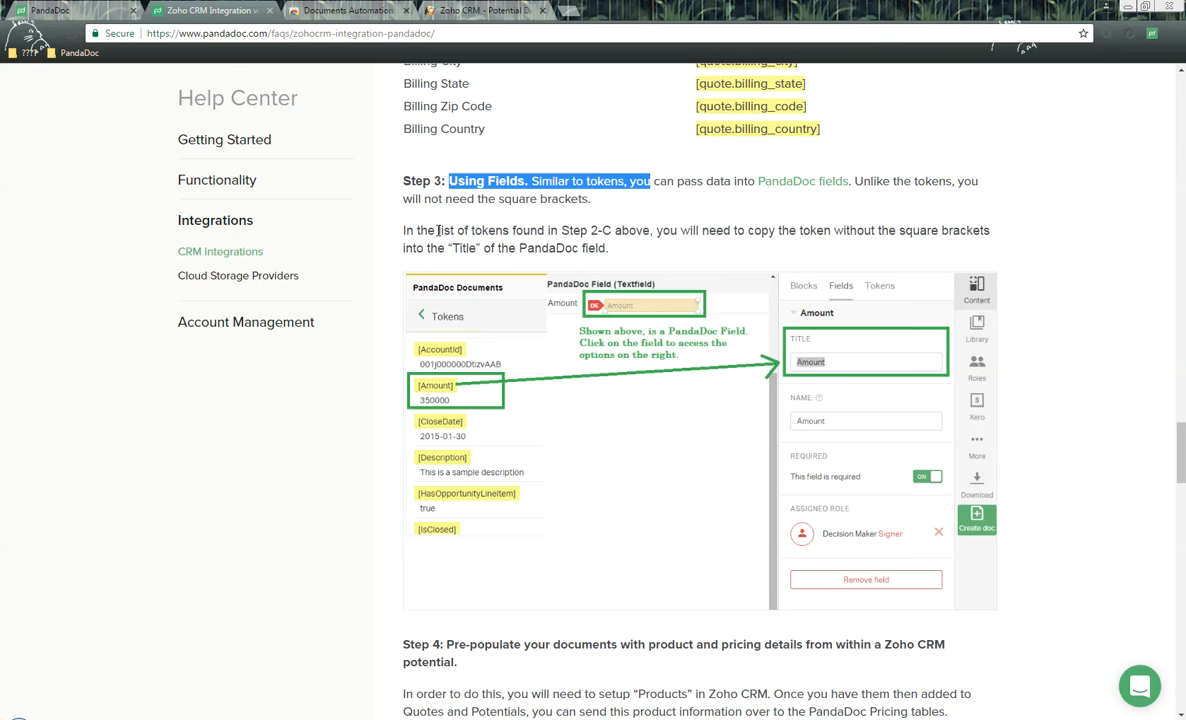
{"action": "mouse_move", "coordinate": [742, 240]}
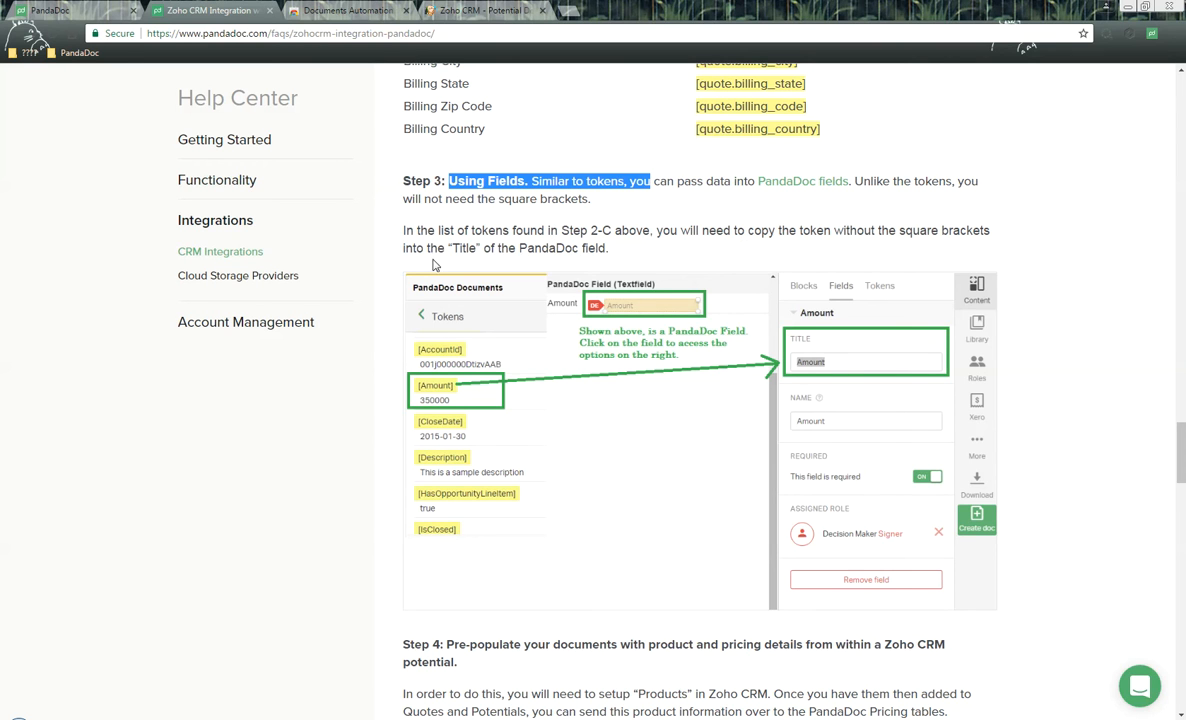
{"action": "mouse_move", "coordinate": [520, 252]}
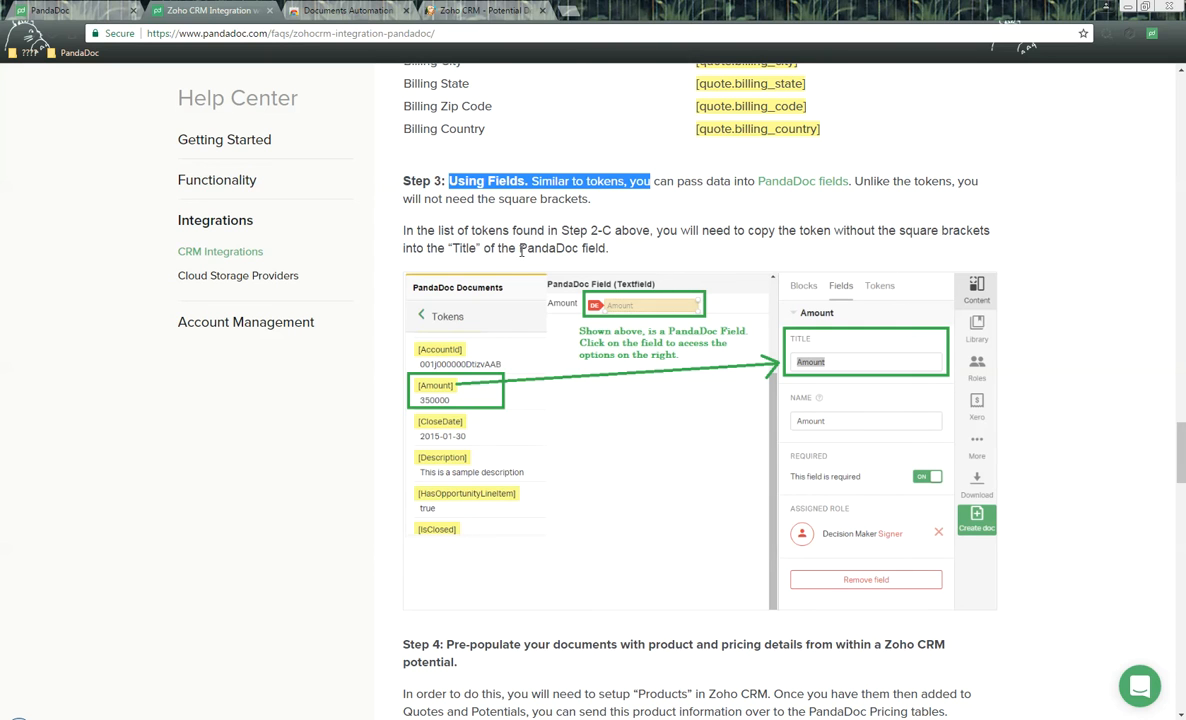
{"action": "mouse_move", "coordinate": [436, 400]}
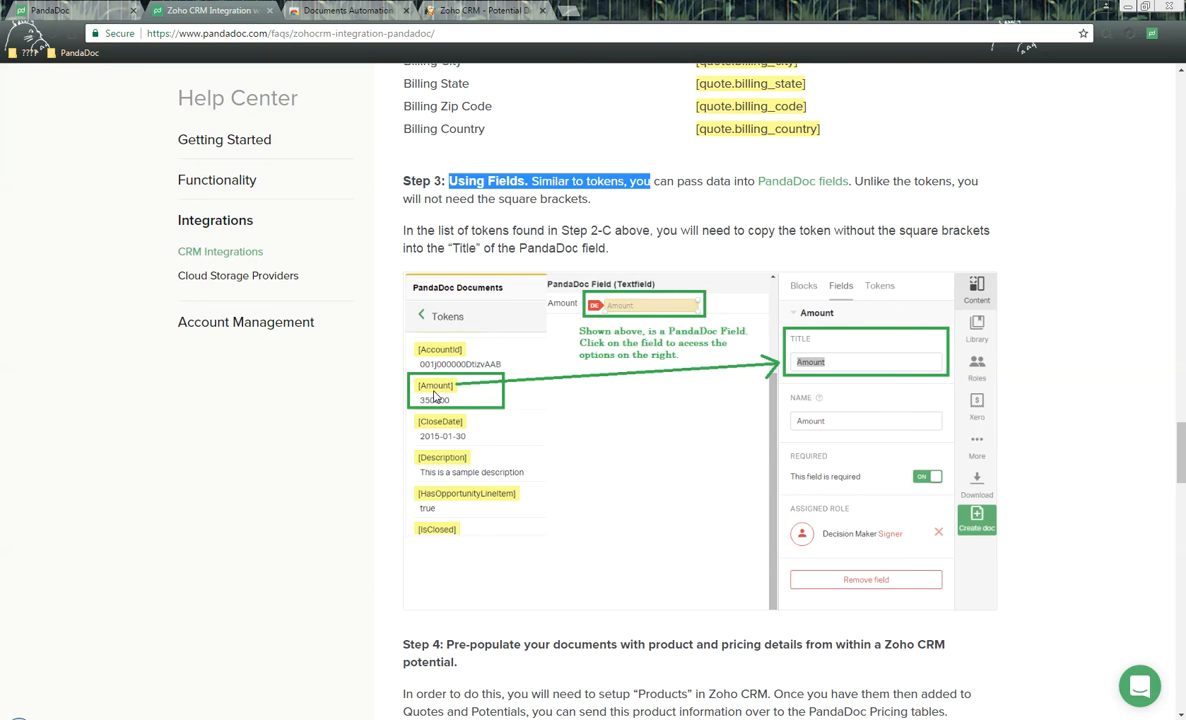
{"action": "mouse_move", "coordinate": [864, 360]}
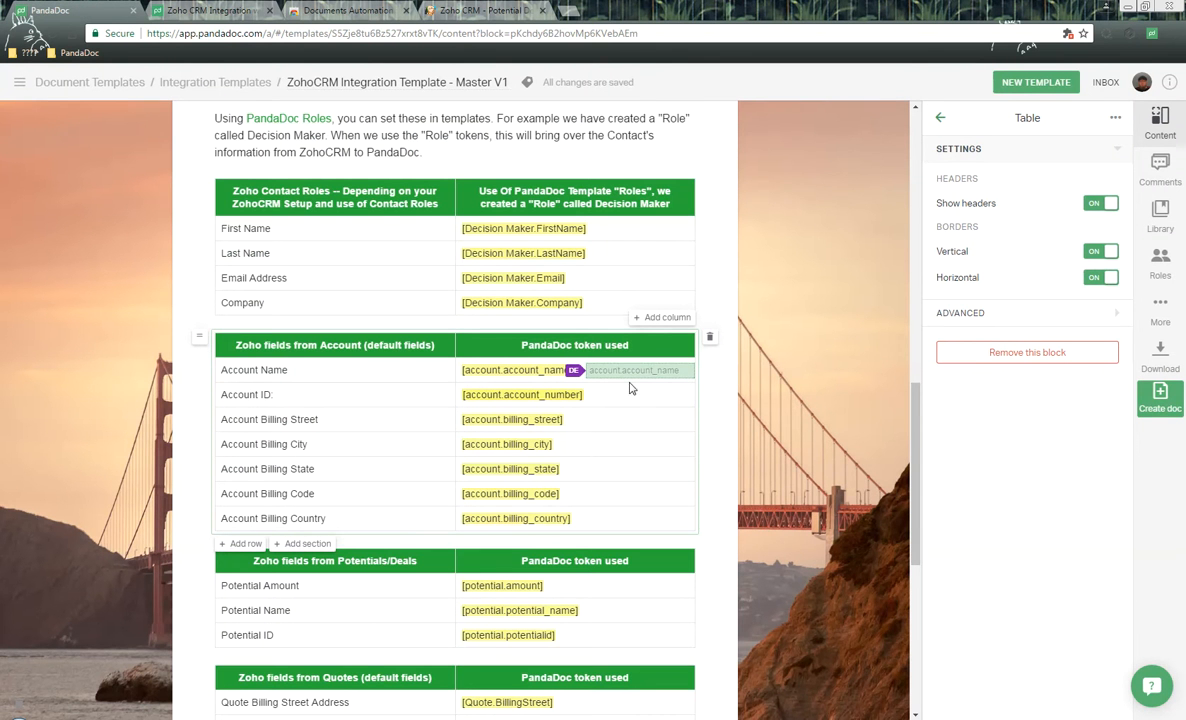
Step: Inspect the account.account_name text field's properties in the template
{"action": "left_click", "coordinate": [640, 370]}
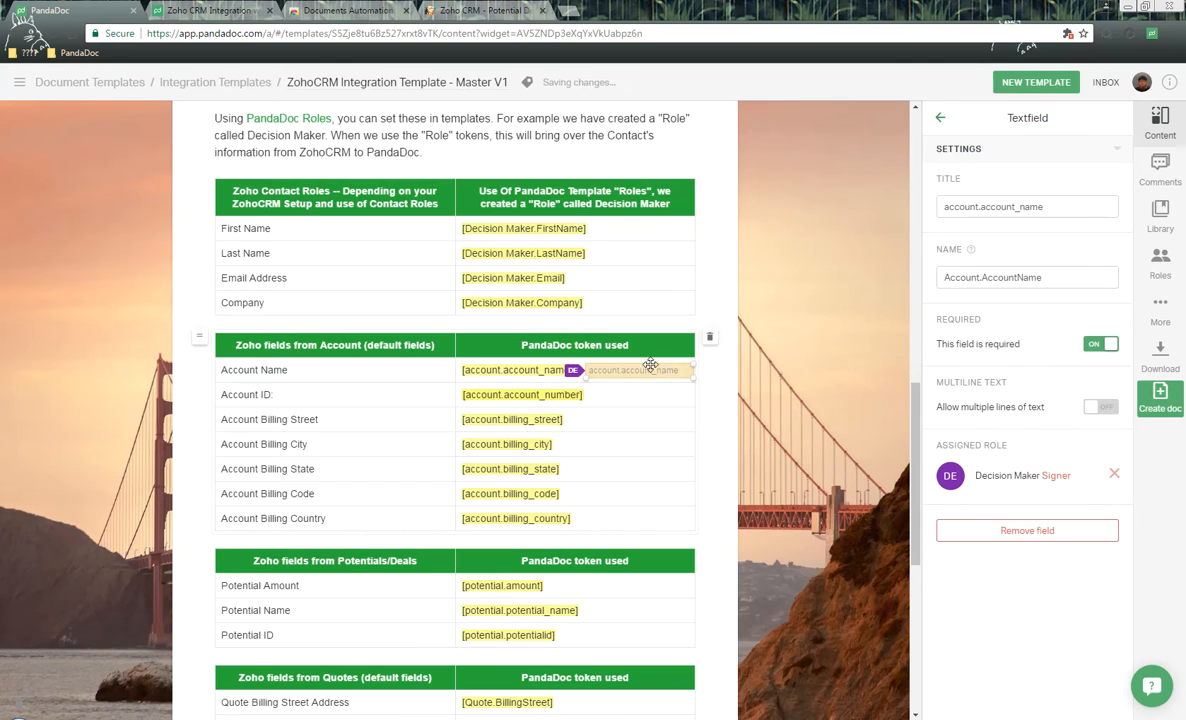
{"action": "mouse_move", "coordinate": [932, 184]}
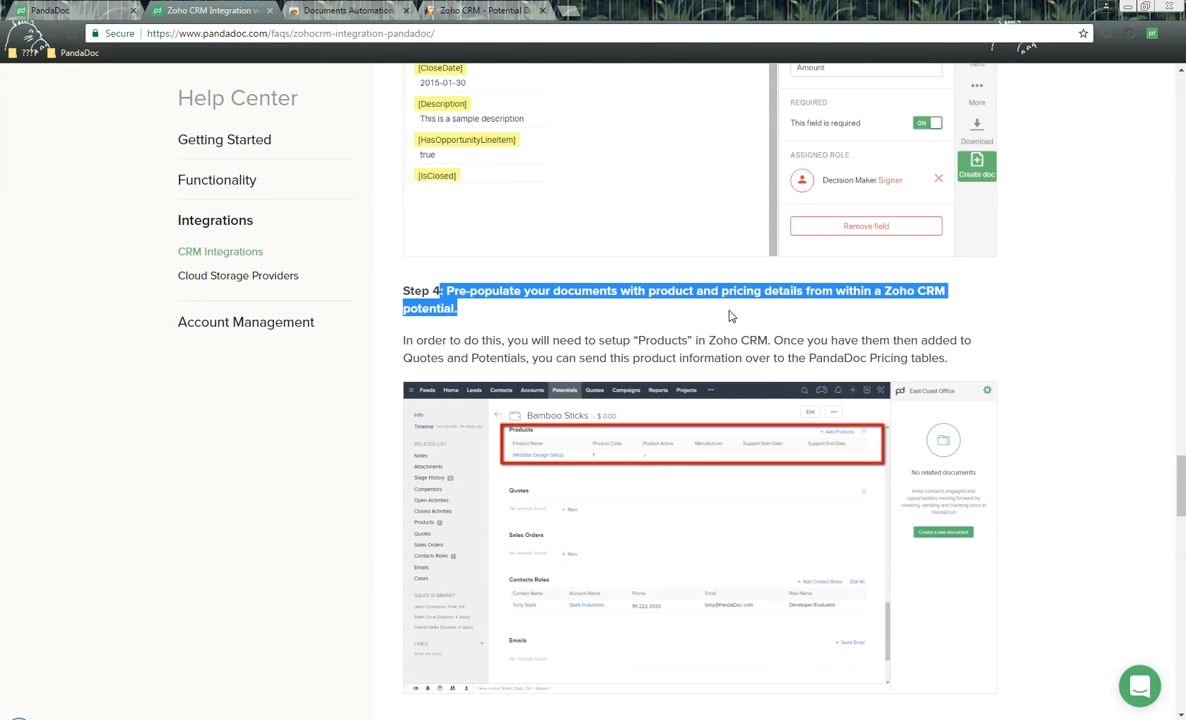
{"action": "mouse_move", "coordinate": [764, 318]}
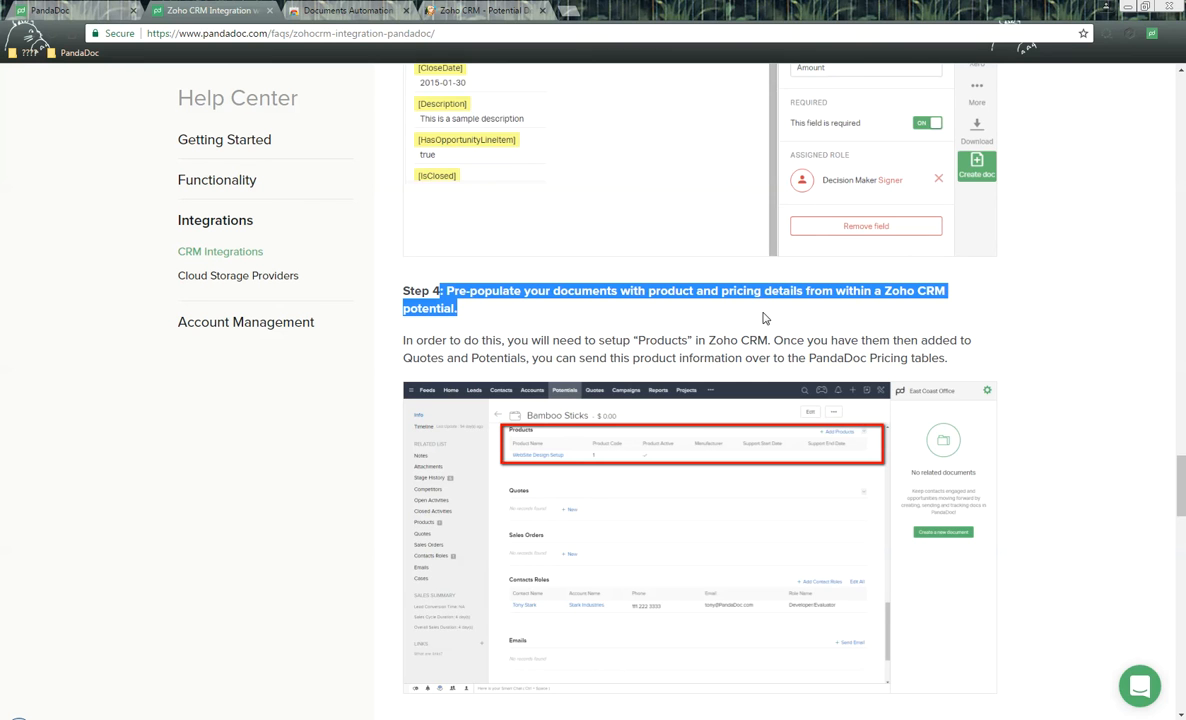
Step: Bring the potential's Products list with Iron Man Suit - Demo into view in Zoho CRM
{"action": "left_click", "coordinate": [482, 10]}
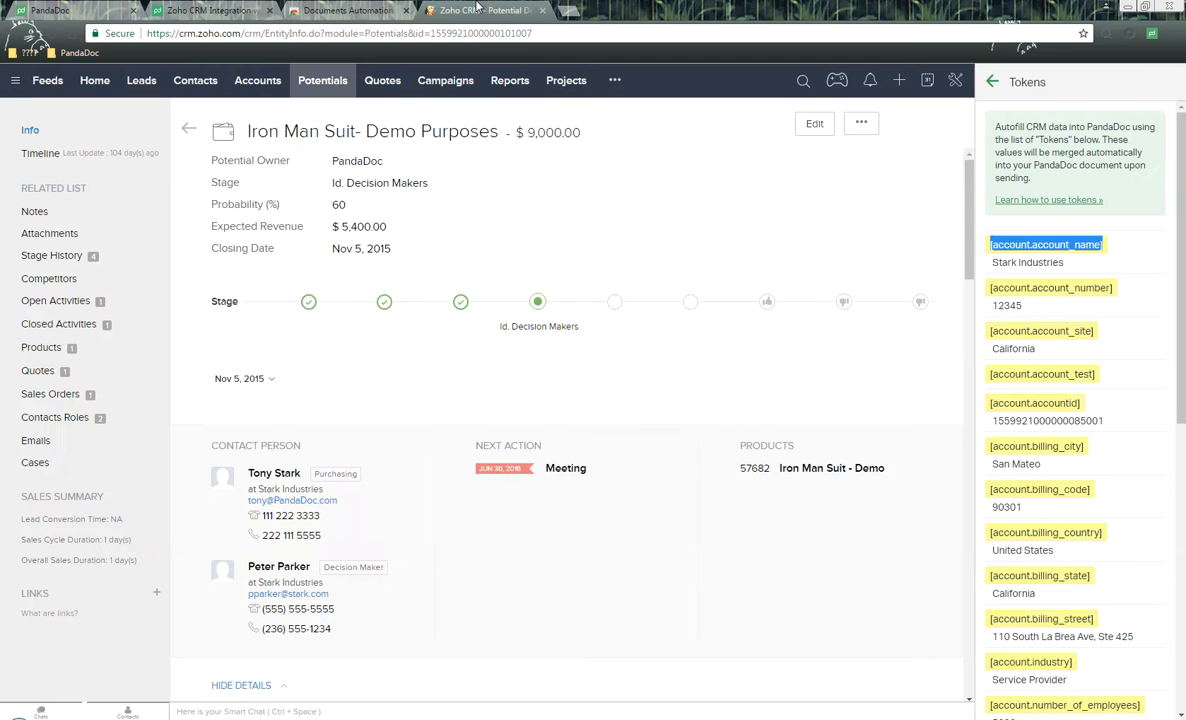
{"action": "scroll", "scroll_direction": "down", "scroll_amount": 3}
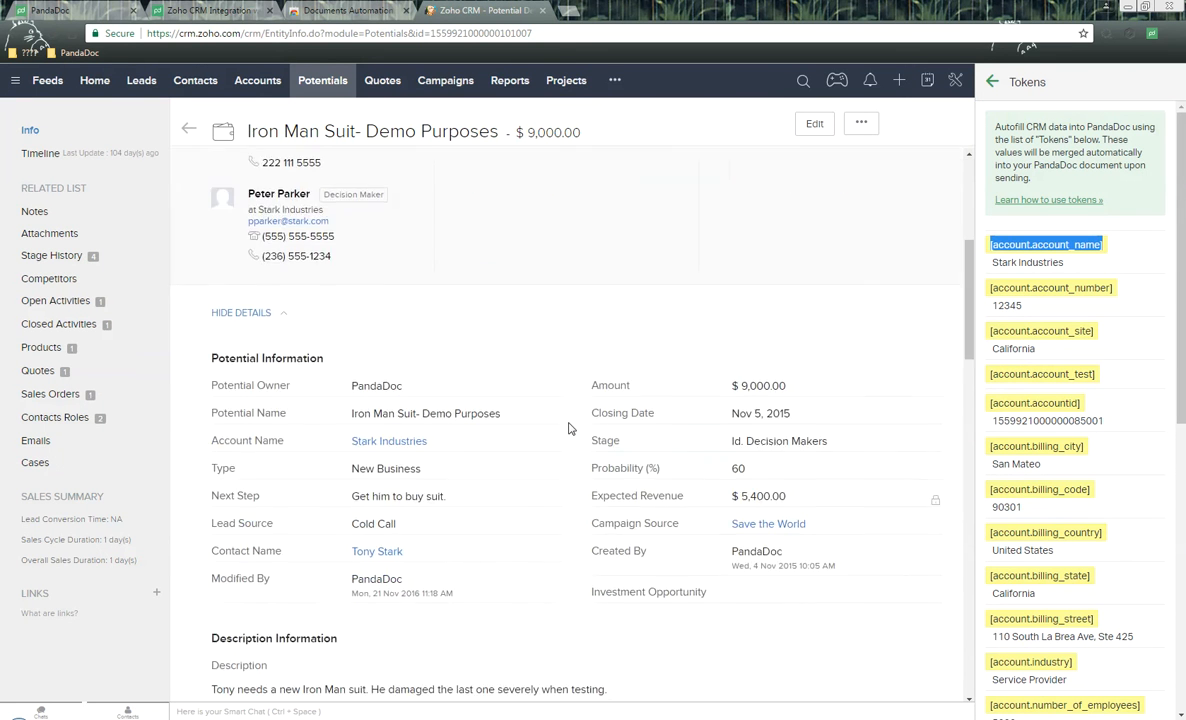
{"action": "scroll", "scroll_direction": "down", "scroll_amount": 3}
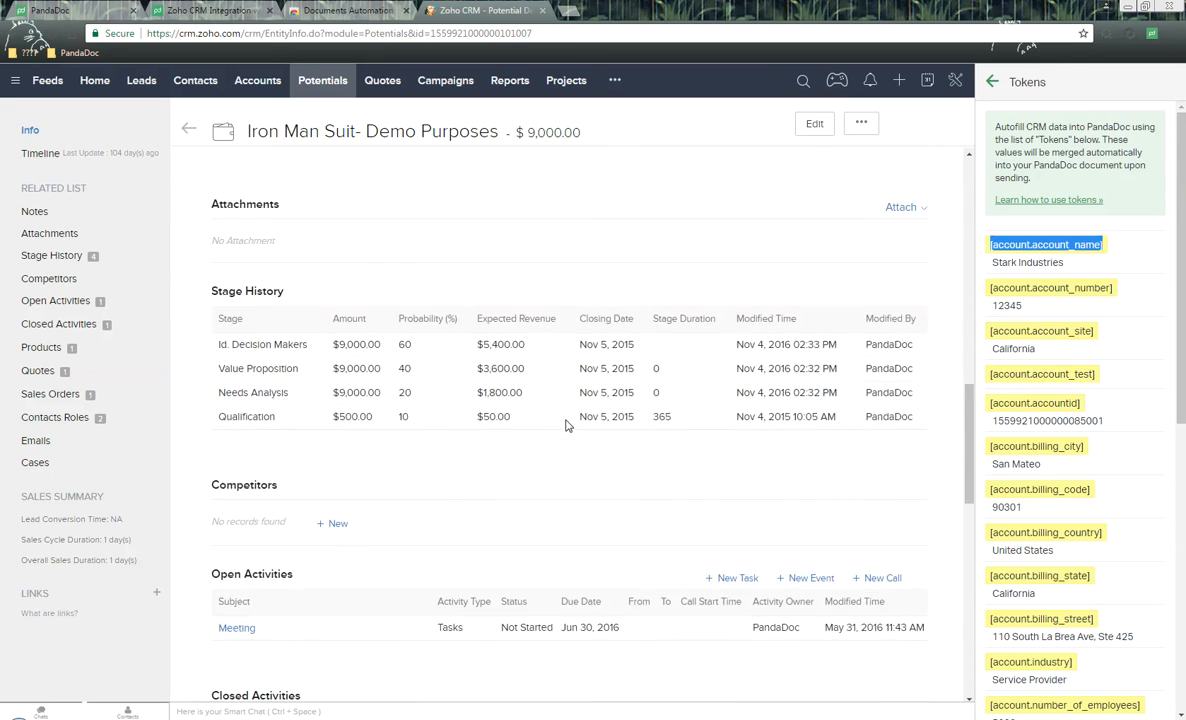
{"action": "scroll", "scroll_direction": "down", "scroll_amount": 3}
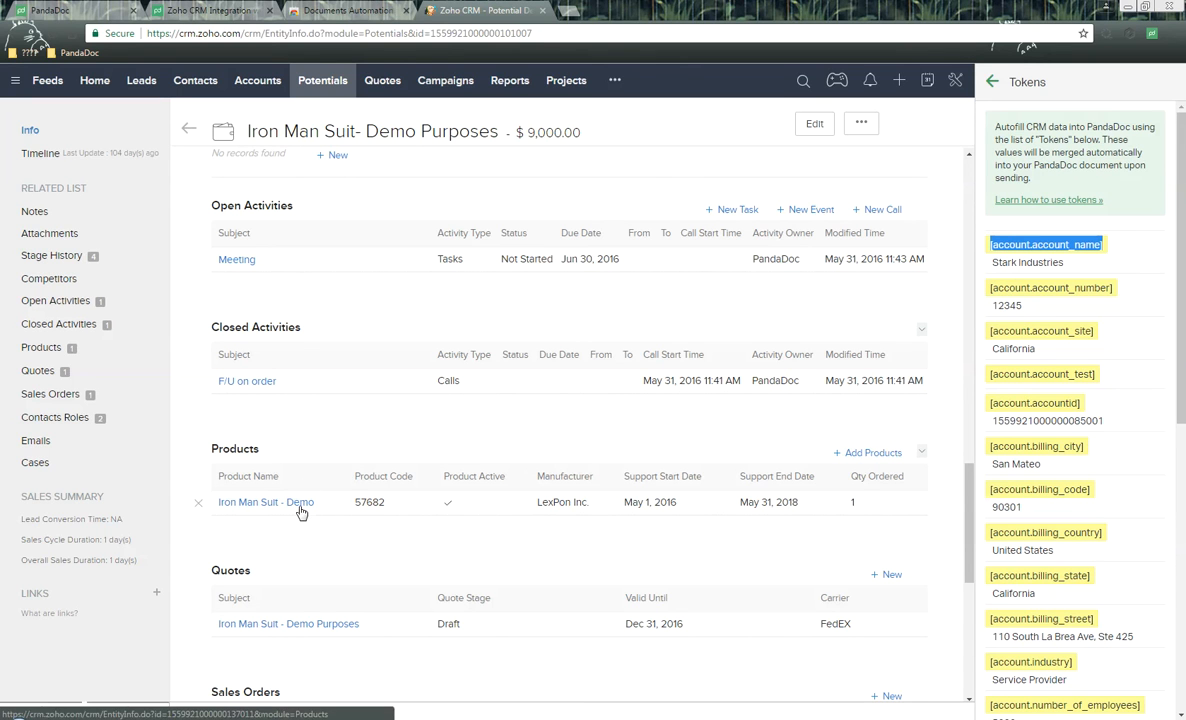
{"action": "mouse_move", "coordinate": [312, 512]}
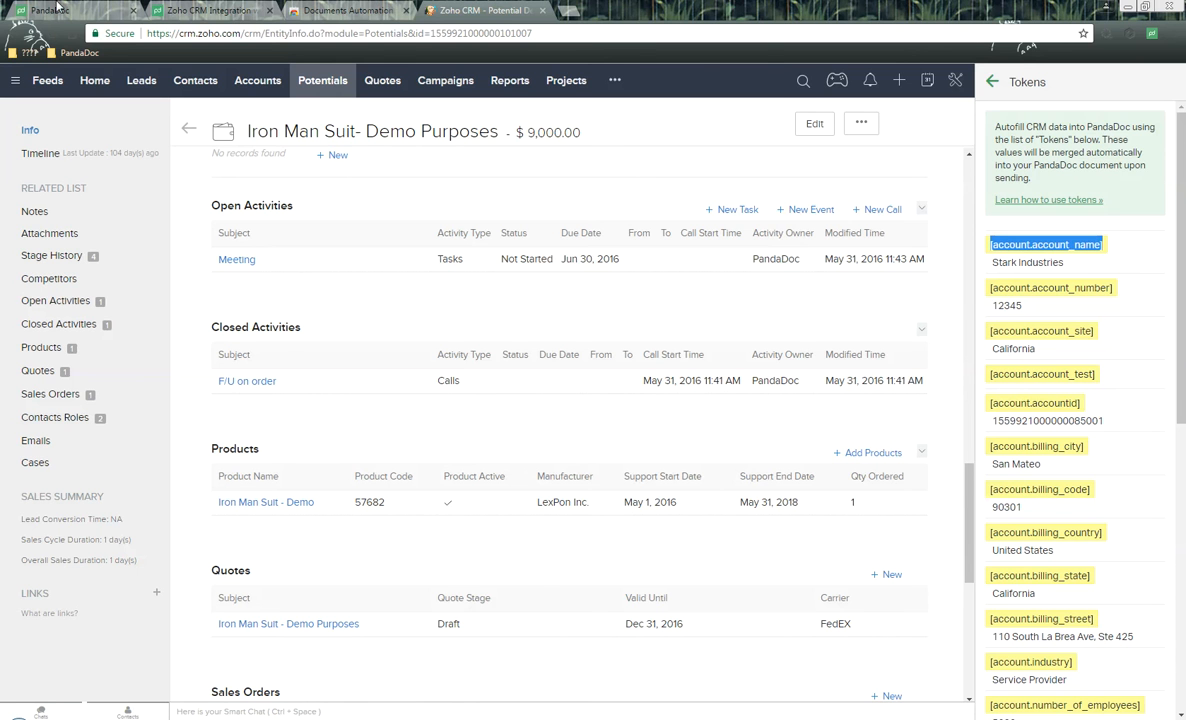
Step: Review the template's Pricing Table properties, confirming 'Automatically add products to this table' is on
{"action": "left_click", "coordinate": [44, 10]}
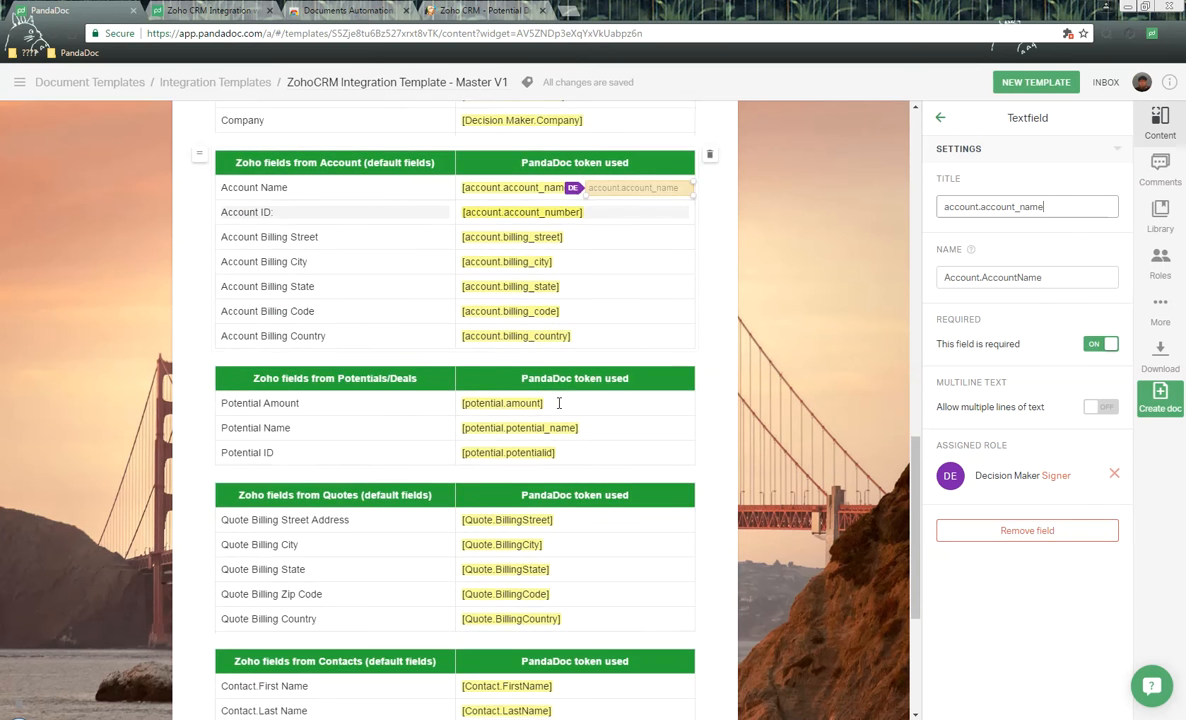
{"action": "scroll", "scroll_direction": "down", "scroll_amount": 3}
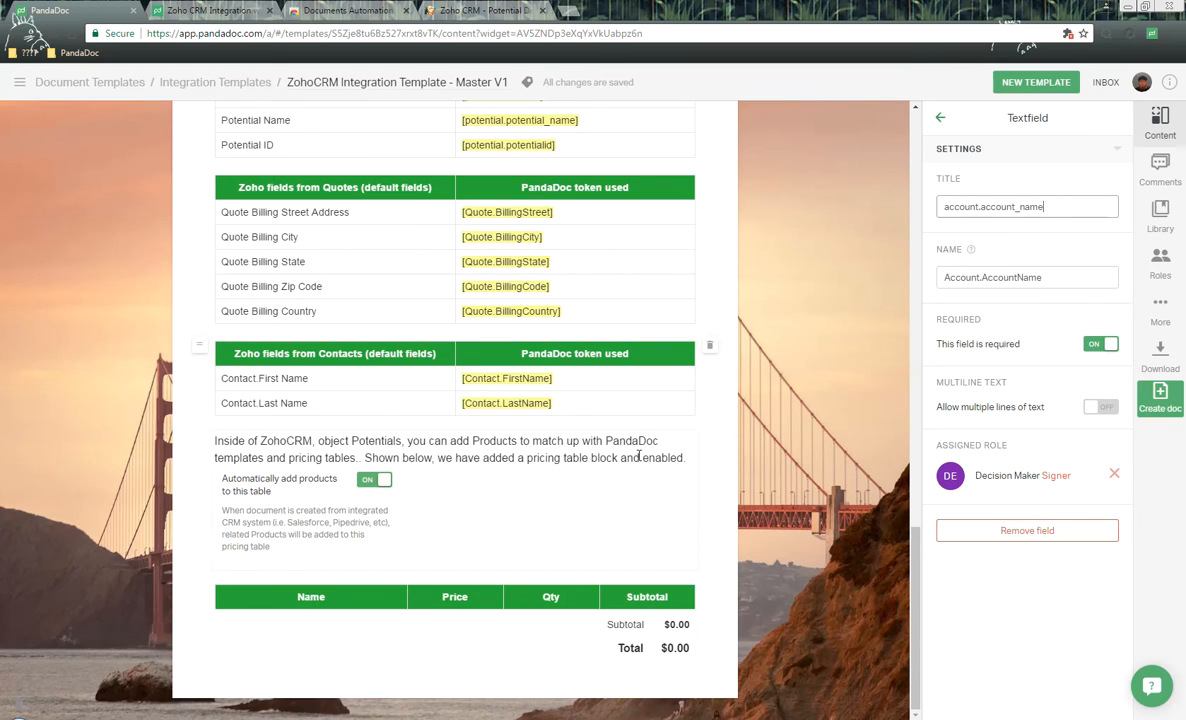
{"action": "left_click", "coordinate": [452, 596]}
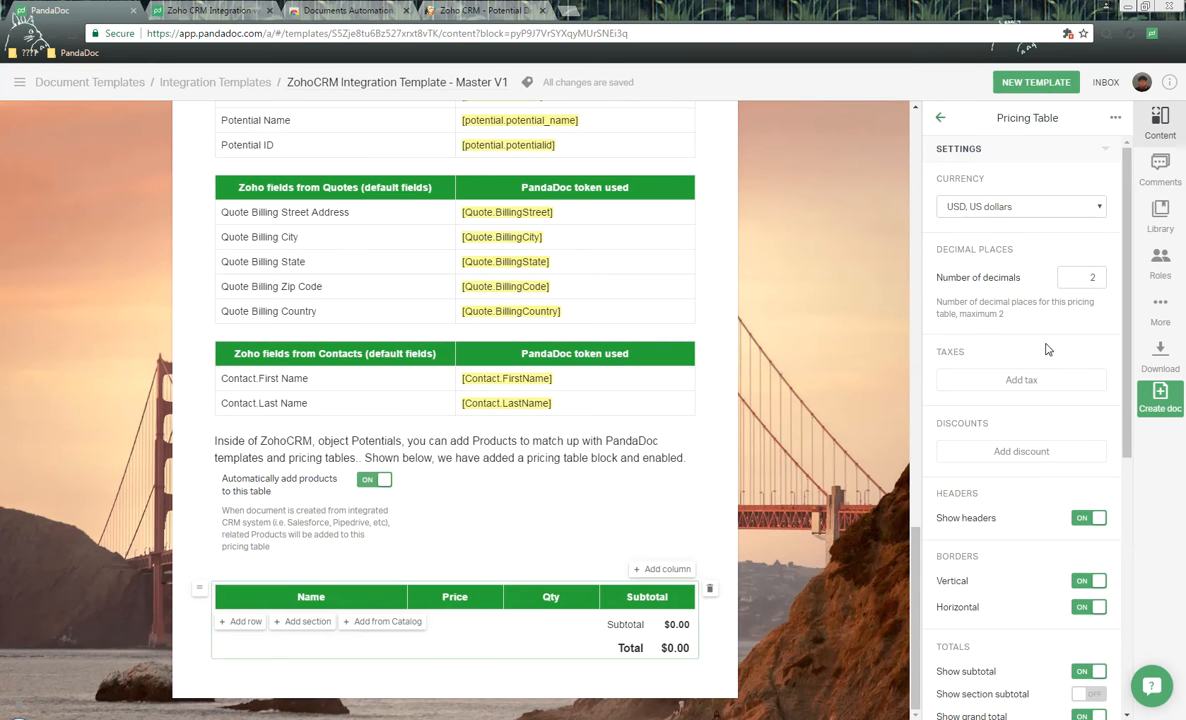
{"action": "scroll", "scroll_direction": "down", "scroll_amount": 3}
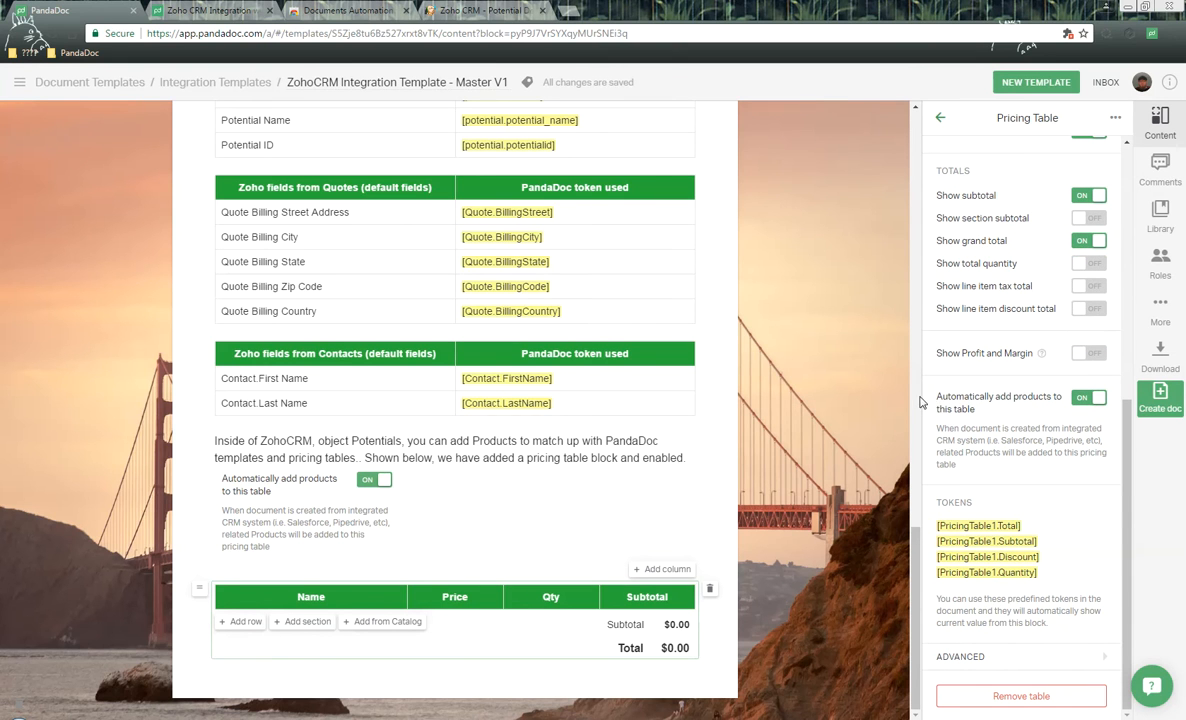
{"action": "double_click", "coordinate": [1000, 404]}
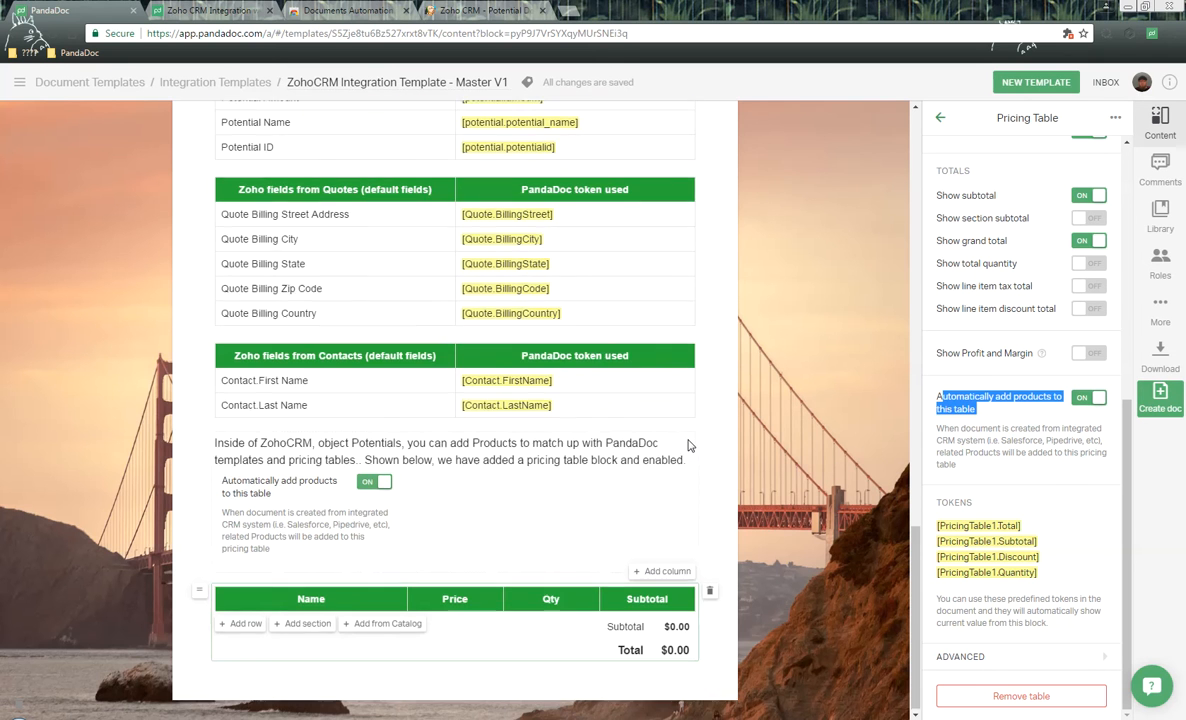
Step: Return to the top of the template and switch back to the Zoho CRM potential
{"action": "scroll", "scroll_direction": "up", "scroll_amount": 3}
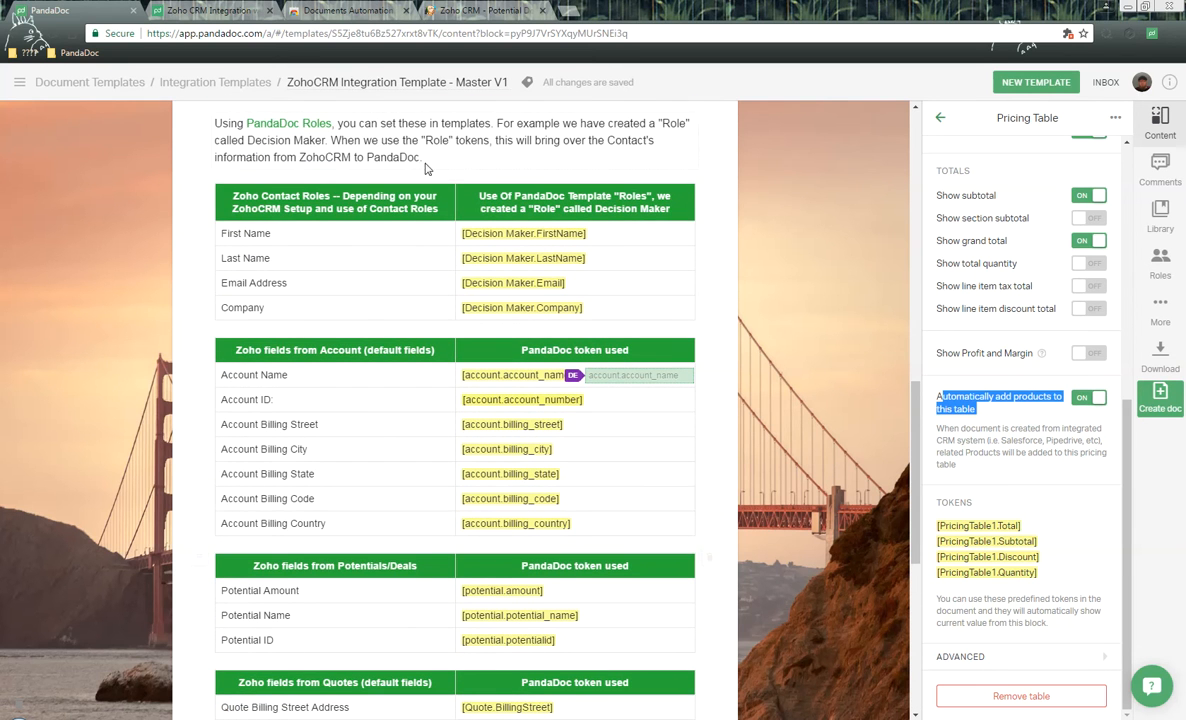
{"action": "scroll", "scroll_direction": "up", "scroll_amount": 3}
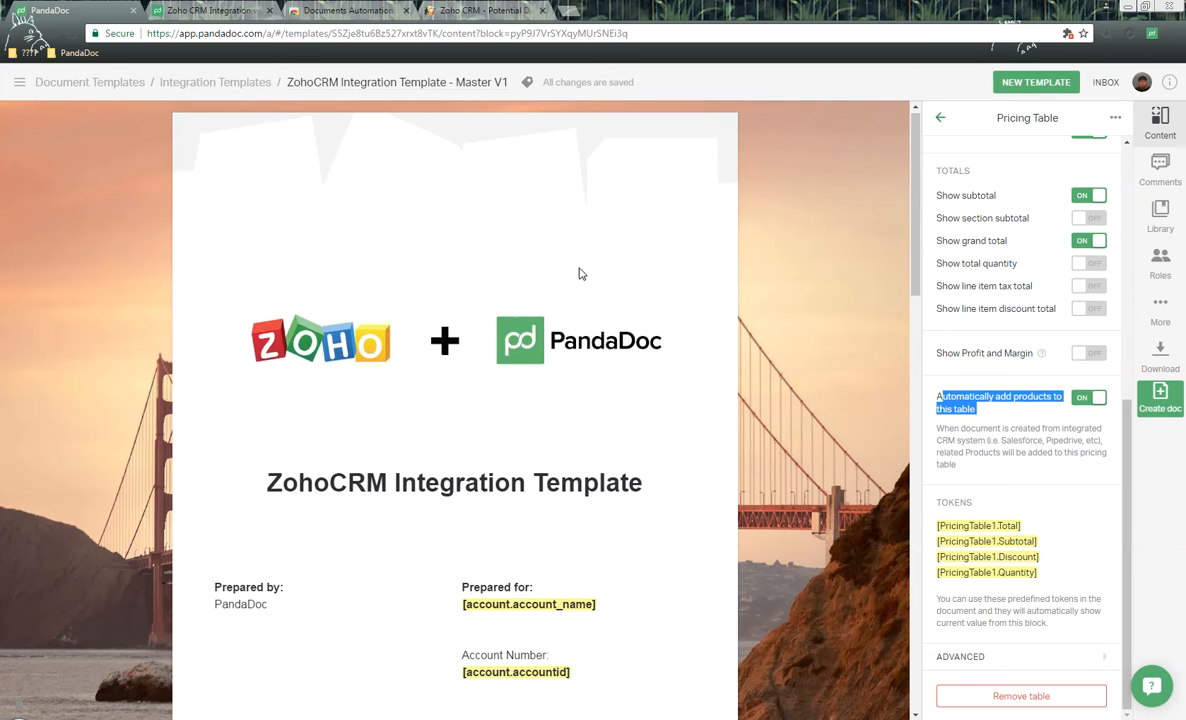
{"action": "left_click", "coordinate": [484, 10]}
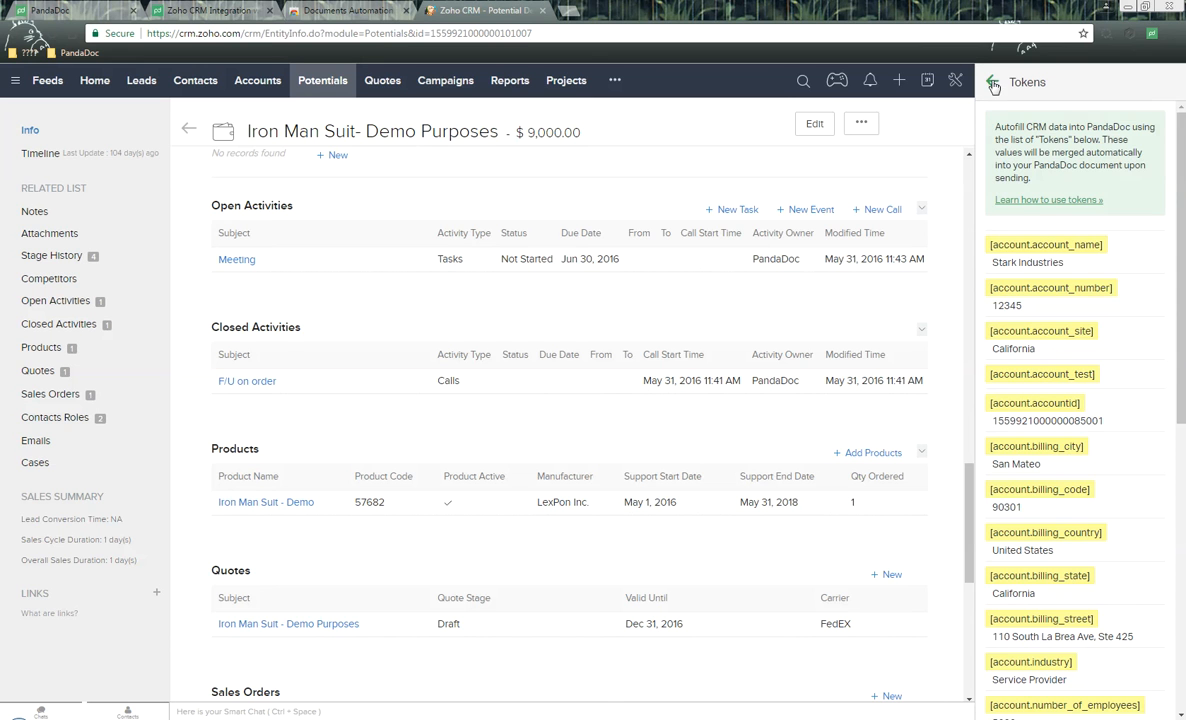
Step: Back out of the Tokens list to the PandaDoc panel settings on the potential
{"action": "left_click", "coordinate": [976, 82]}
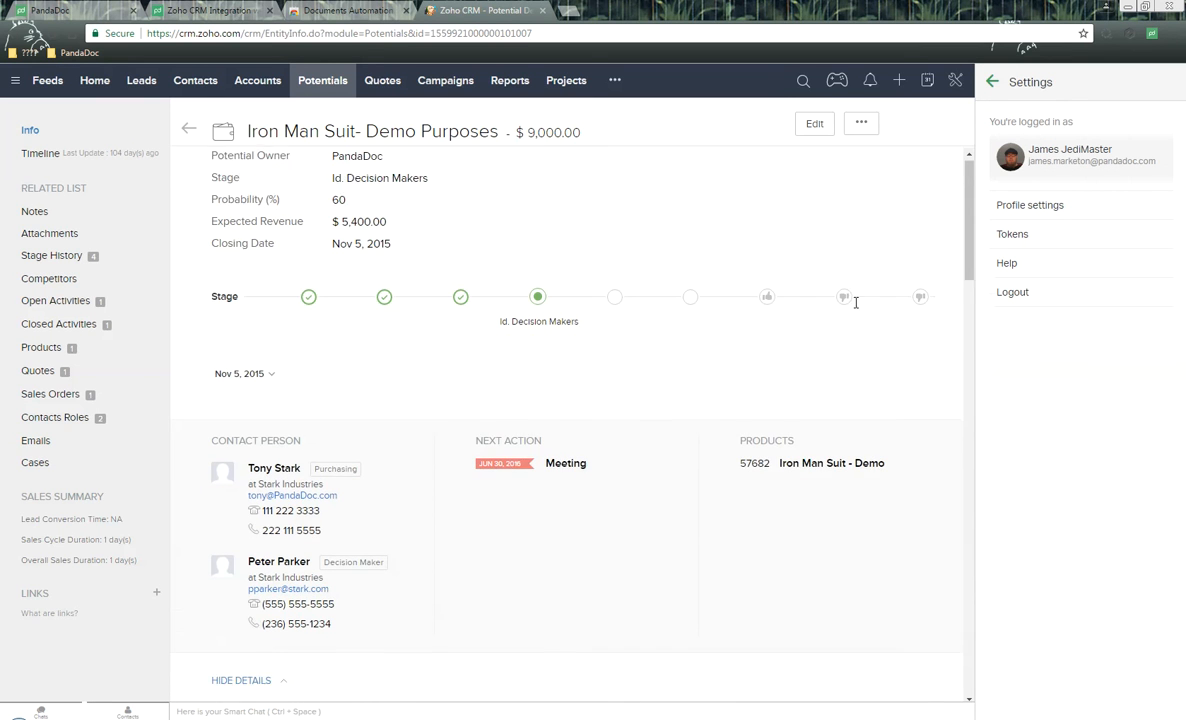
{"action": "scroll", "scroll_direction": "down", "scroll_amount": 3}
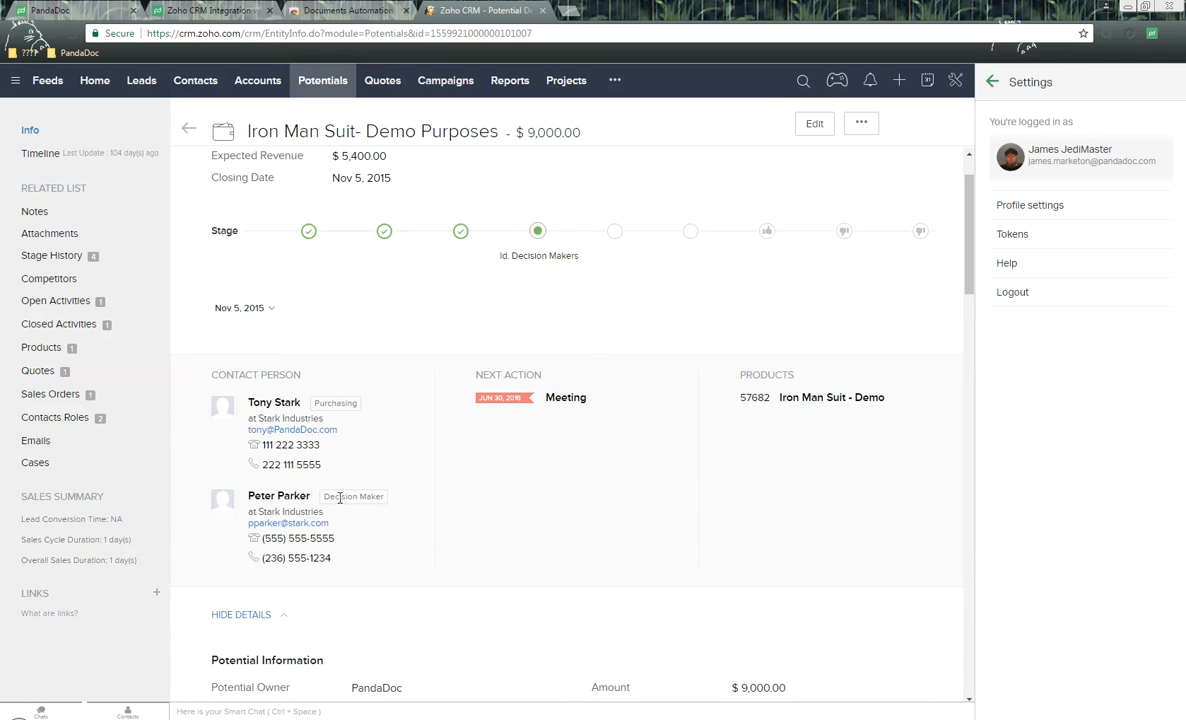
{"action": "mouse_move", "coordinate": [230, 500]}
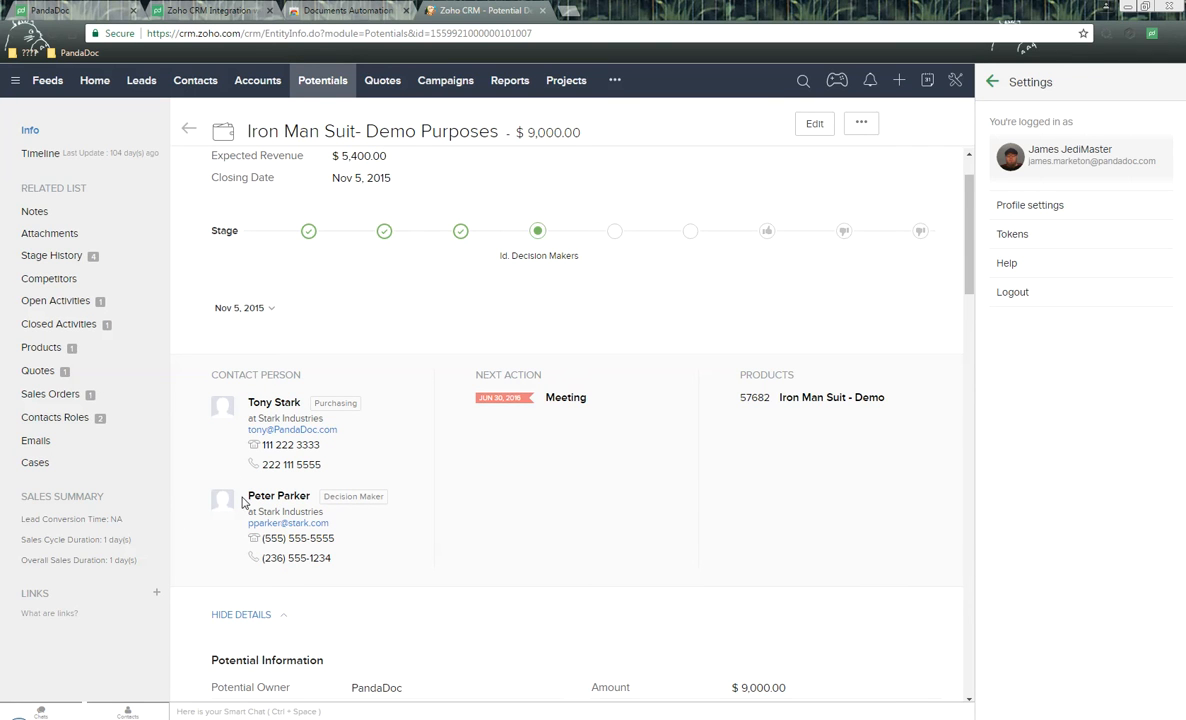
{"action": "mouse_move", "coordinate": [292, 522]}
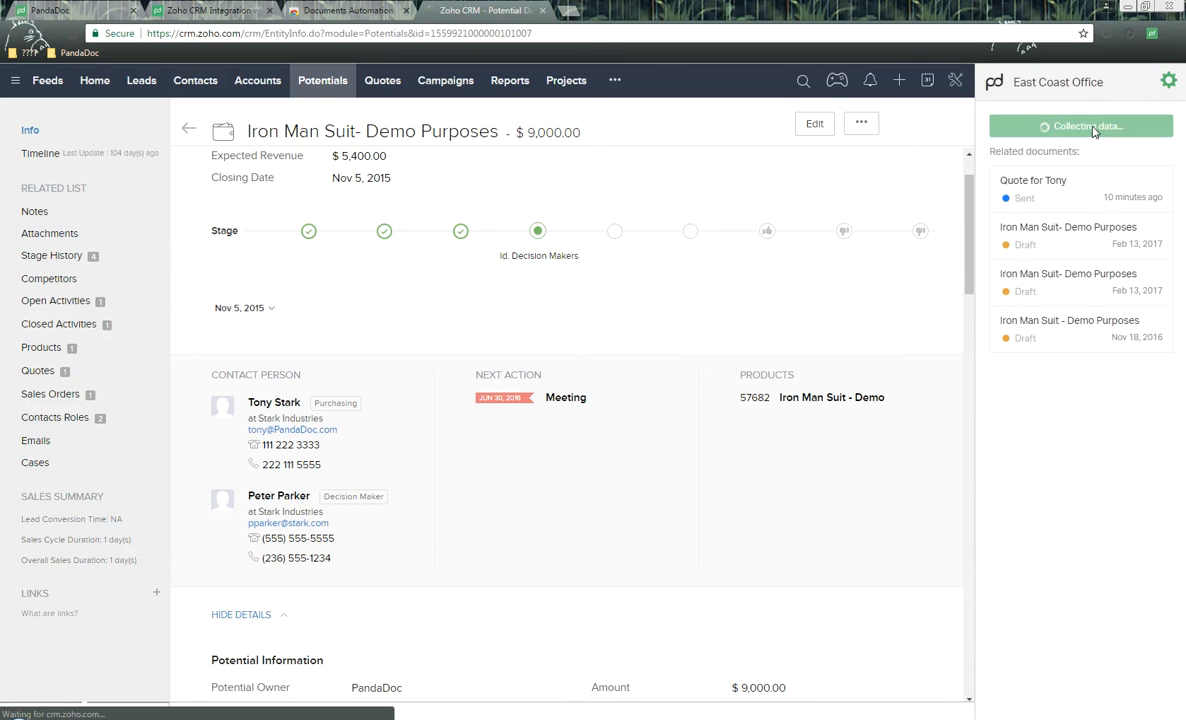
Step: Choose the ZohoCRM Integration Template and bring up the recipient list for role assignment
{"action": "left_click", "coordinate": [1088, 124]}
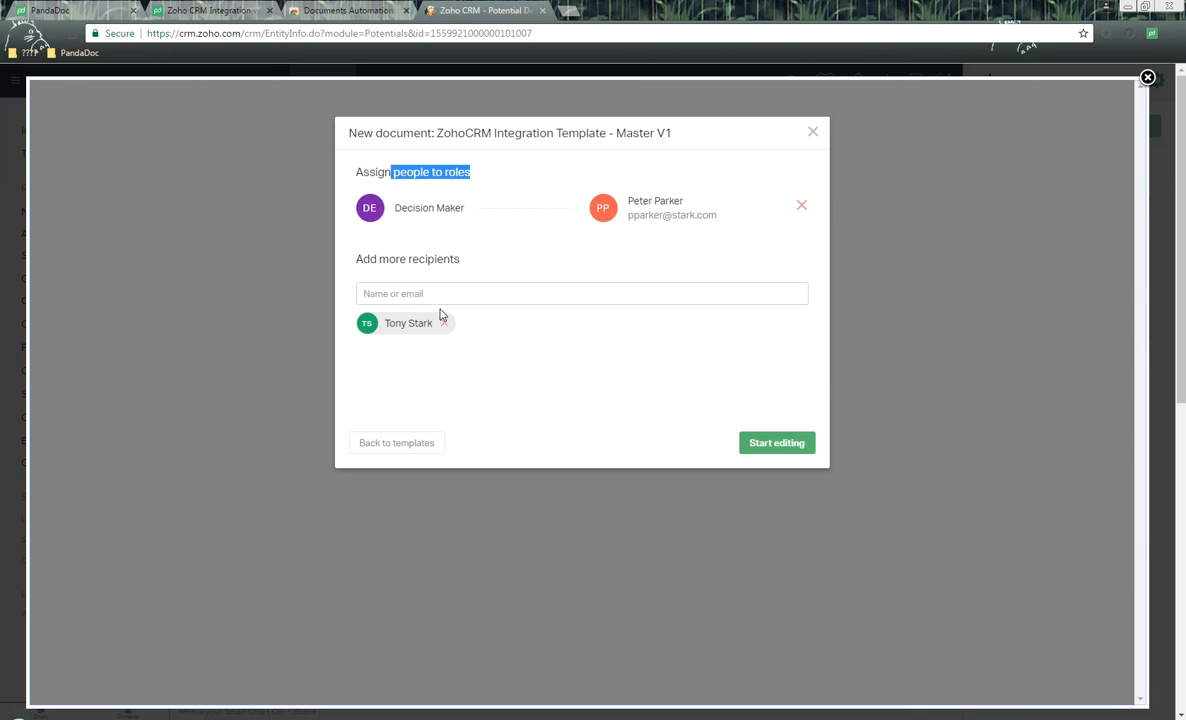
{"action": "mouse_move", "coordinate": [452, 292]}
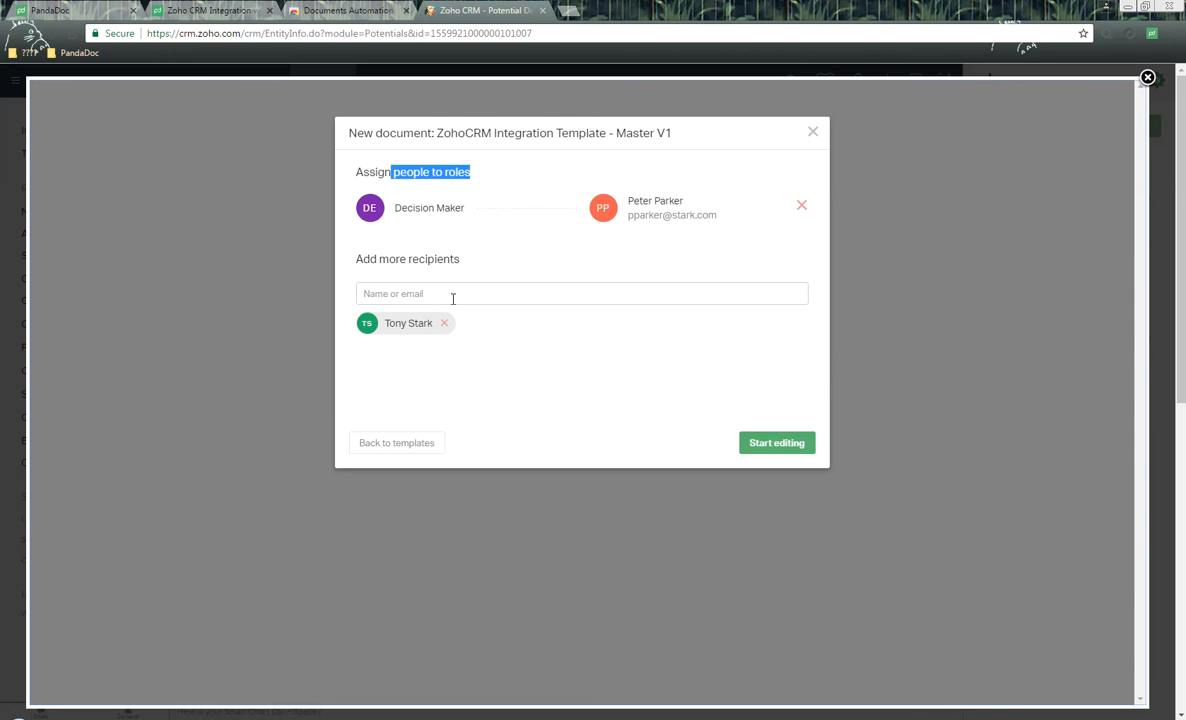
{"action": "left_click", "coordinate": [580, 292]}
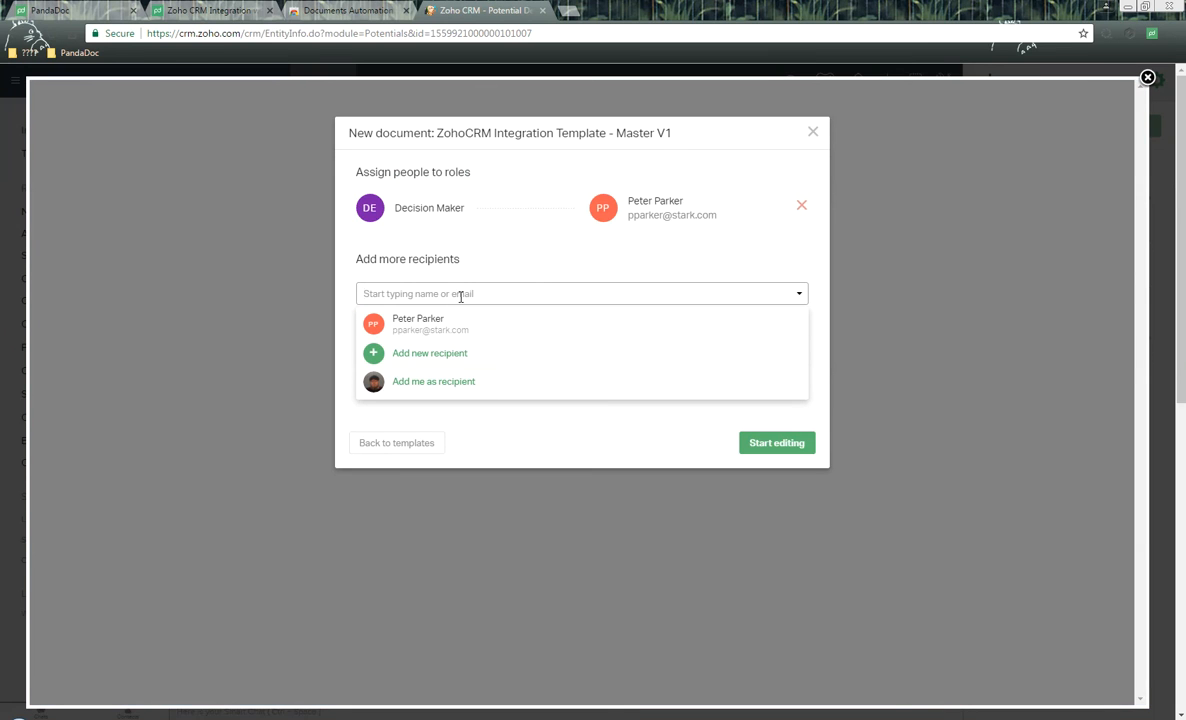
{"action": "mouse_move", "coordinate": [688, 448]}
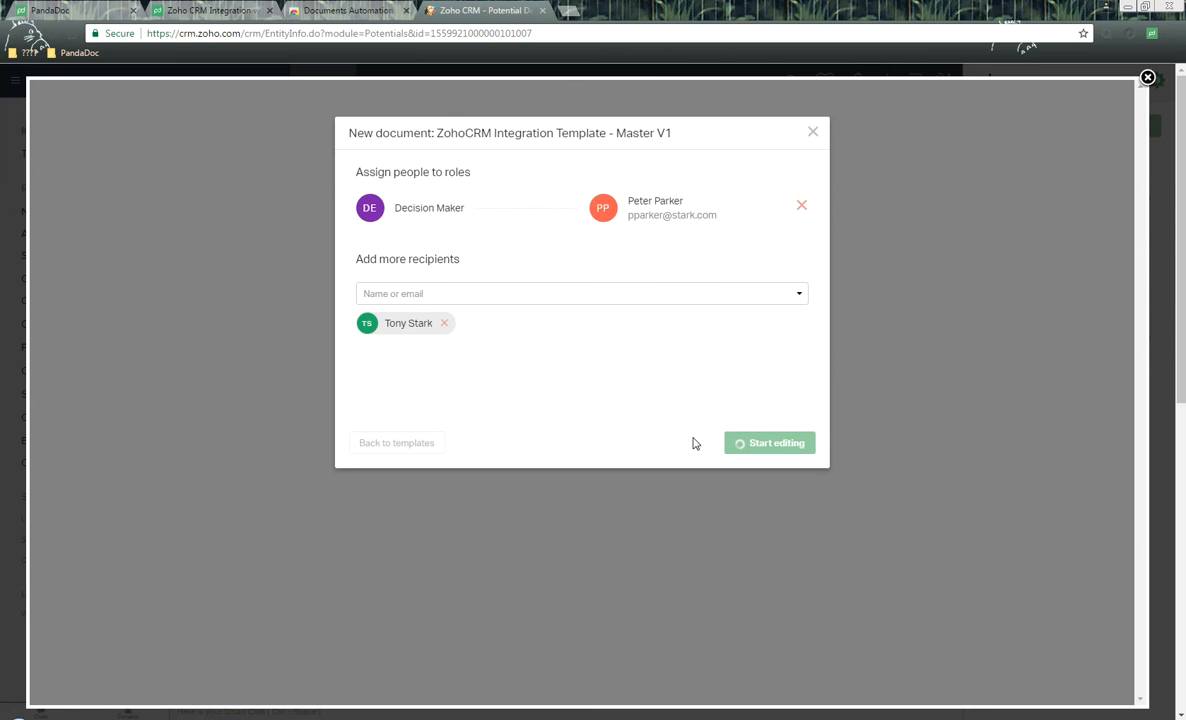
Step: Create the Iron Man Suit- Demo Purposes draft and inspect the filled Account ID row of the Account table
{"action": "left_click", "coordinate": [770, 442]}
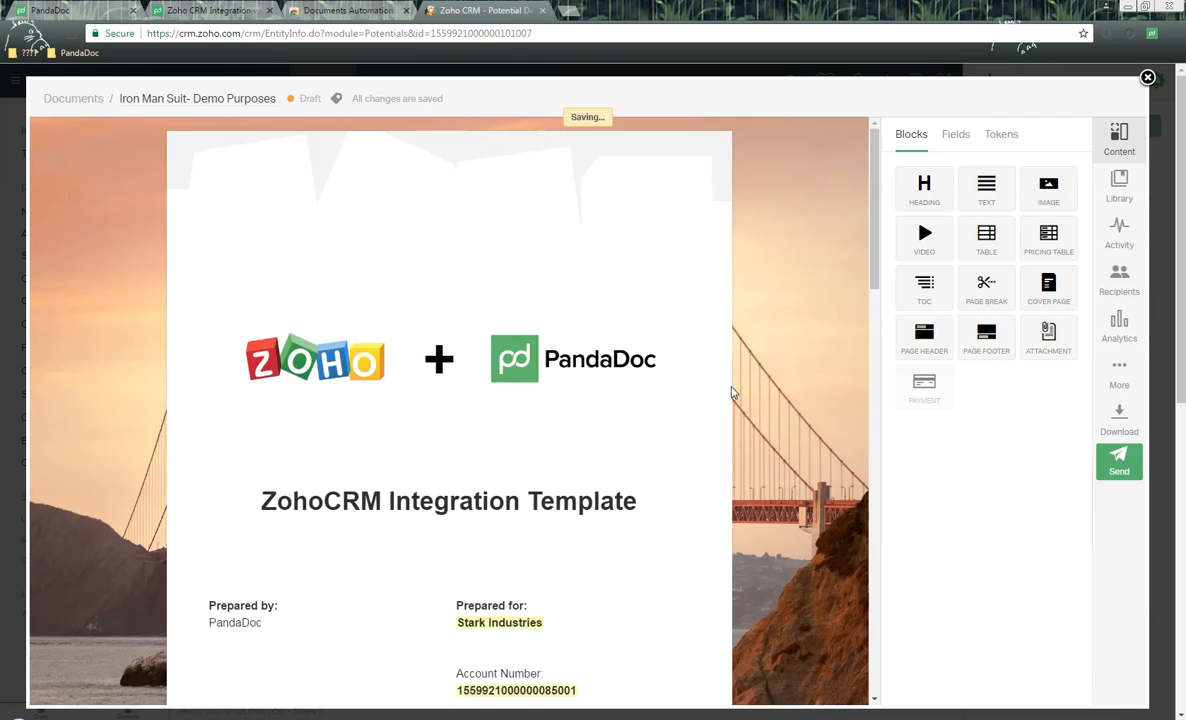
{"action": "scroll", "scroll_direction": "down", "scroll_amount": 3}
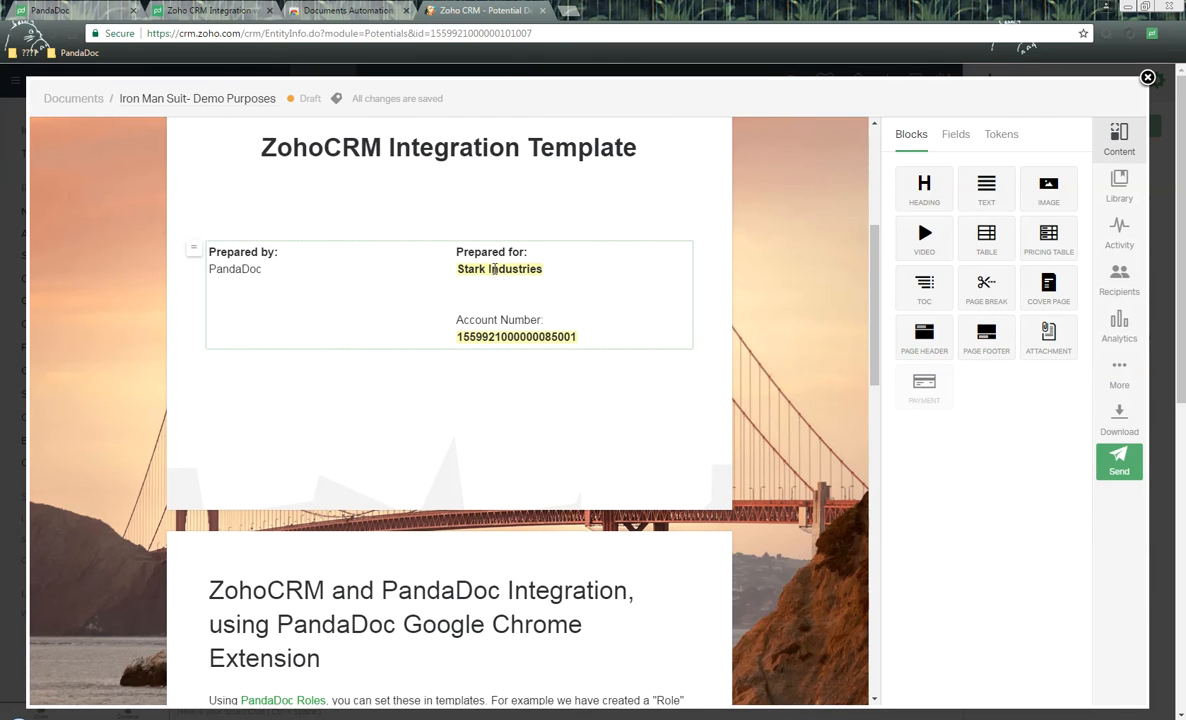
{"action": "scroll", "scroll_direction": "down", "scroll_amount": 3}
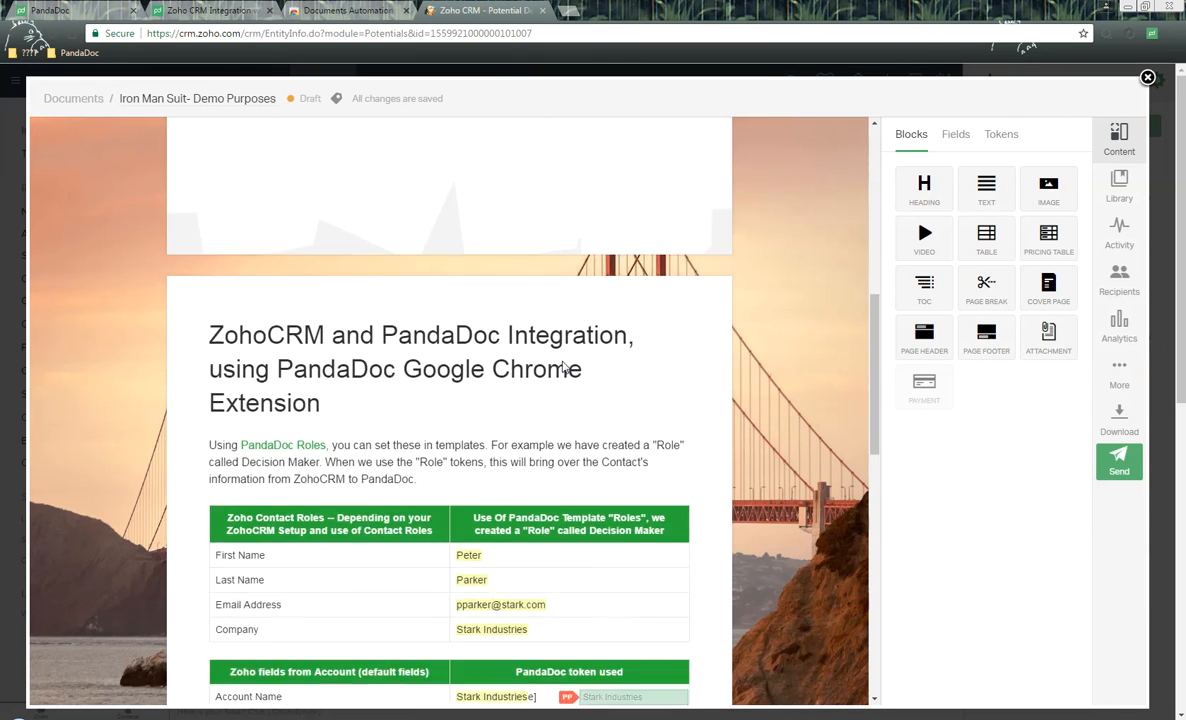
{"action": "scroll", "scroll_direction": "down", "scroll_amount": 3}
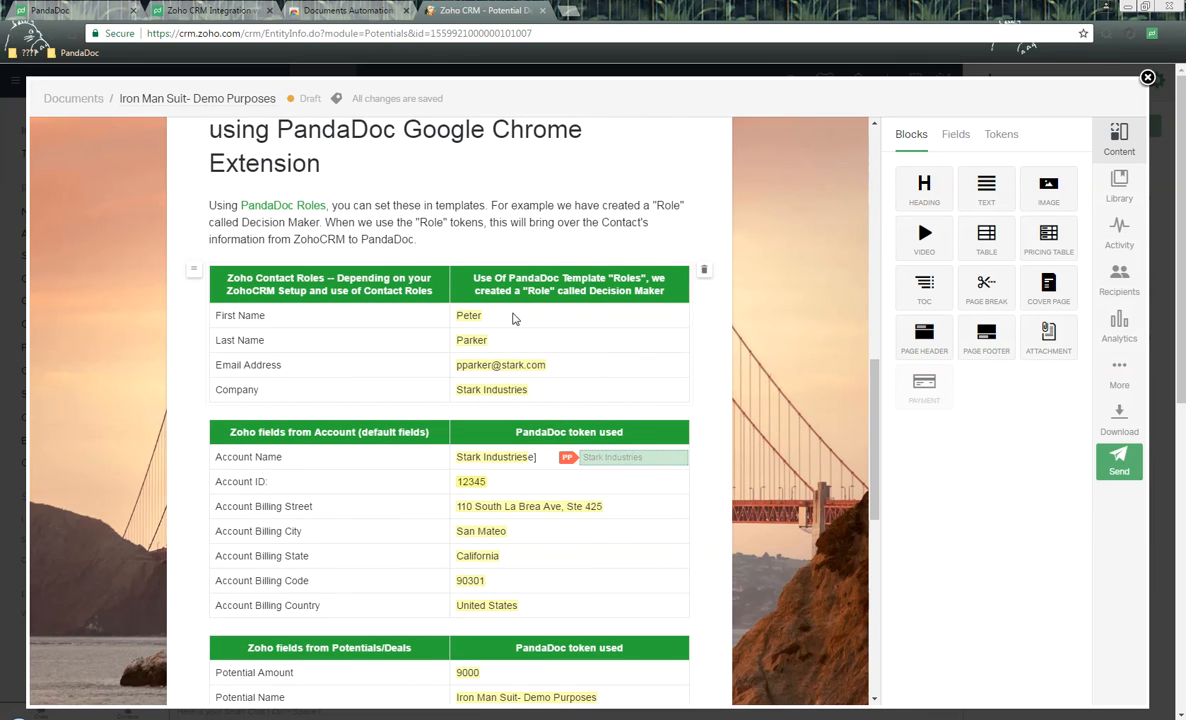
{"action": "mouse_move", "coordinate": [514, 324]}
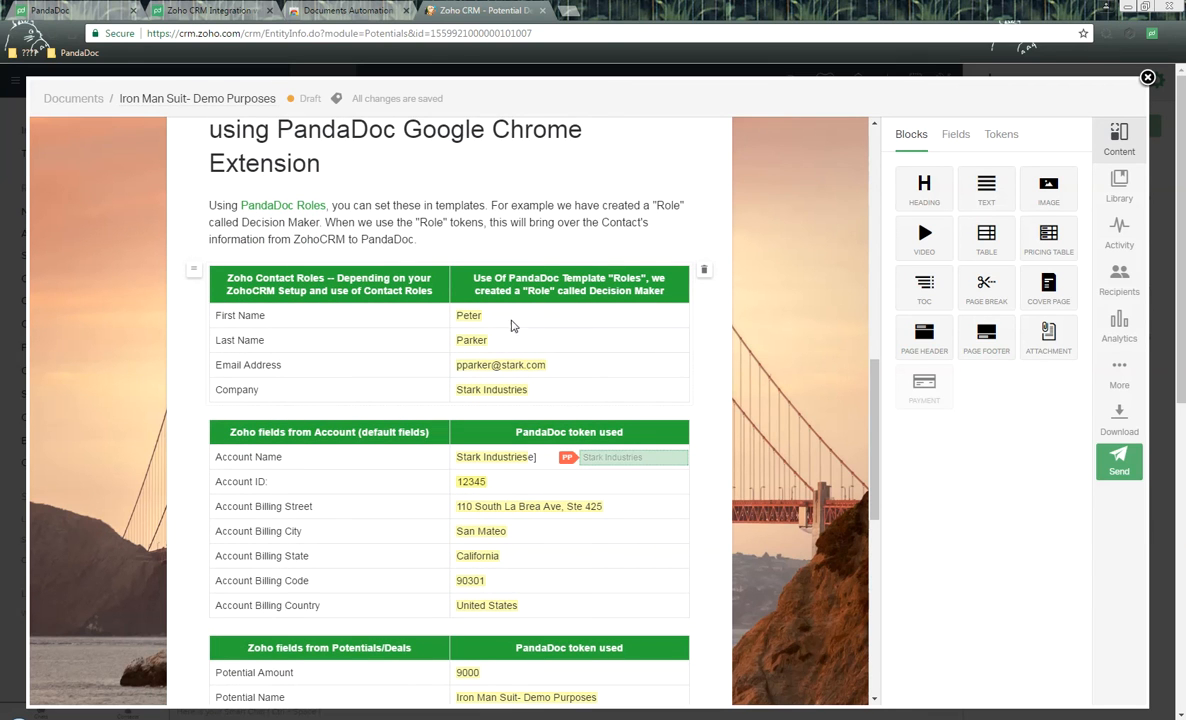
{"action": "mouse_move", "coordinate": [522, 368]}
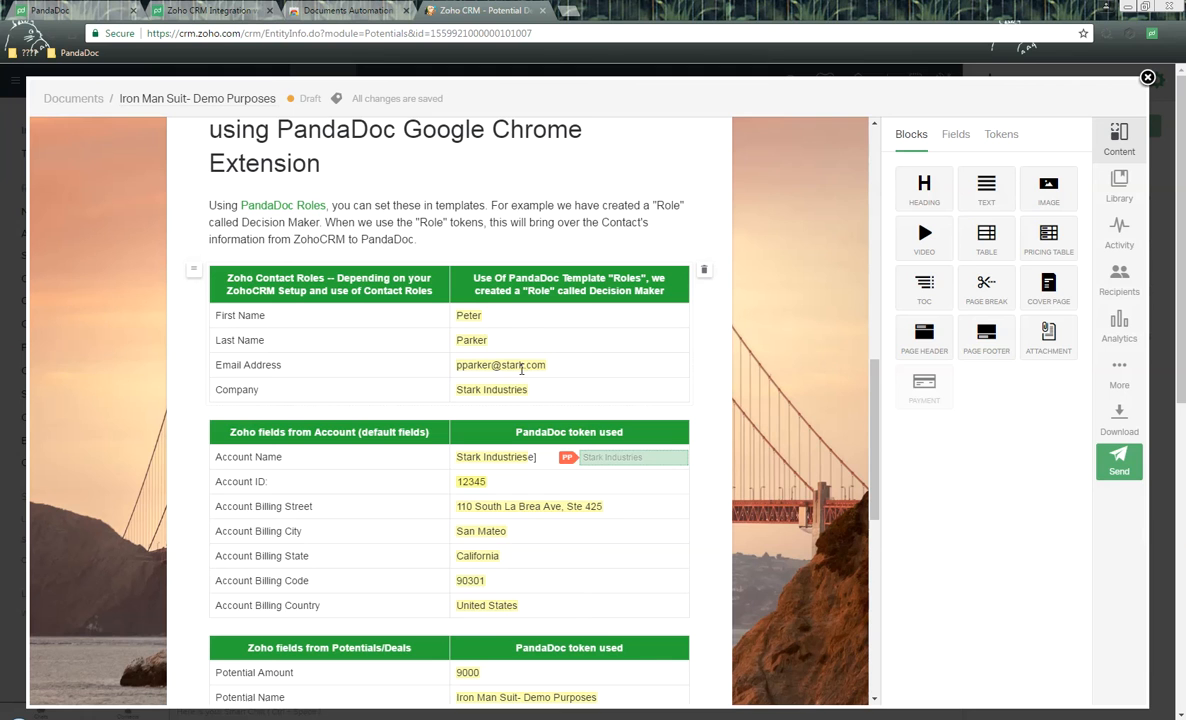
{"action": "scroll", "scroll_direction": "down", "scroll_amount": 3}
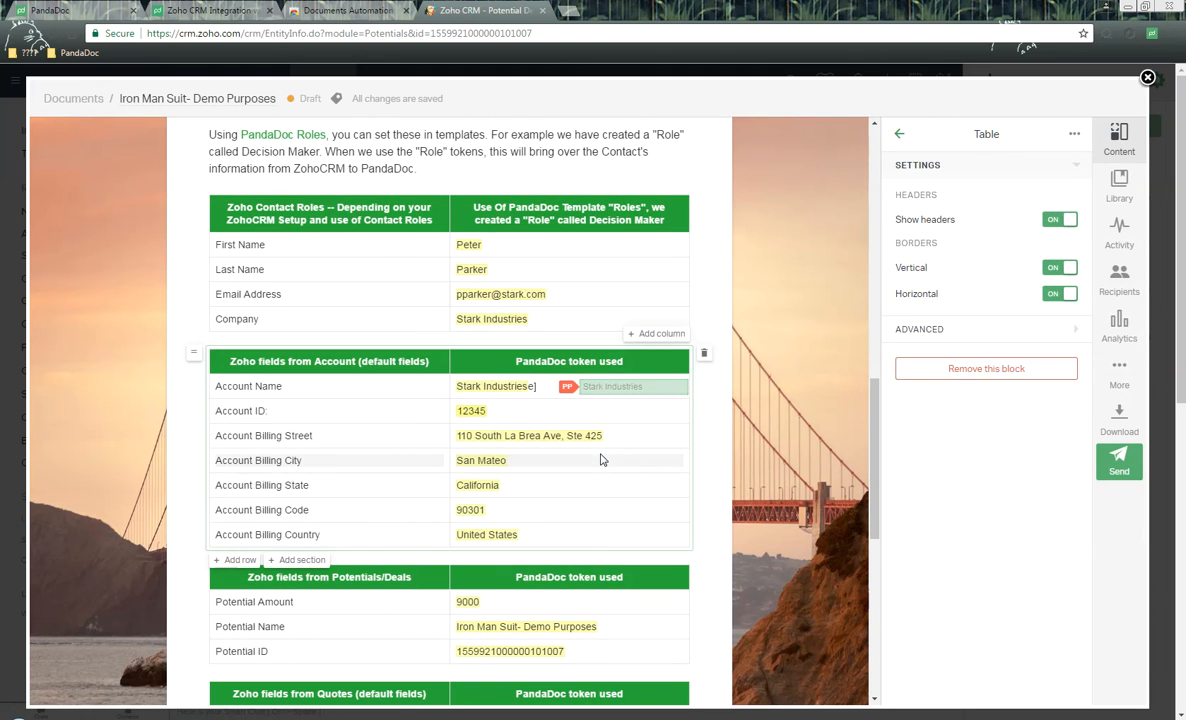
{"action": "left_click", "coordinate": [624, 386]}
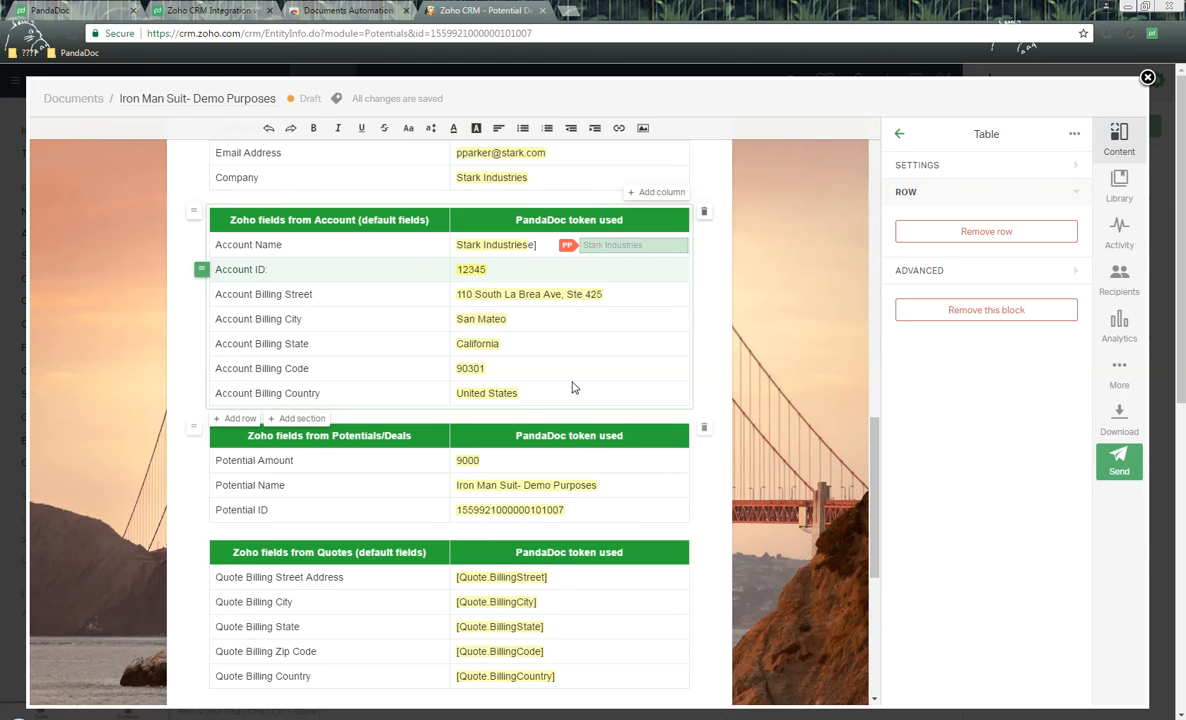
Step: Scroll down to the pricing table showing the Iron Man Suit - Demo product at $4,500.00
{"action": "scroll", "scroll_direction": "down", "scroll_amount": 3}
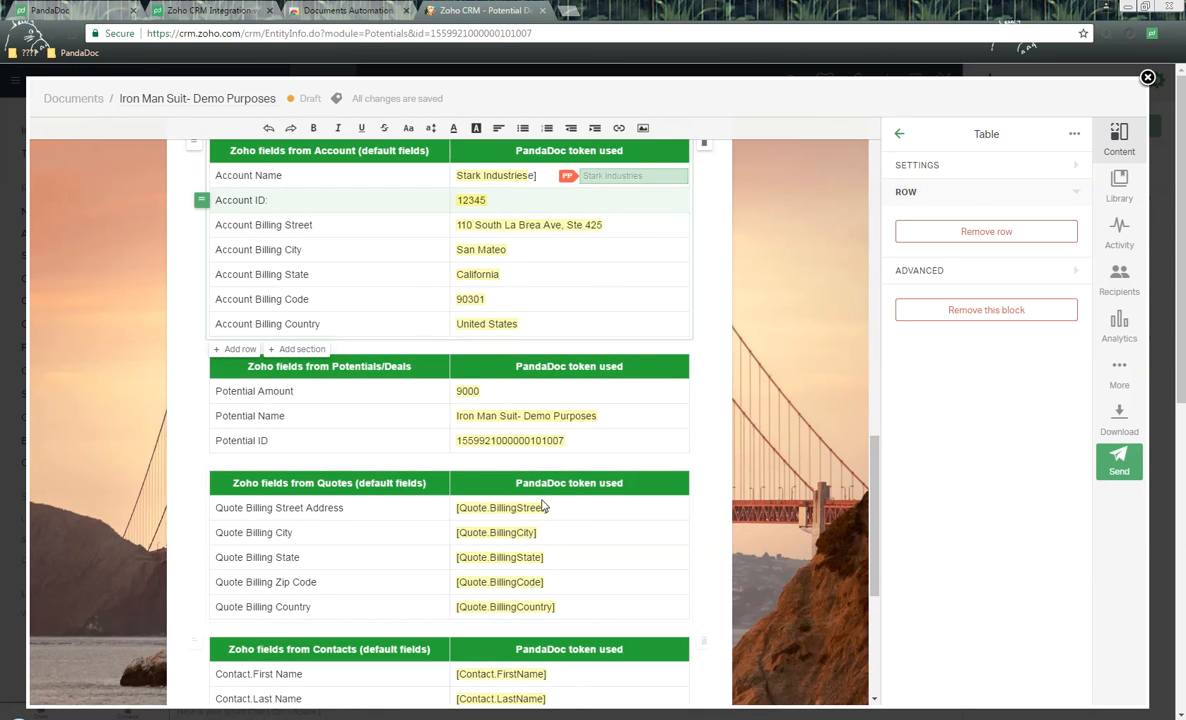
{"action": "scroll", "scroll_direction": "down", "scroll_amount": 3}
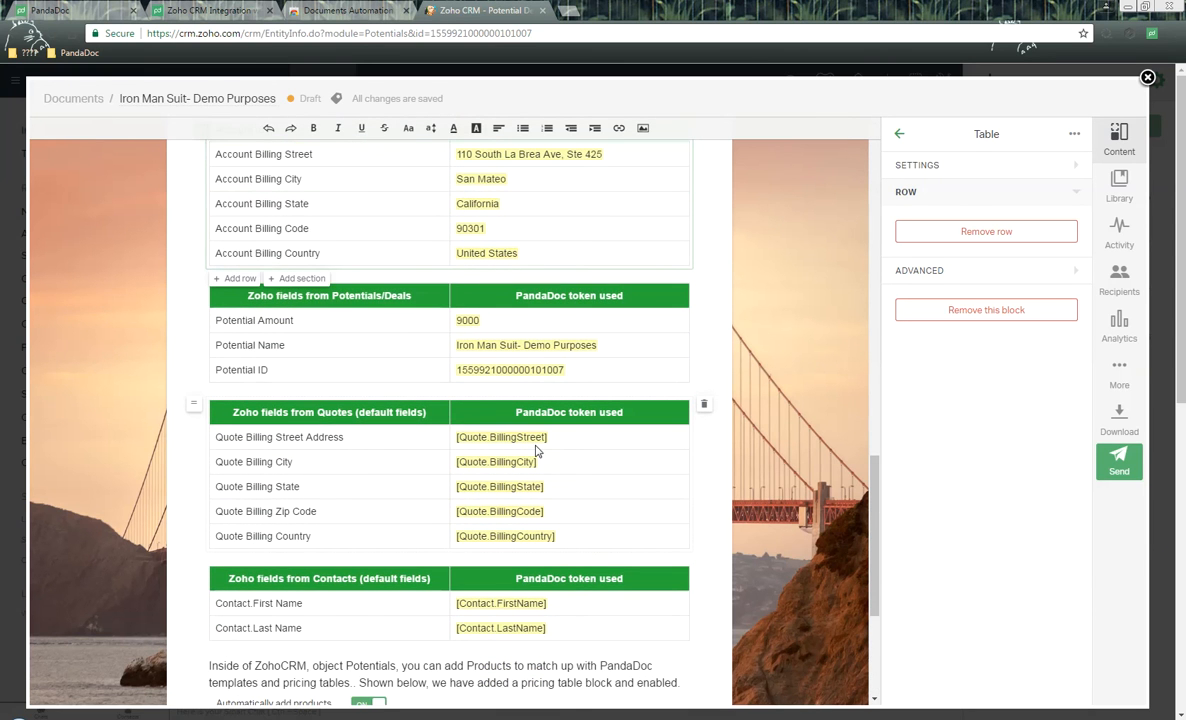
{"action": "scroll", "scroll_direction": "down", "scroll_amount": 3}
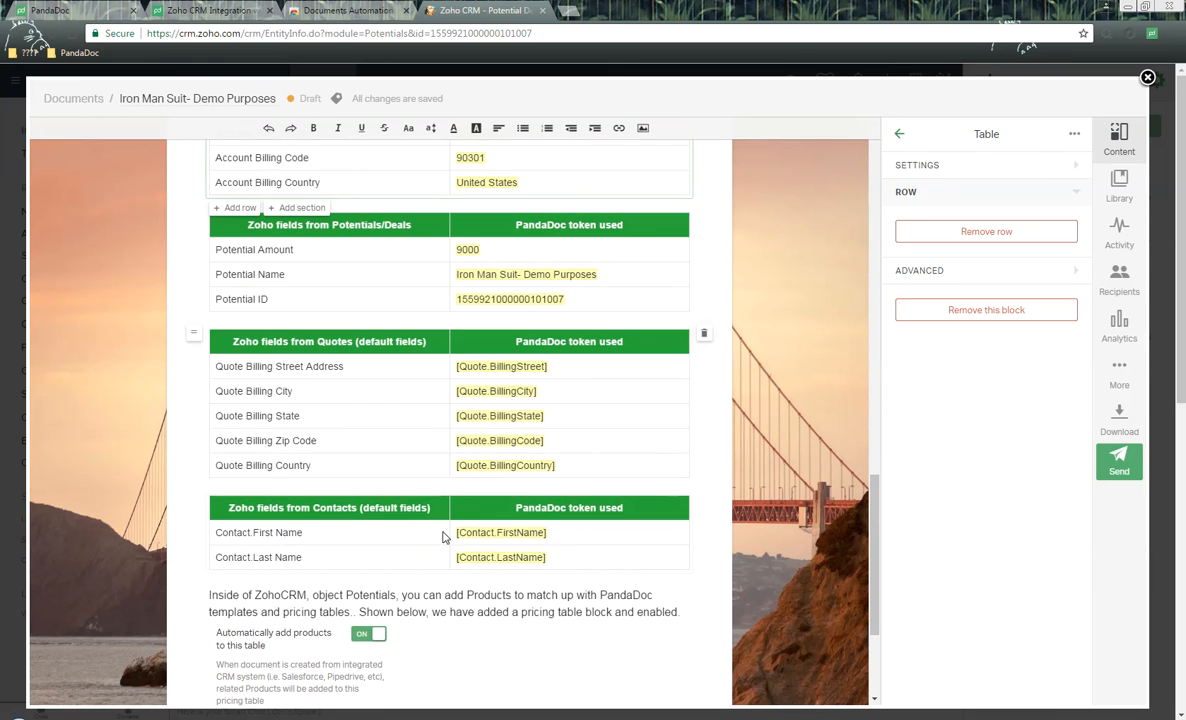
{"action": "scroll", "scroll_direction": "down", "scroll_amount": 3}
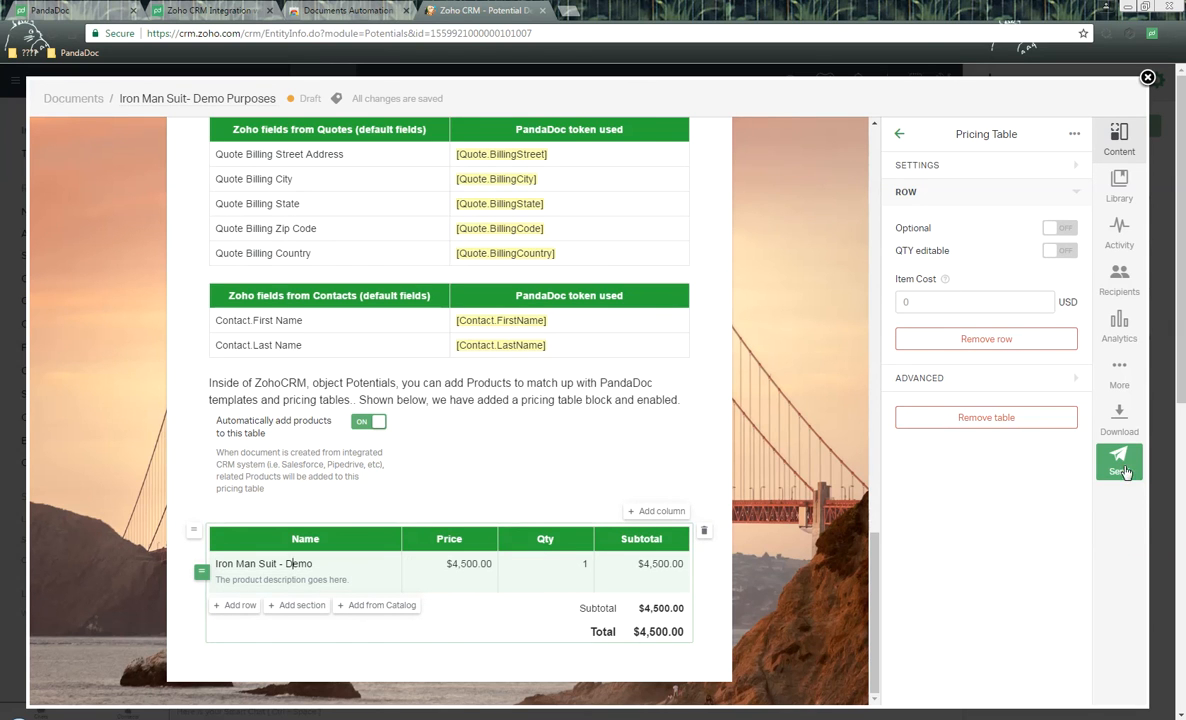
Step: Send the document to Tony Stark and Peter Parker, keeping the Iron Man Suit- Demo Purposes name
{"action": "left_click", "coordinate": [1120, 470]}
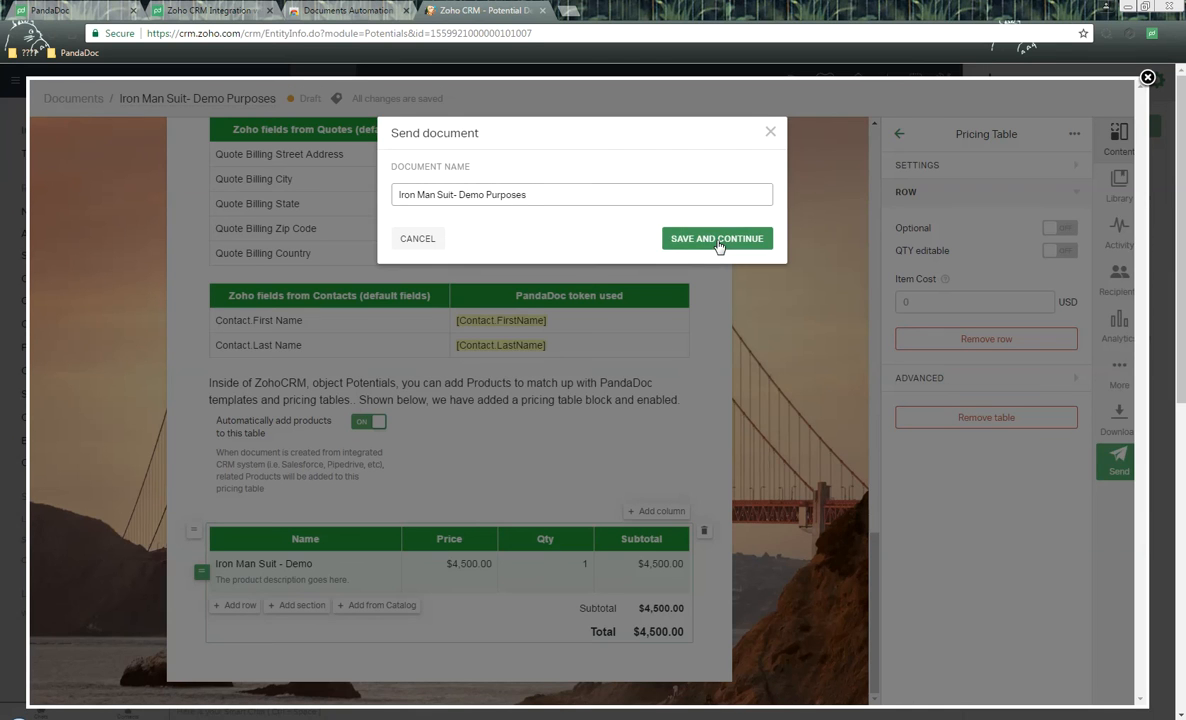
{"action": "left_click", "coordinate": [716, 238]}
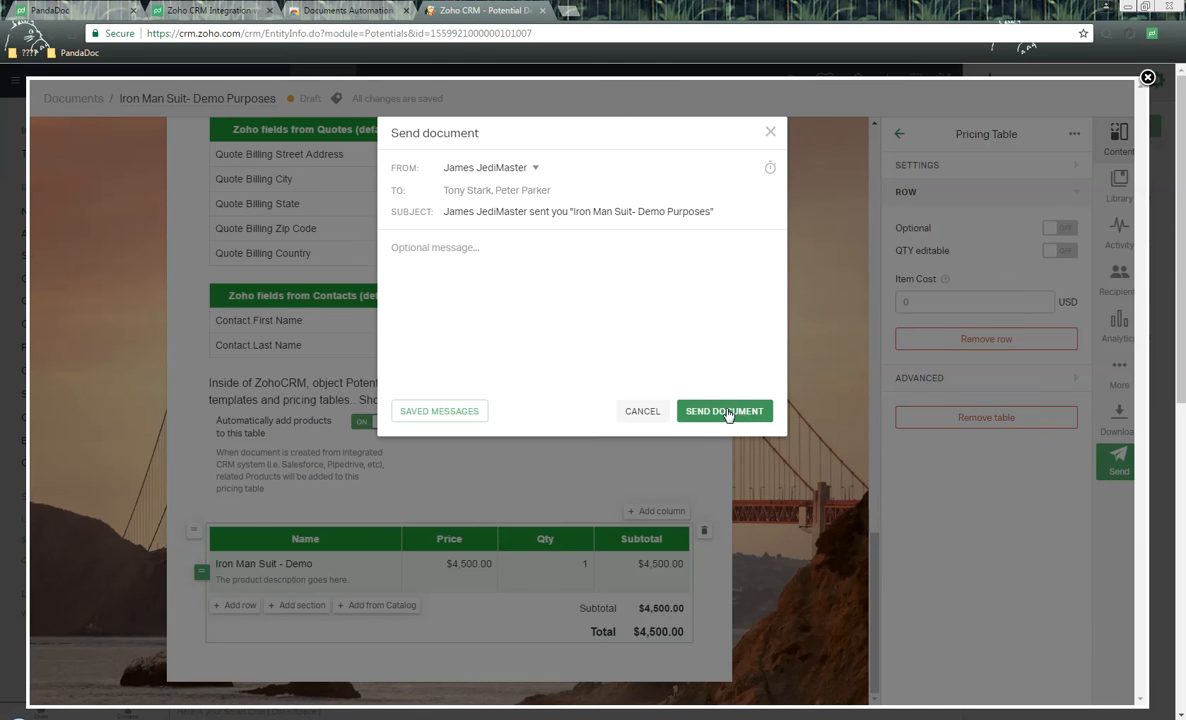
{"action": "left_click", "coordinate": [724, 410]}
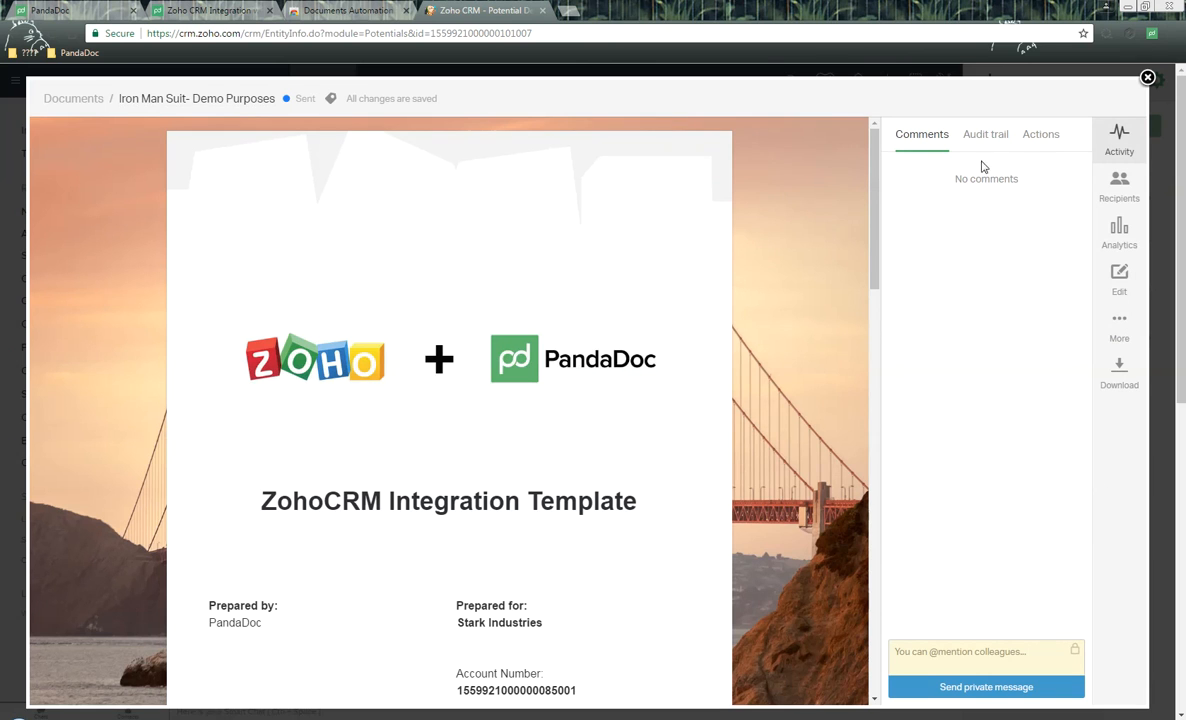
Step: Close the sent document so it shows as Sent in the potential's related documents
{"action": "left_click", "coordinate": [1148, 76]}
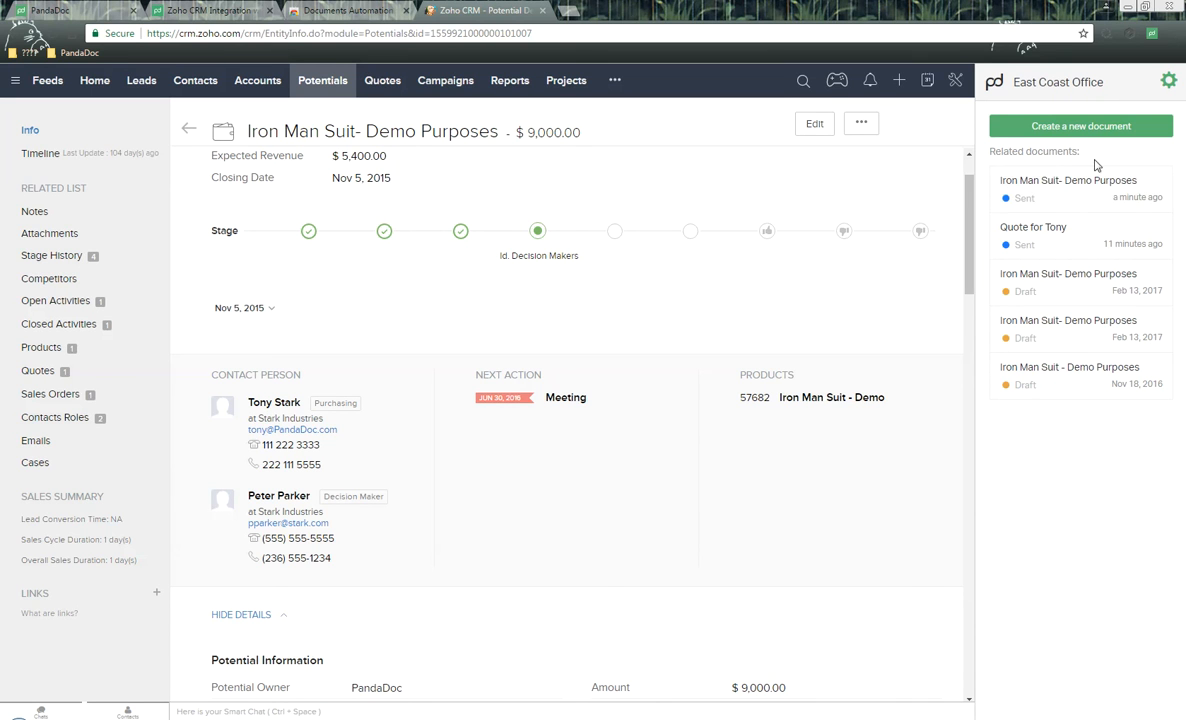
{"action": "mouse_move", "coordinate": [1072, 184]}
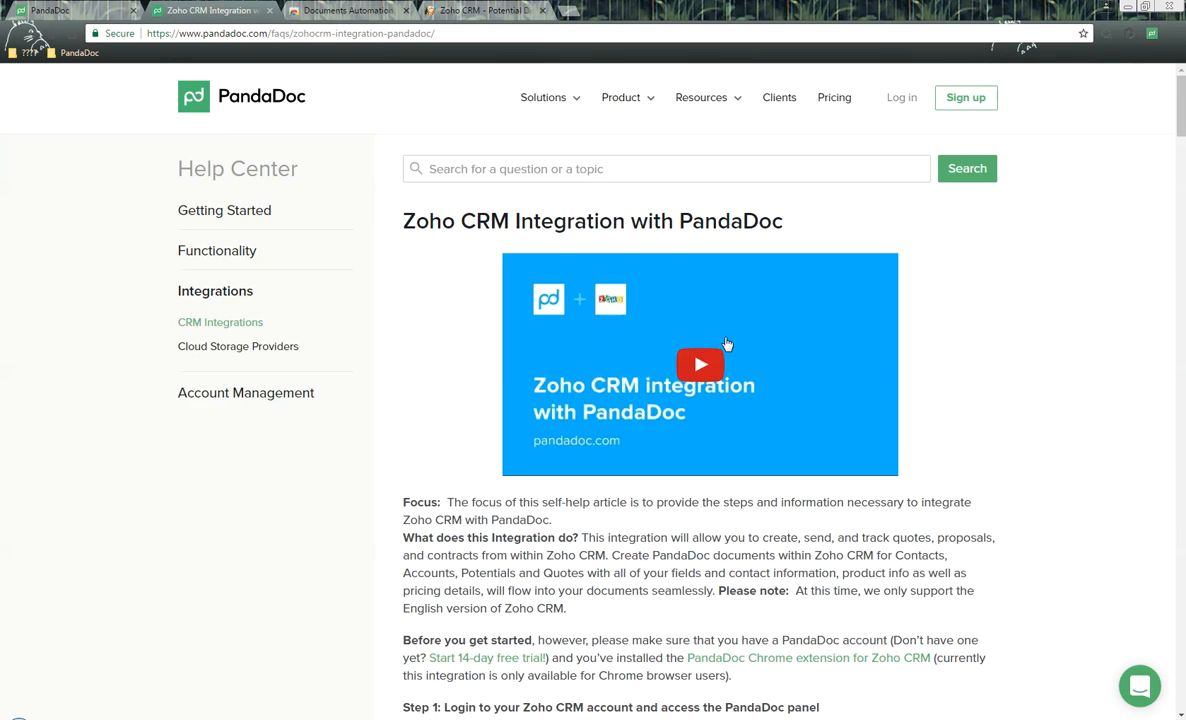
{"action": "scroll", "scroll_direction": "down", "scroll_amount": 3}
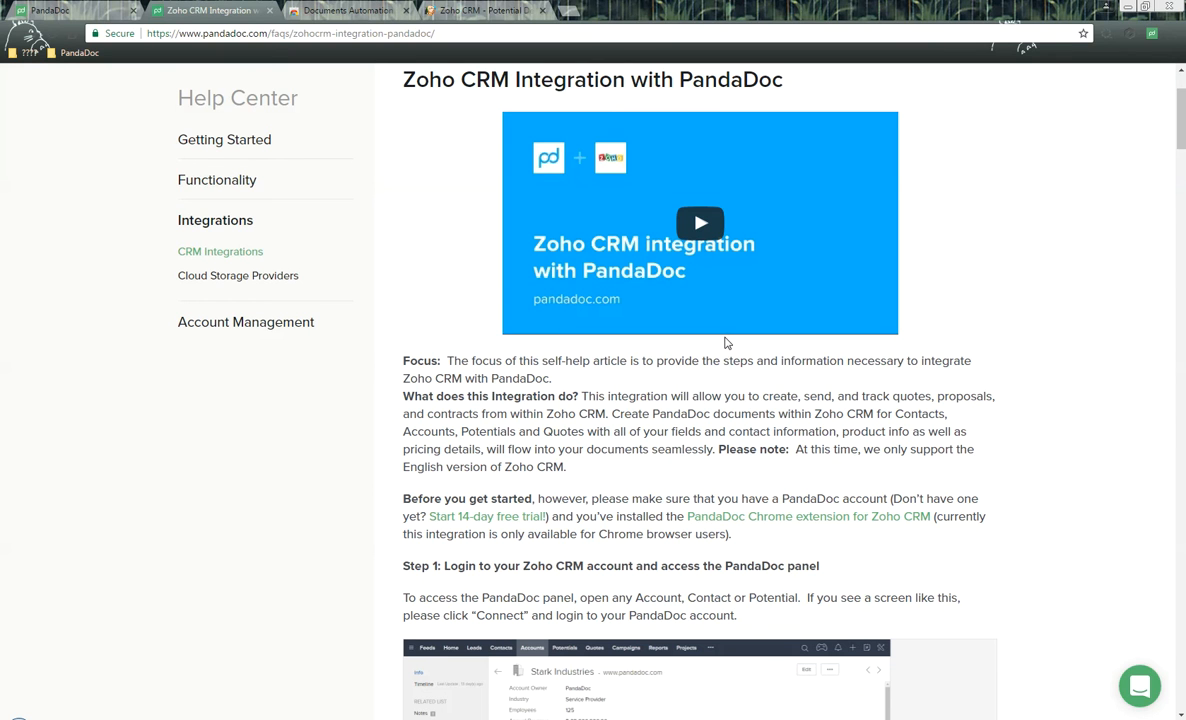
{"action": "scroll", "scroll_direction": "down", "scroll_amount": 3}
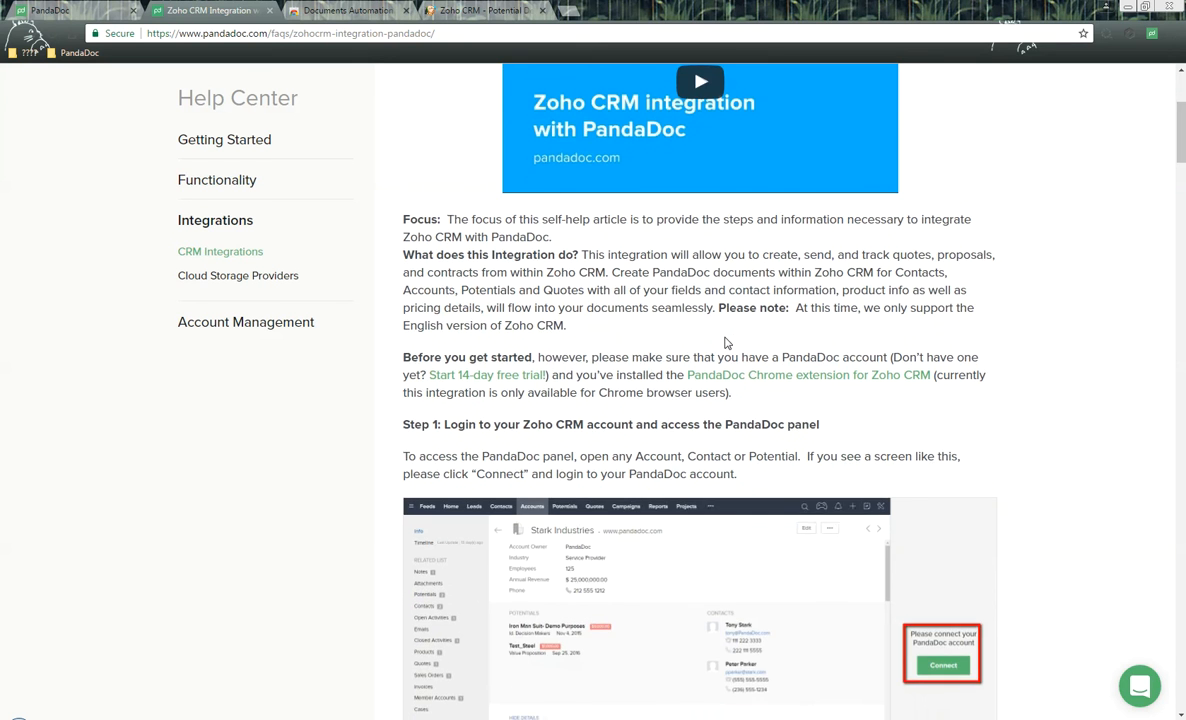
{"action": "scroll", "scroll_direction": "up", "scroll_amount": 3}
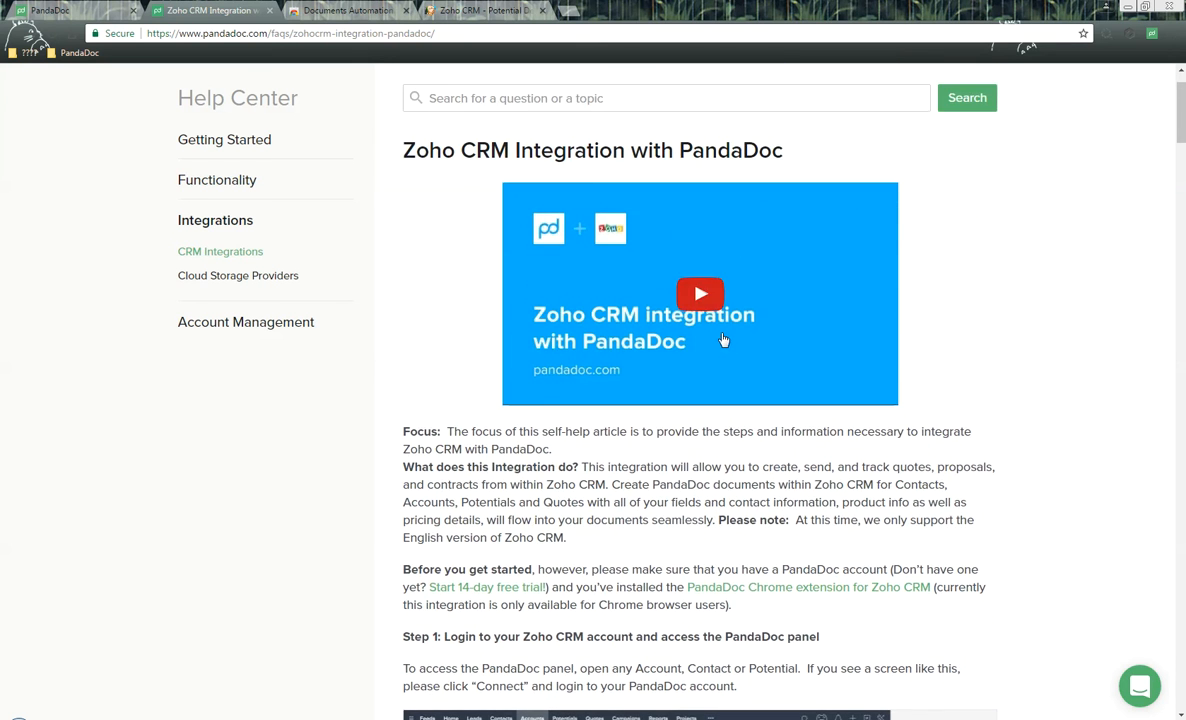